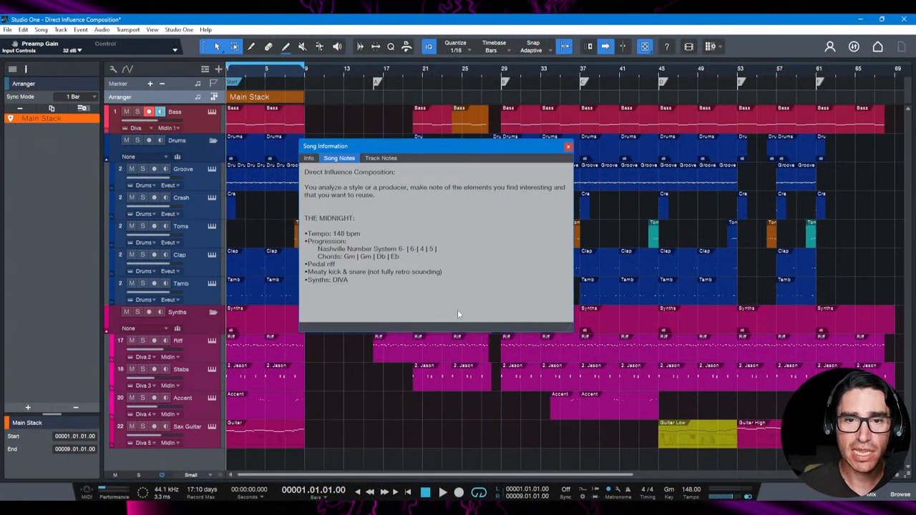
# - Widen the Song Information dialog so The Midnight notes on tempo, chords and synths stop wrapping
pyautogui.moveTo(437, 146); pyautogui.dragTo(411, 141)
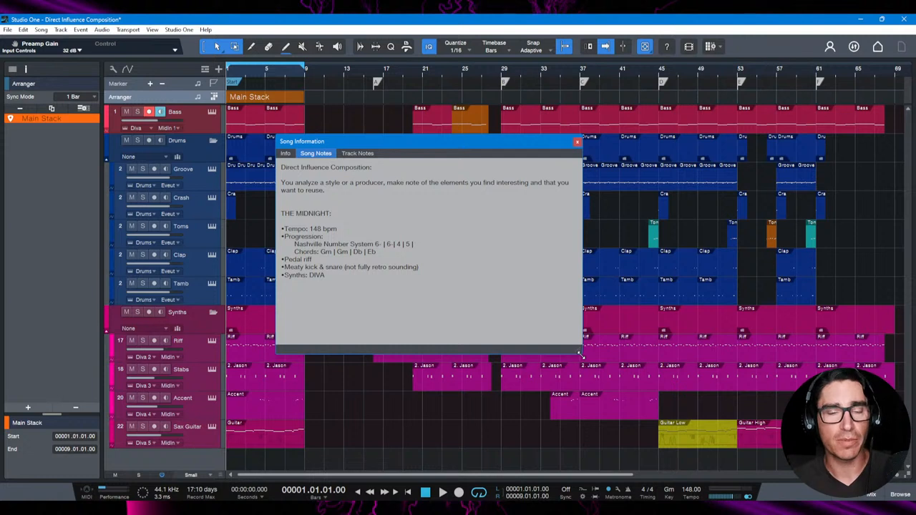
pyautogui.moveTo(370, 458)
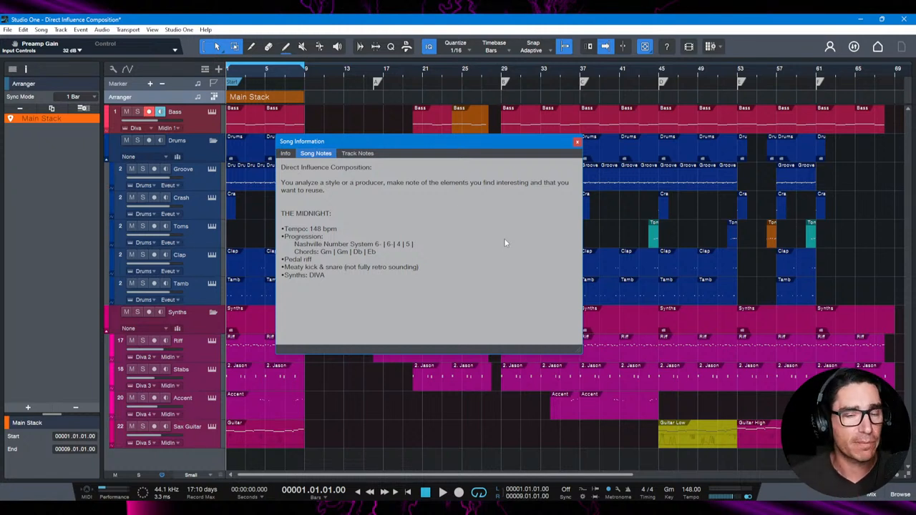
pyautogui.moveTo(347, 235)
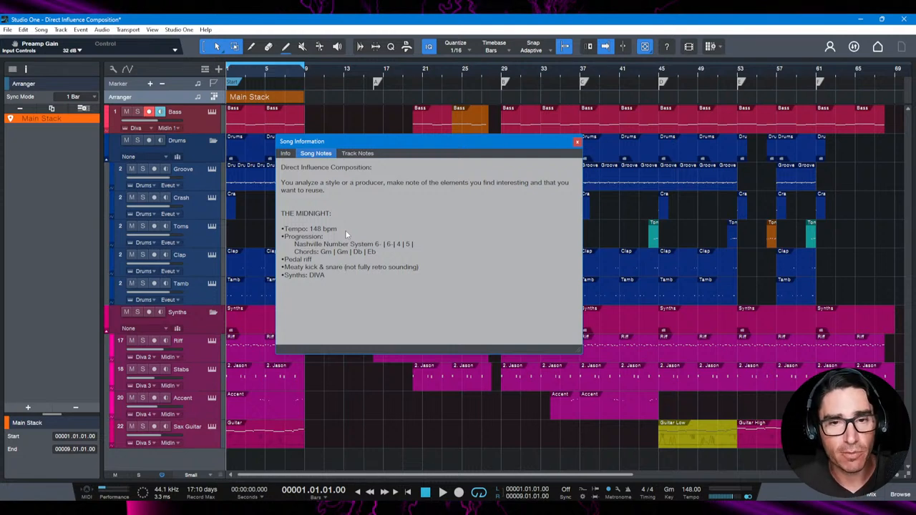
pyautogui.moveTo(338, 231)
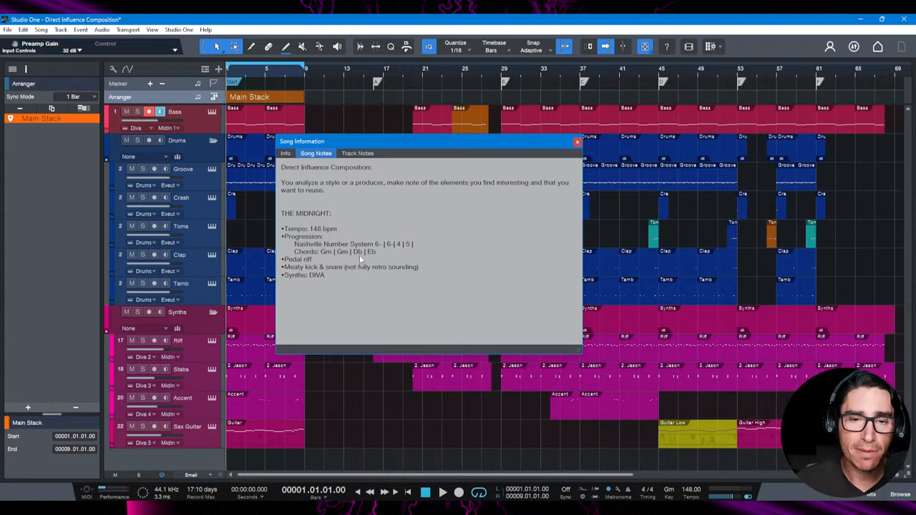
pyautogui.moveTo(373, 259)
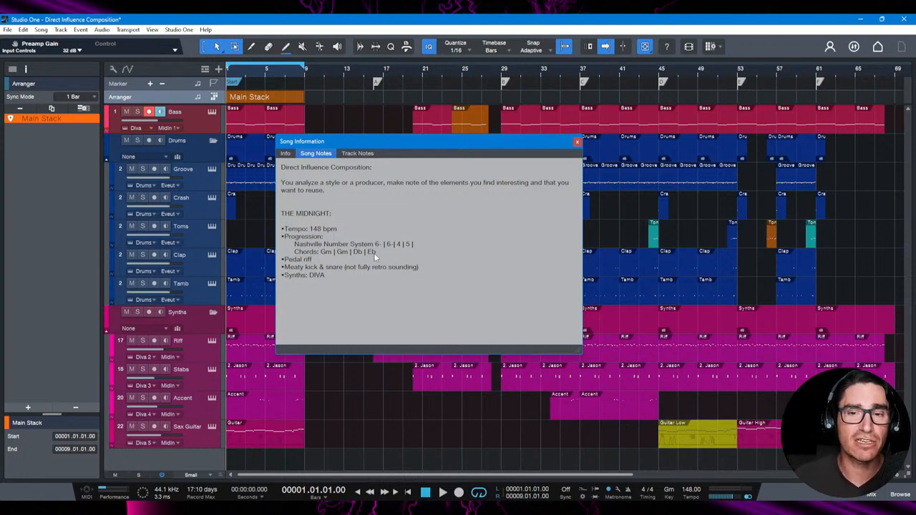
pyautogui.moveTo(483, 335)
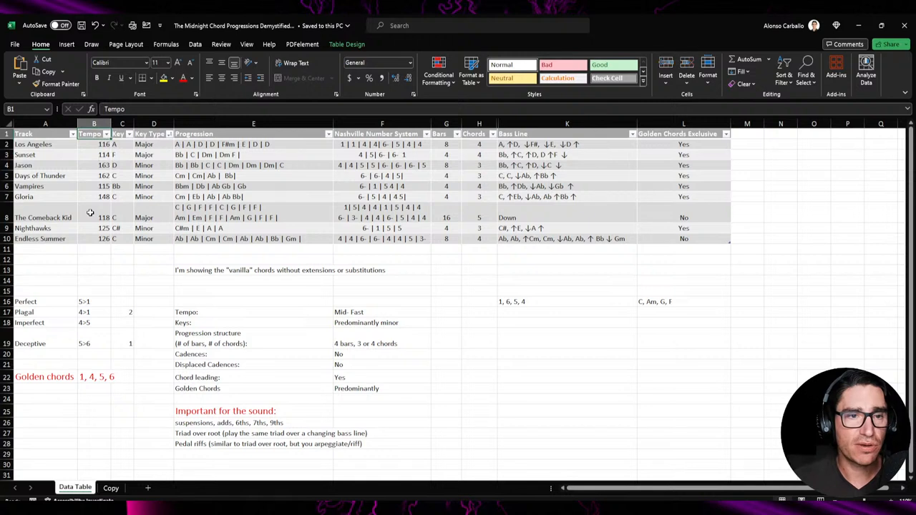
# - Highlight the Major key type for Sunset and Los Angeles in The Midnight tracks table
pyautogui.click(154, 155)
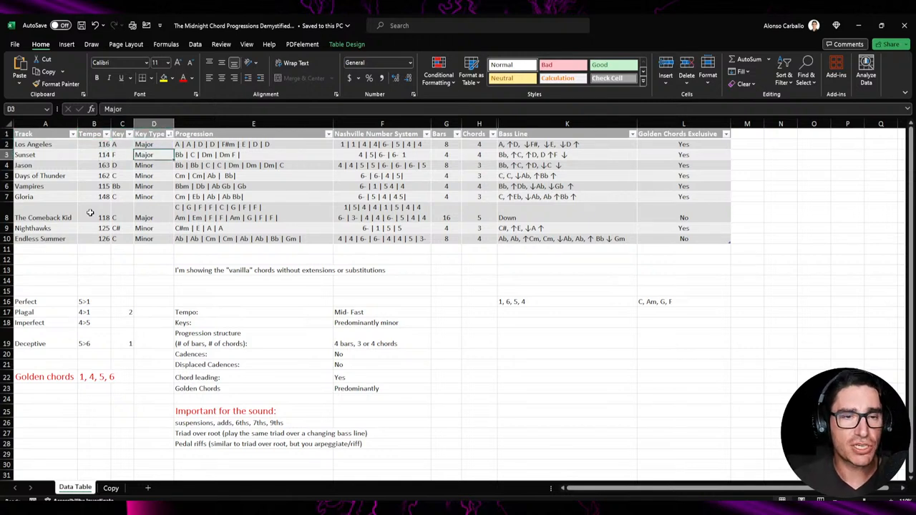
pyautogui.click(153, 143)
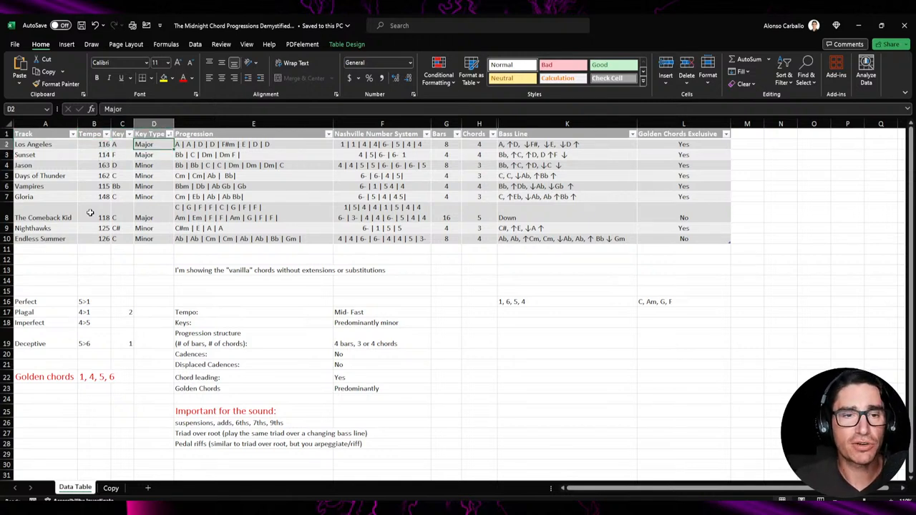
pyautogui.click(382, 144)
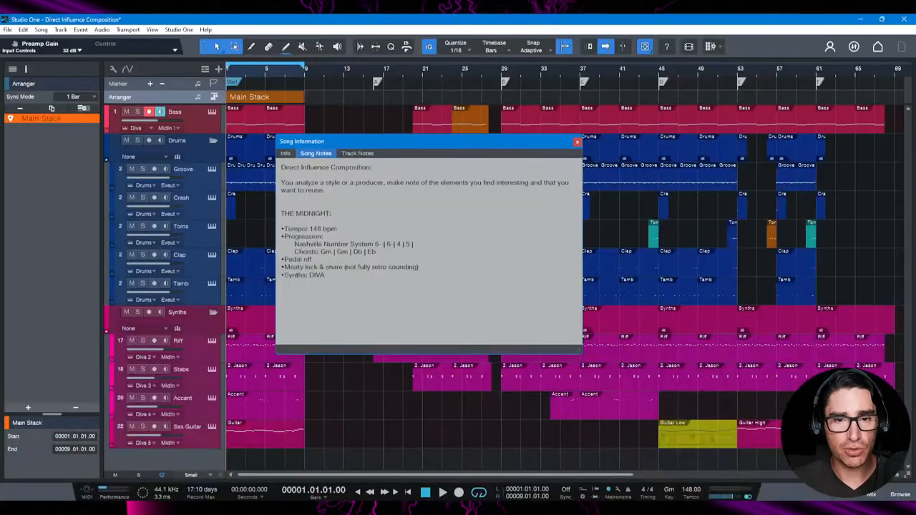
# - Switch back to Studio One's Song Notes on The Midnight's tempo and Gm–Db–Eb progression
pyautogui.doubleClick(323, 228)
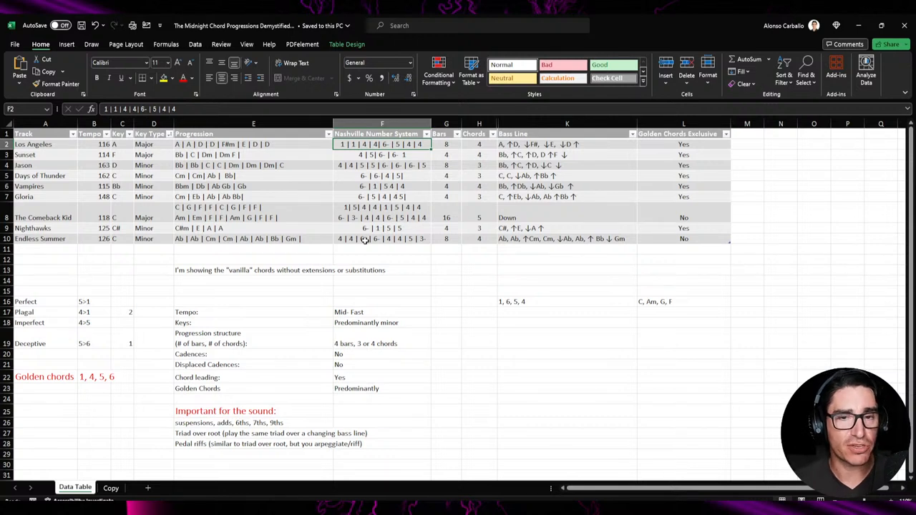
pyautogui.moveTo(94, 197)
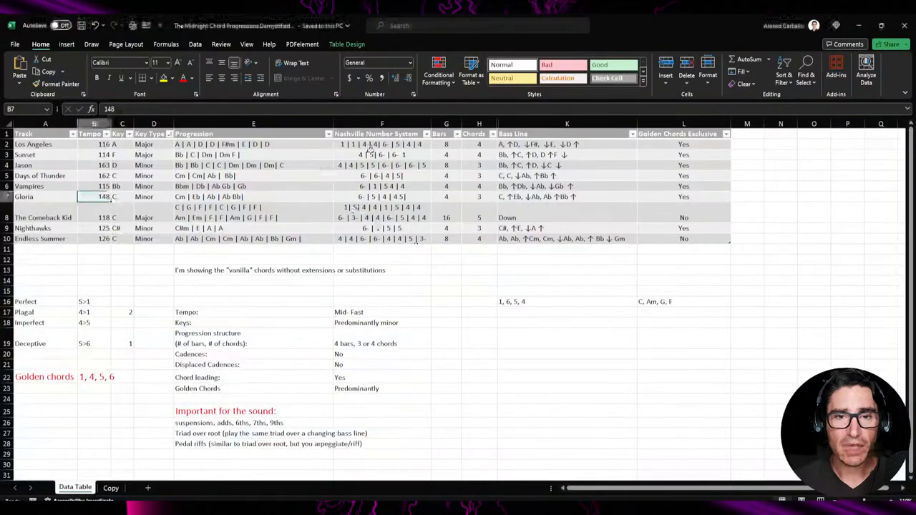
# - Highlight Days of Thunder's Nashville number progression, track name and tempo cells in the Data Table sheet
pyautogui.click(382, 175)
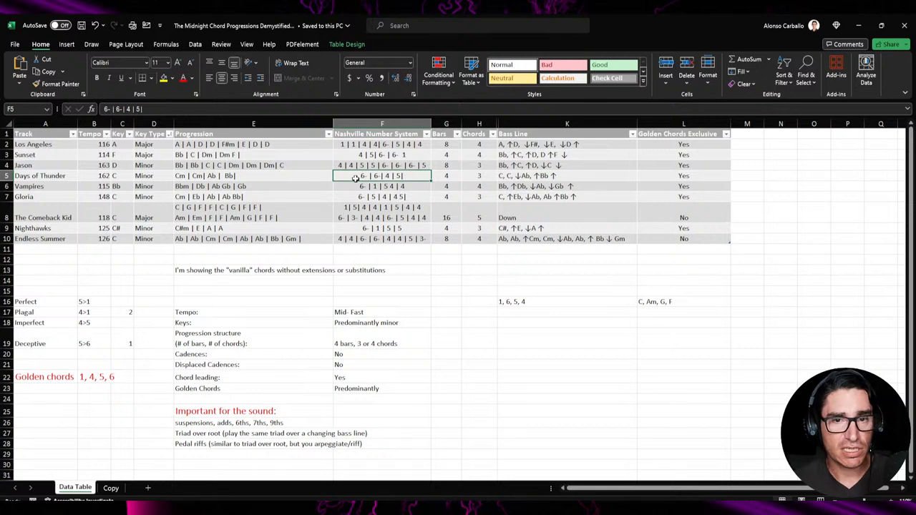
pyautogui.click(45, 175)
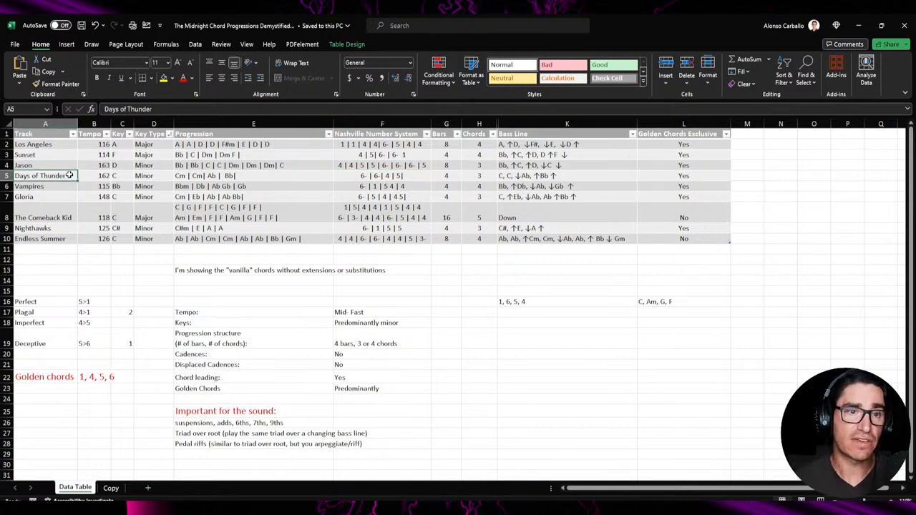
pyautogui.click(121, 175)
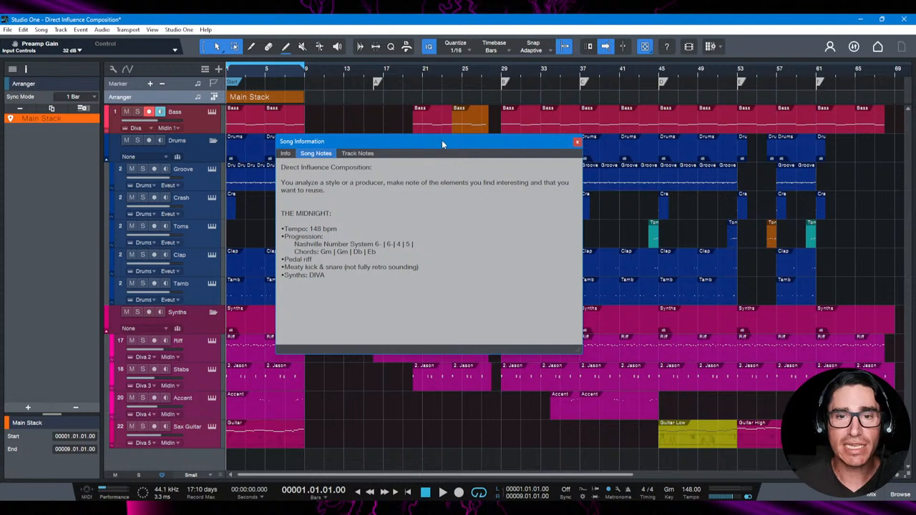
# - Bring the Song Information dialog with The Midnight's 148 bpm notes back into focus
pyautogui.click(578, 141)
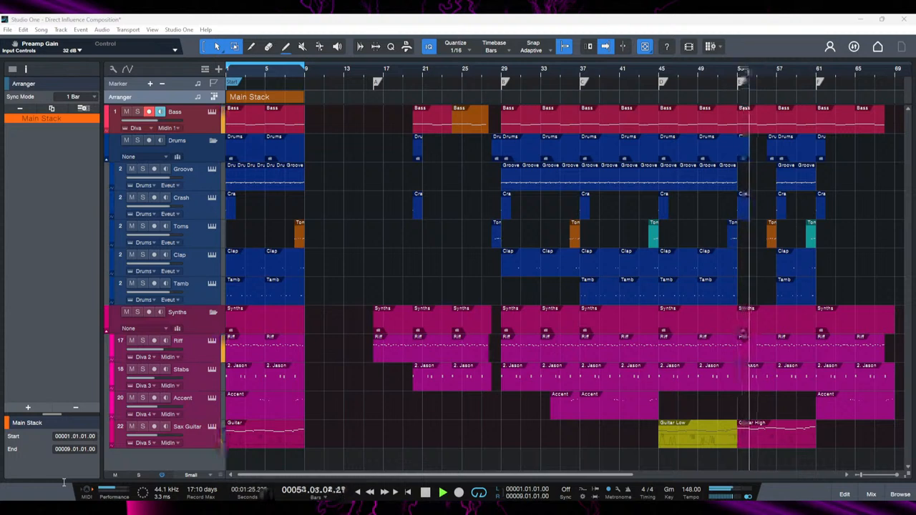
pyautogui.click(442, 492)
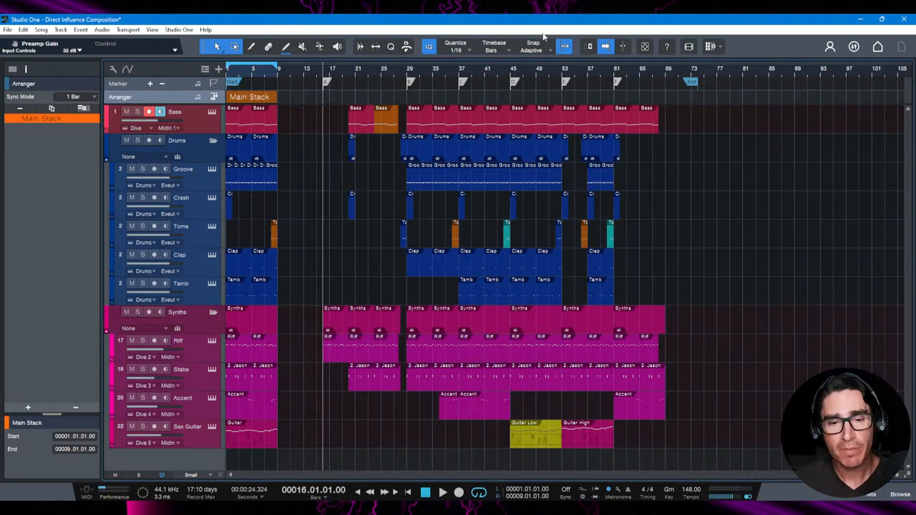
pyautogui.moveTo(338, 79)
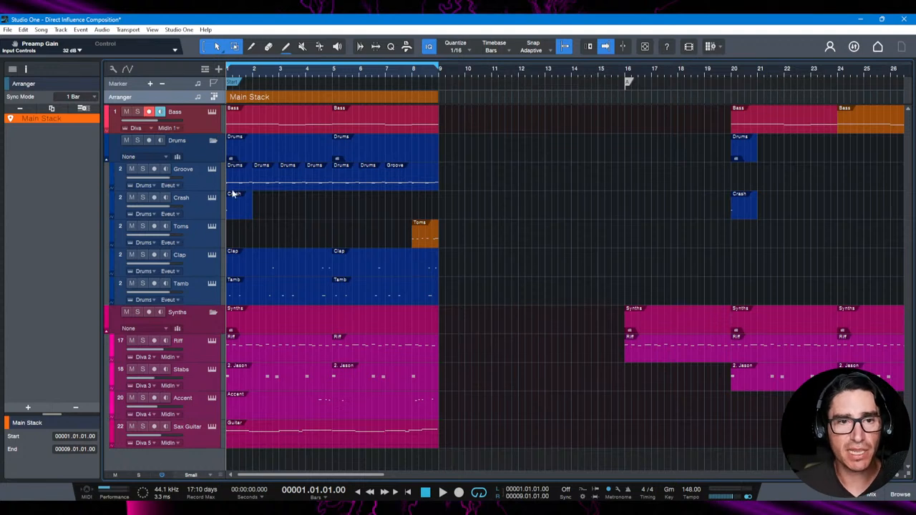
pyautogui.moveTo(194, 131)
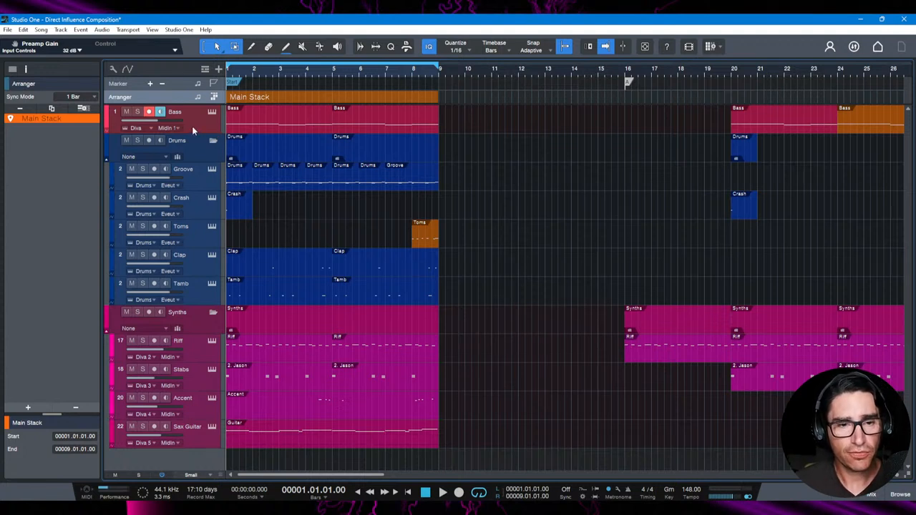
# - Select the Bass, Drums, Stabs, Accent and Sax Guitar tracks in turn to inspect their Inspector settings
pyautogui.click(175, 111)
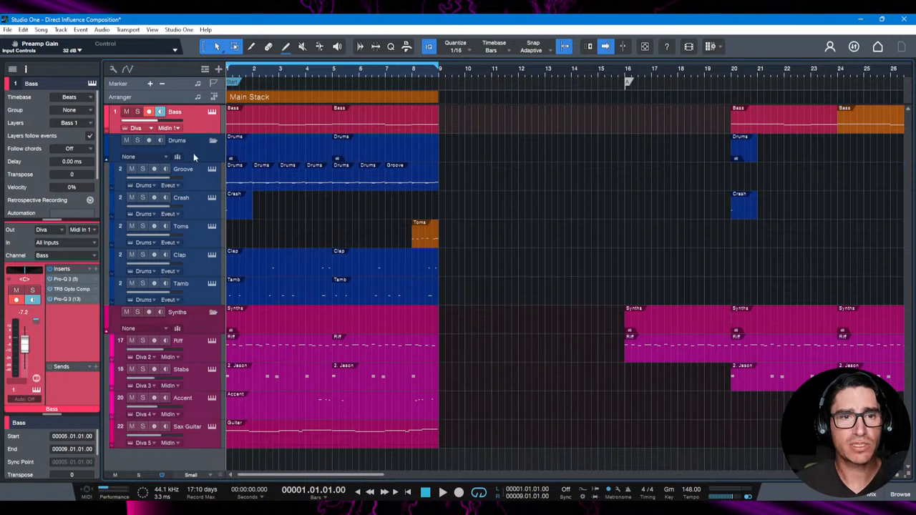
pyautogui.click(177, 139)
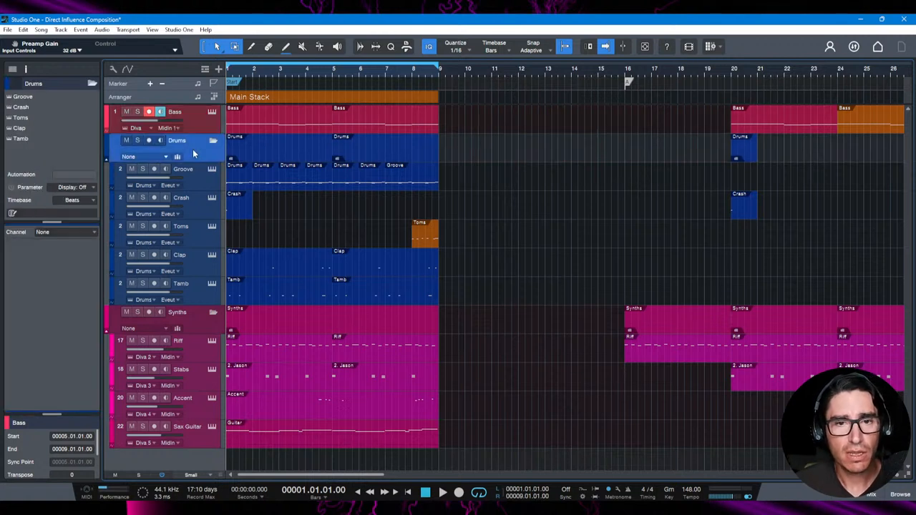
pyautogui.moveTo(191, 255)
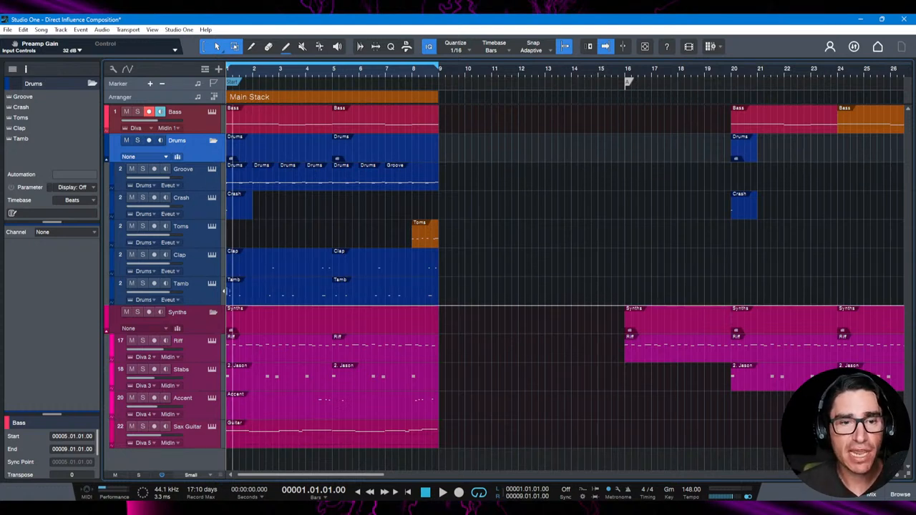
pyautogui.moveTo(199, 347)
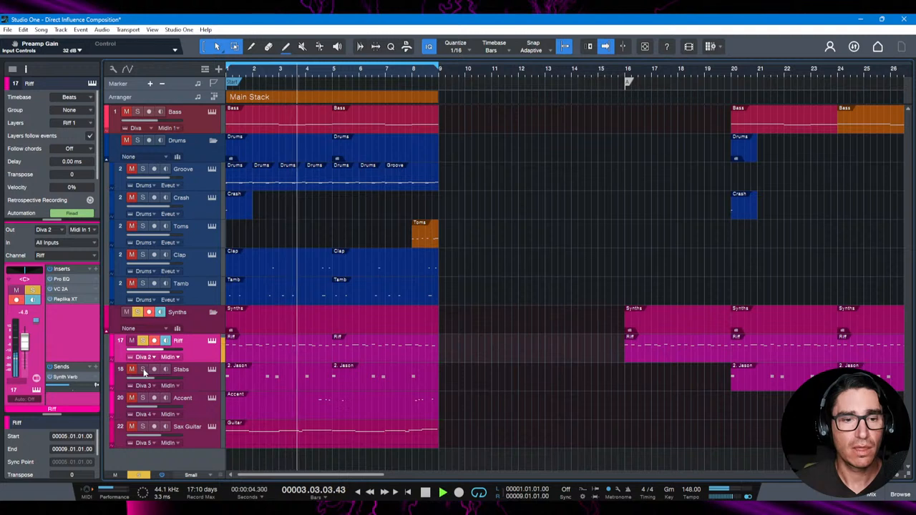
pyautogui.click(181, 370)
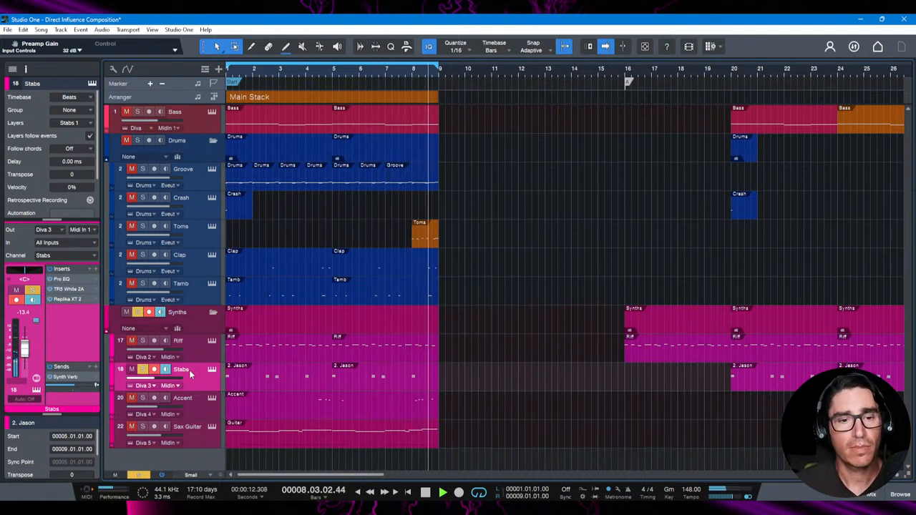
pyautogui.click(183, 398)
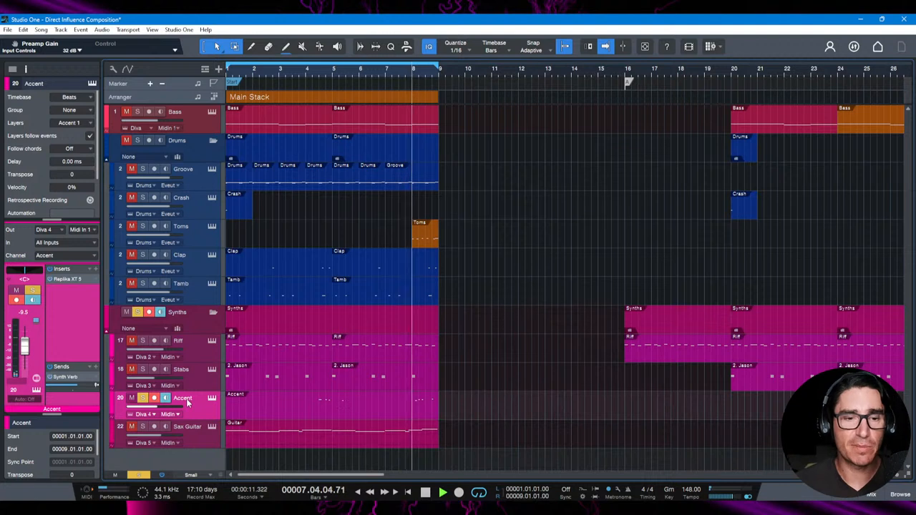
pyautogui.click(187, 427)
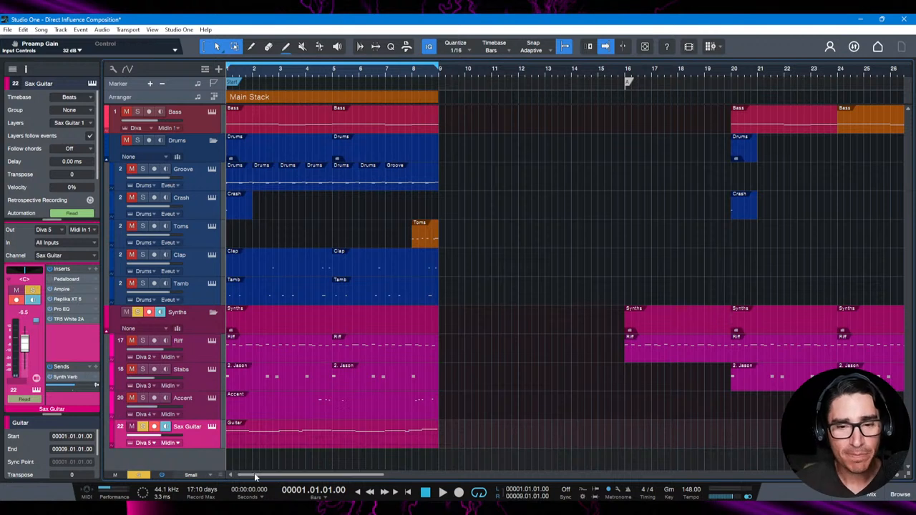
pyautogui.moveTo(245, 444)
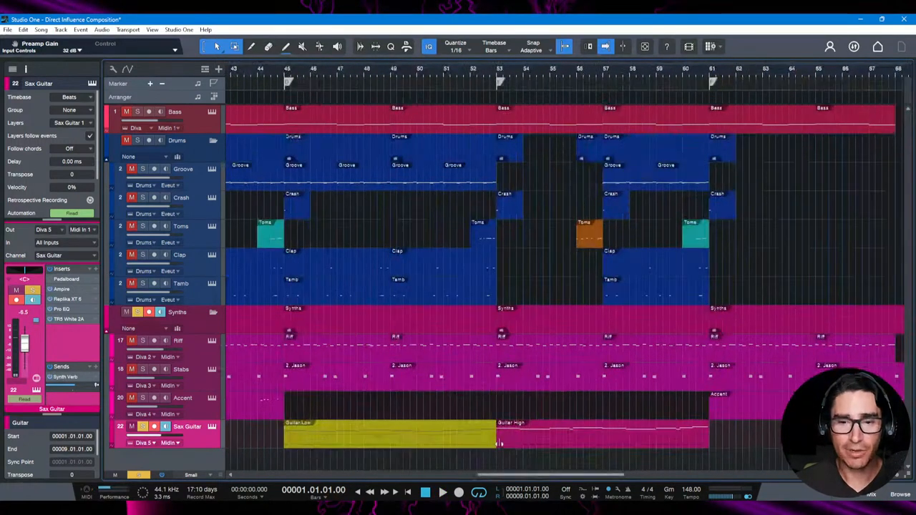
# - Select the Sax Guitar track's Guitar High event spanning bars 53 to 61
pyautogui.click(498, 436)
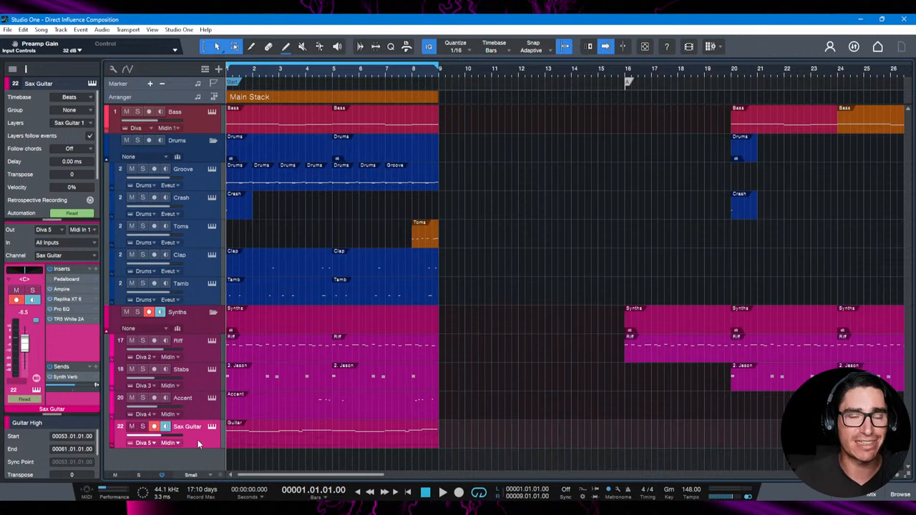
pyautogui.moveTo(512, 272)
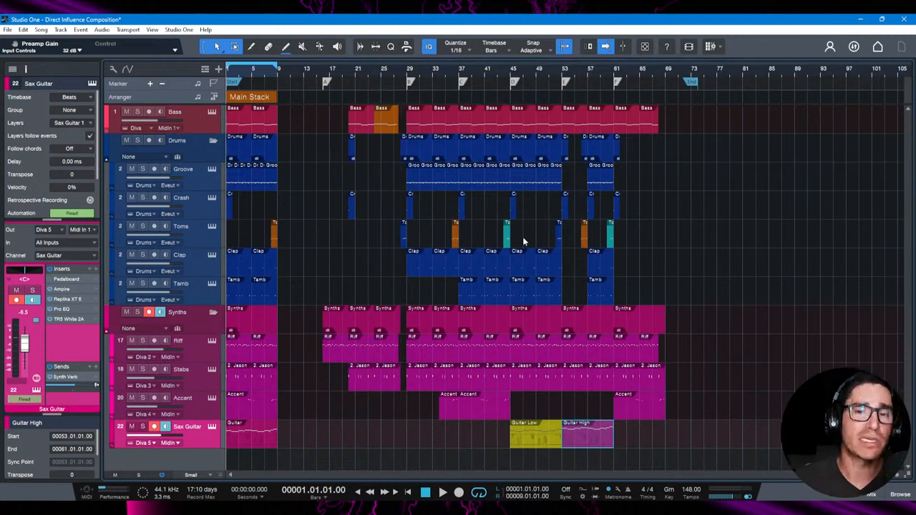
pyautogui.moveTo(486, 168)
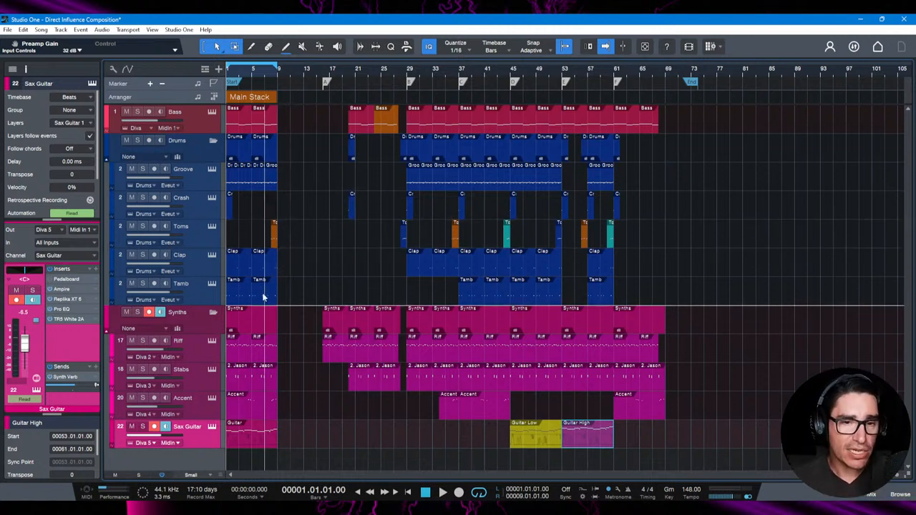
pyautogui.moveTo(480, 337)
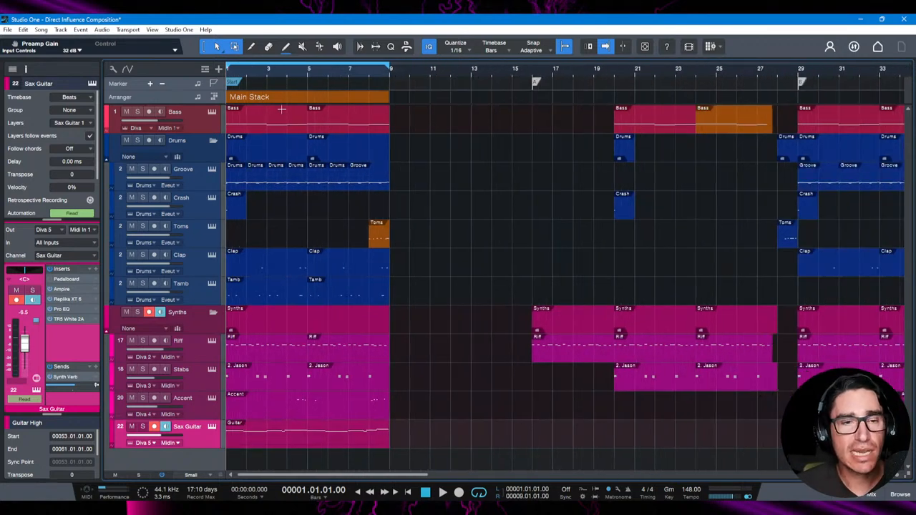
# - Show the intro Bass part's notes across bars 1–8 in the piano roll
pyautogui.click(175, 111)
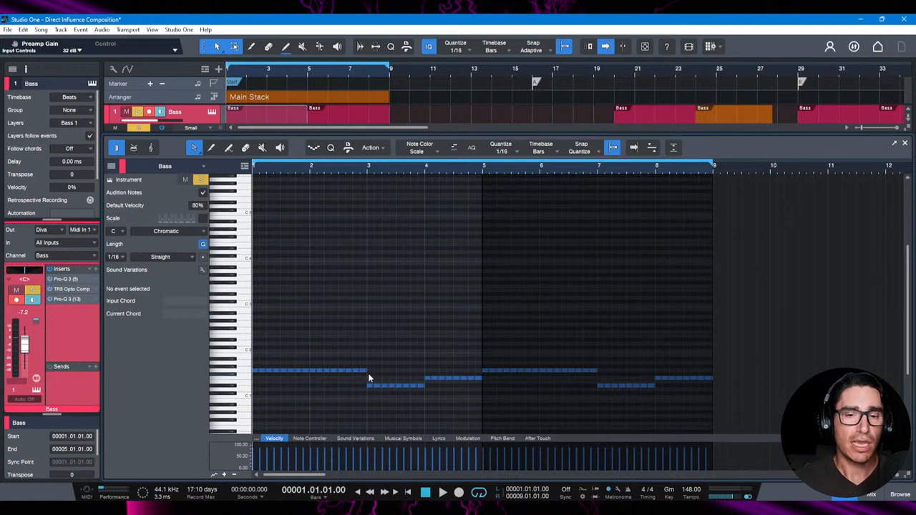
pyautogui.moveTo(367, 372)
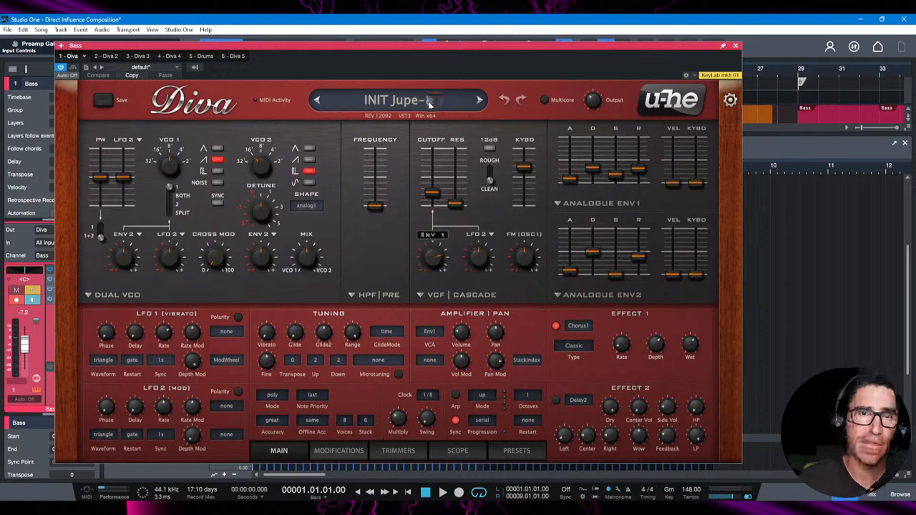
# - Open the Bass track's Diva editor showing its oscillator, filter, envelope and effect settings
pyautogui.click(478, 99)
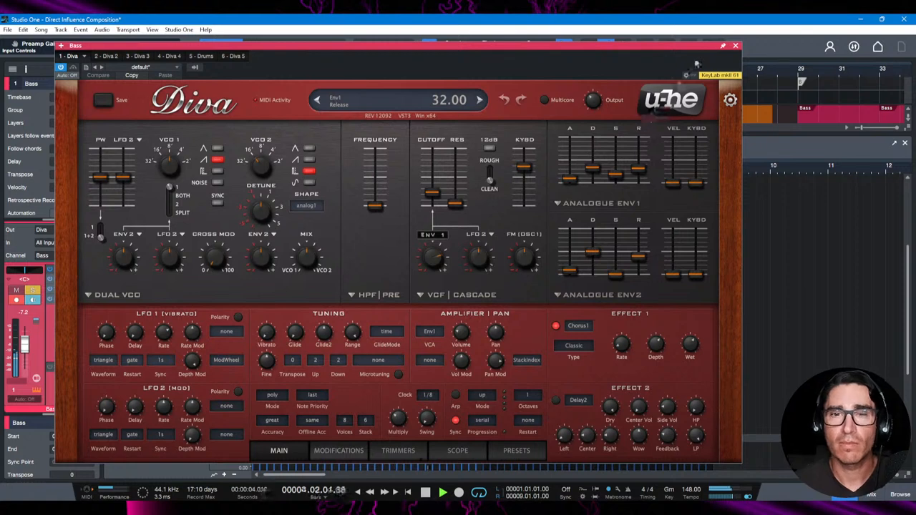
# - Review the Bass Pro-Q 3, TR5 Opto Comp and second Pro-Q 3 low-cut band, then select the Groove part
pyautogui.click(736, 46)
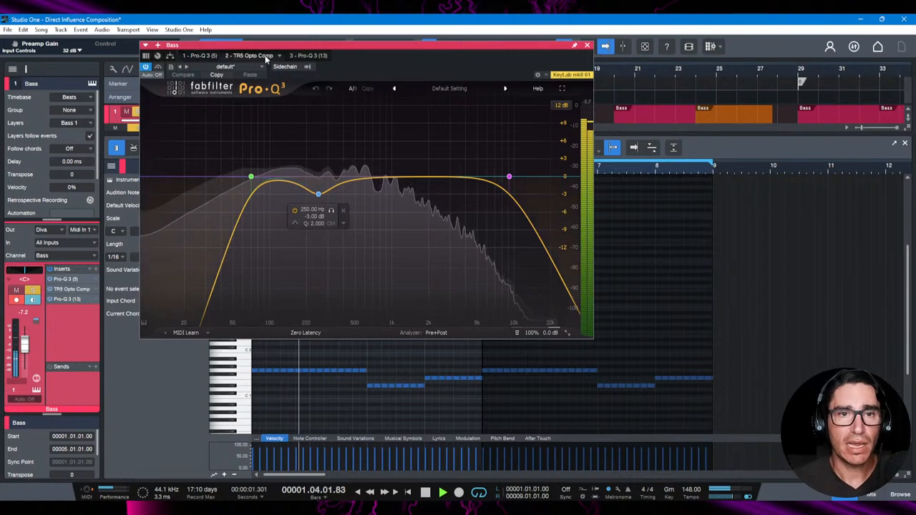
pyautogui.click(250, 55)
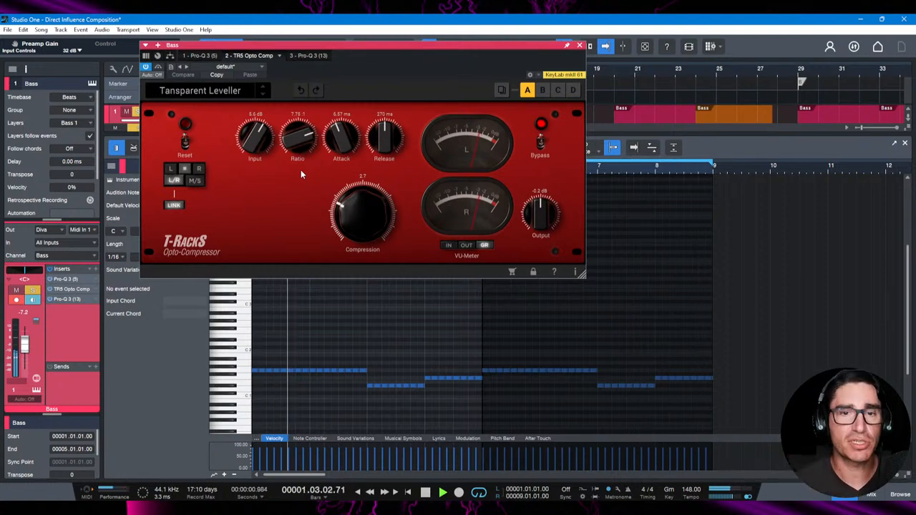
pyautogui.click(300, 56)
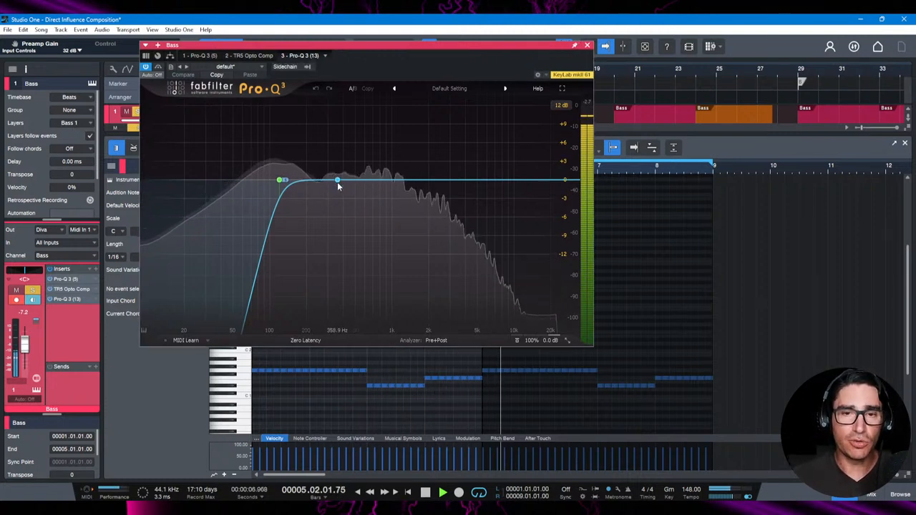
pyautogui.click(281, 180)
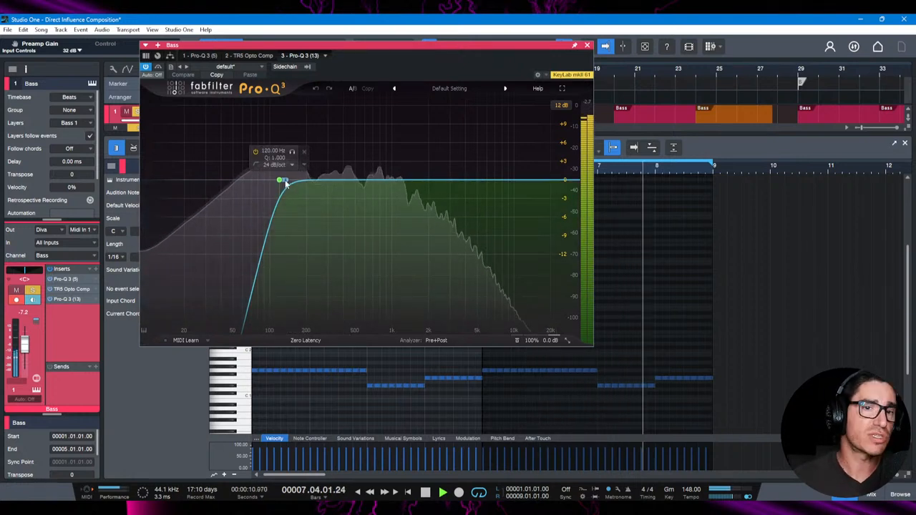
pyautogui.moveTo(281, 179); pyautogui.dragTo(290, 187)
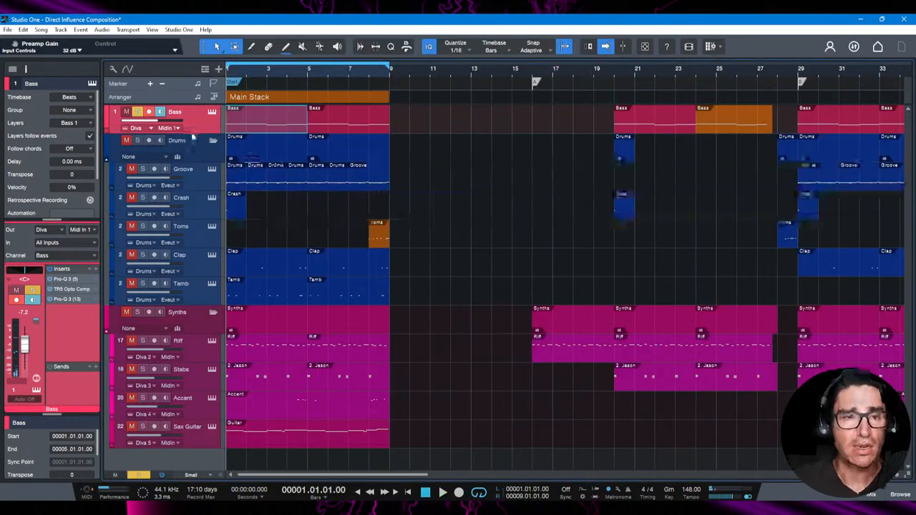
pyautogui.click(176, 140)
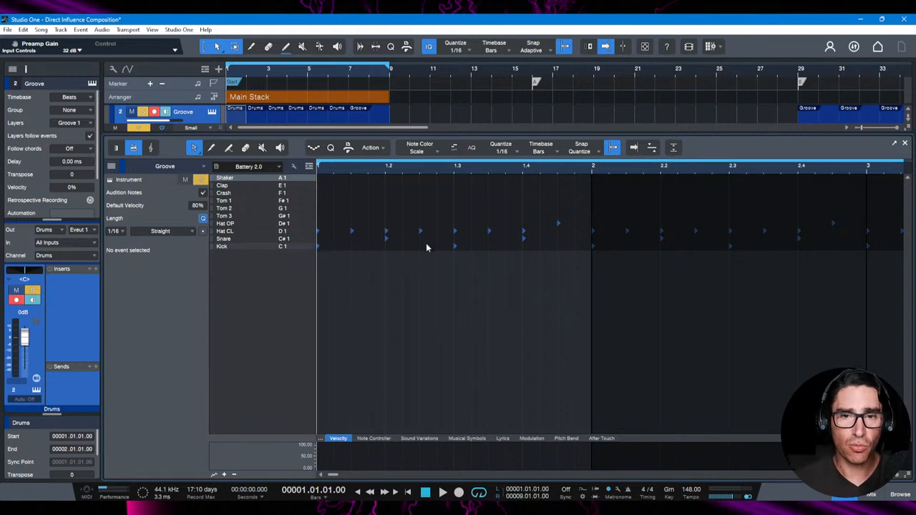
pyautogui.moveTo(453, 250)
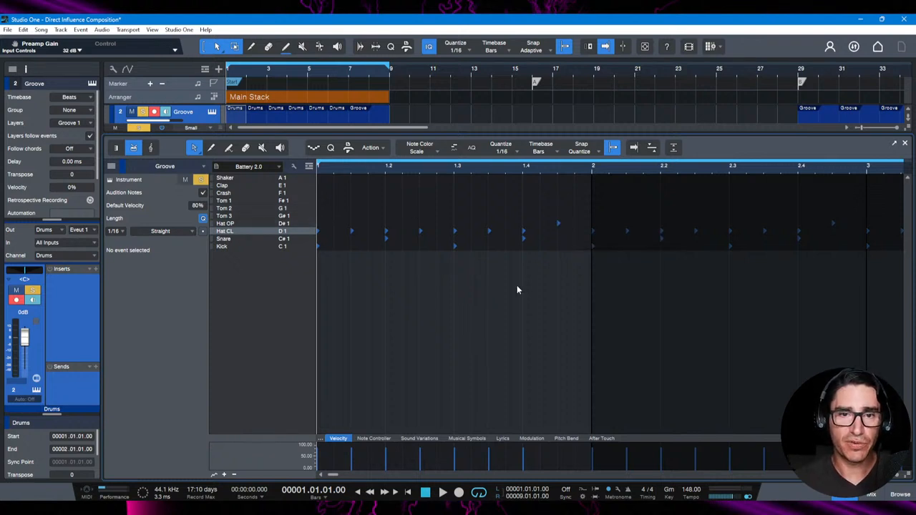
# - Open the Groove drum event in the Drum Editor to show the Battery kit
pyautogui.click(442, 492)
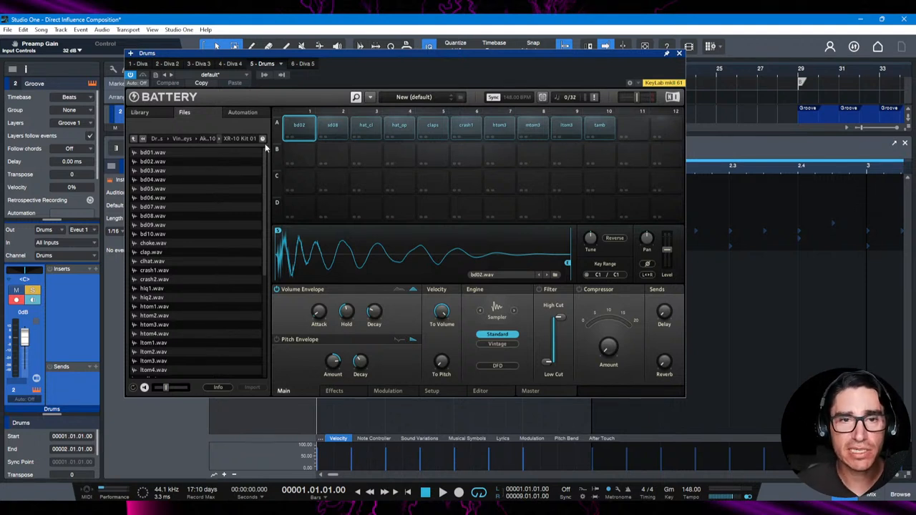
# - Show the sd08 snare settings, then audition the hat_cl, hat_op, crash1 and tom pads
pyautogui.click(332, 126)
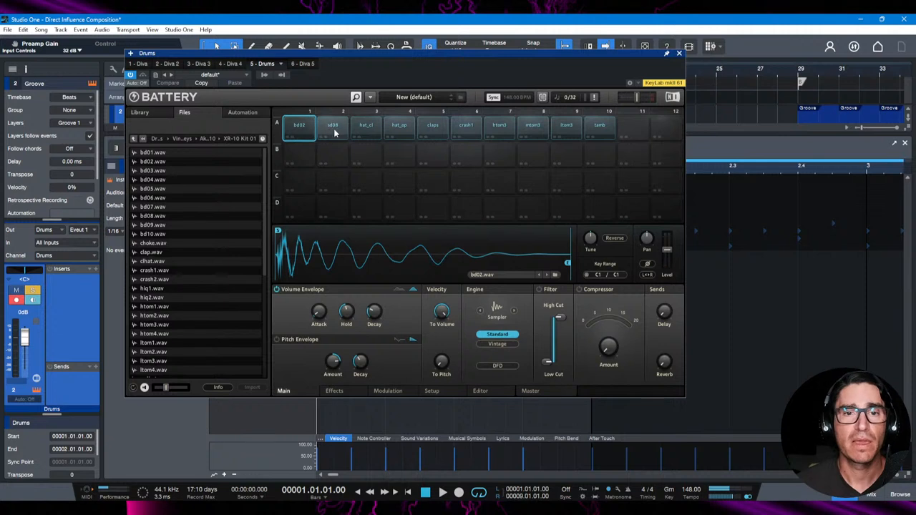
pyautogui.click(332, 125)
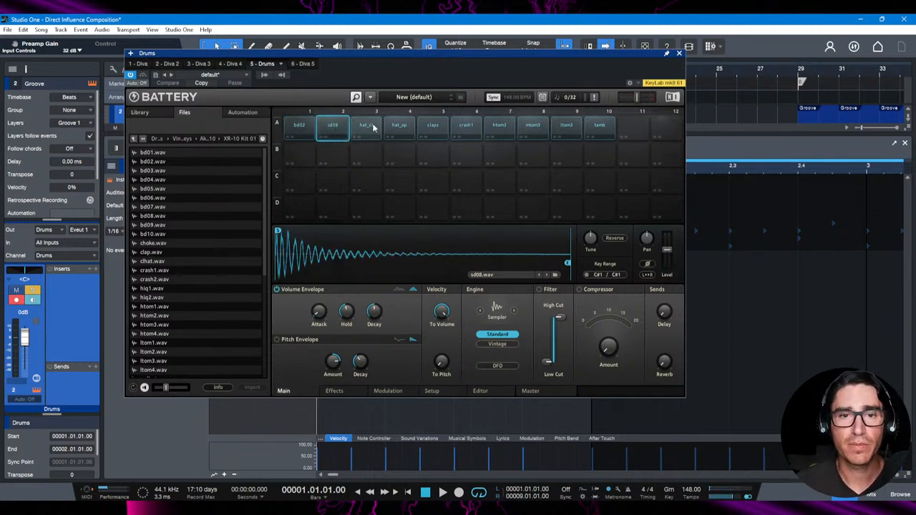
pyautogui.click(366, 126)
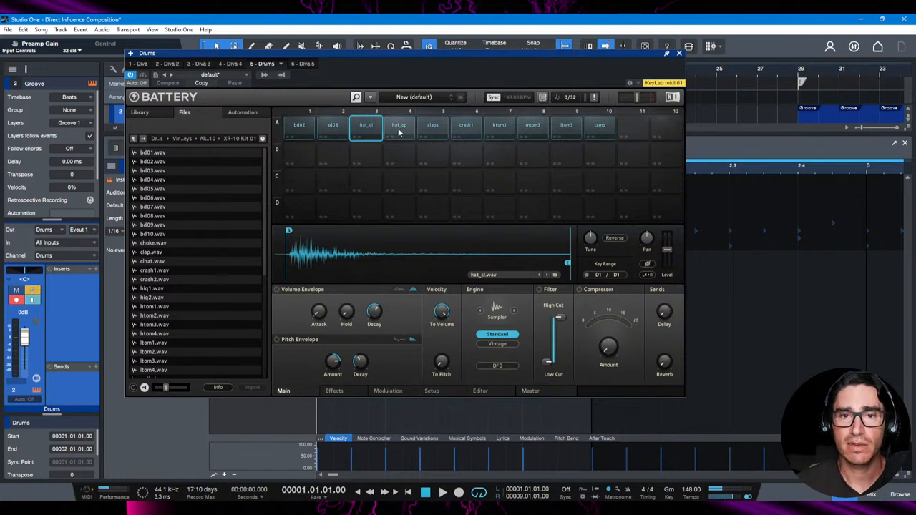
pyautogui.click(399, 125)
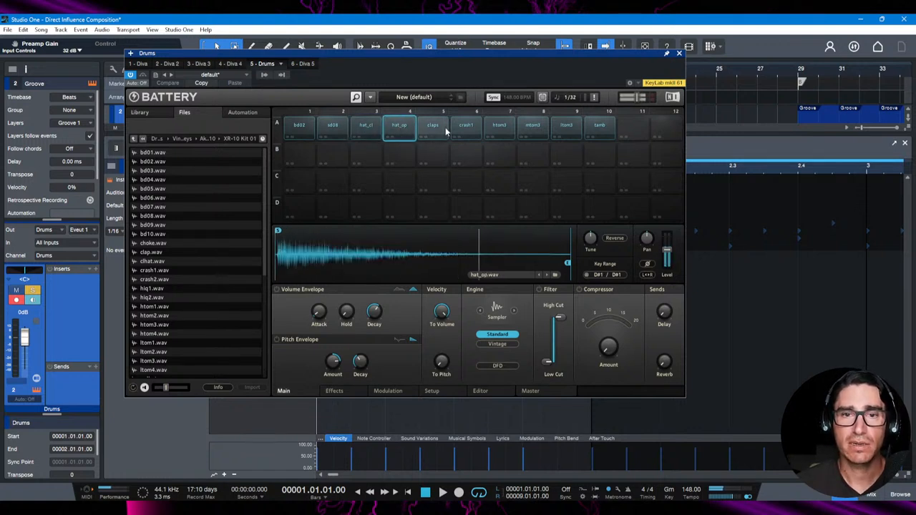
pyautogui.click(465, 124)
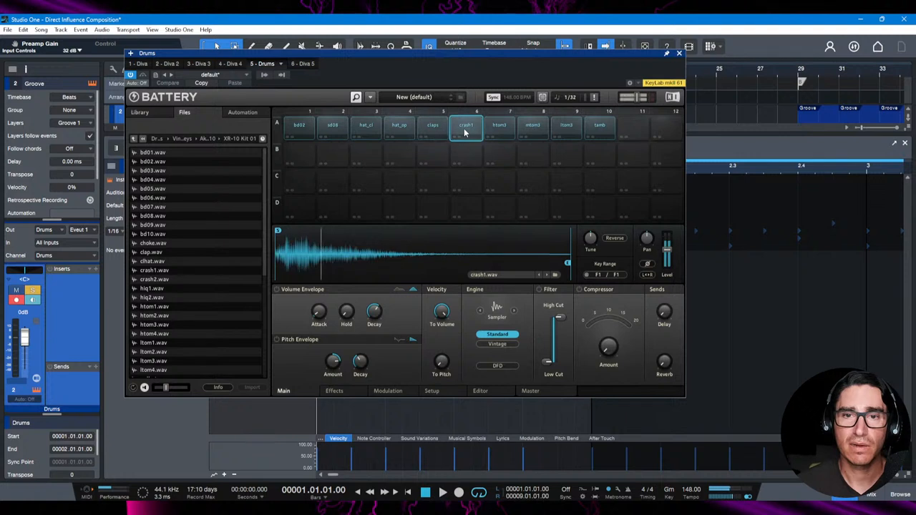
pyautogui.click(532, 125)
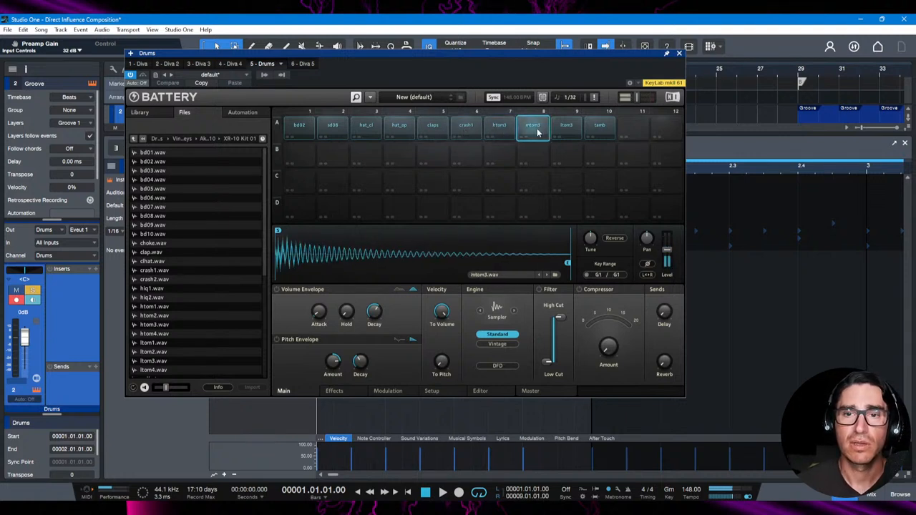
pyautogui.click(566, 125)
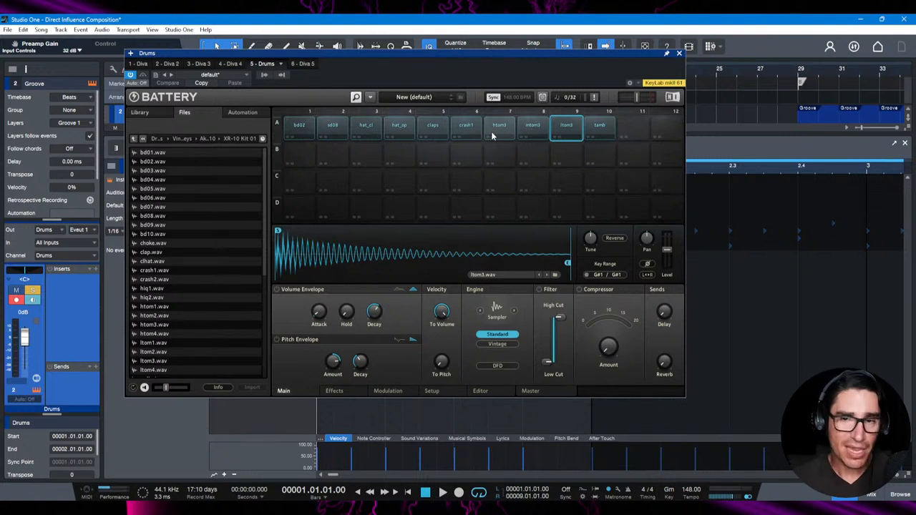
pyautogui.click(499, 125)
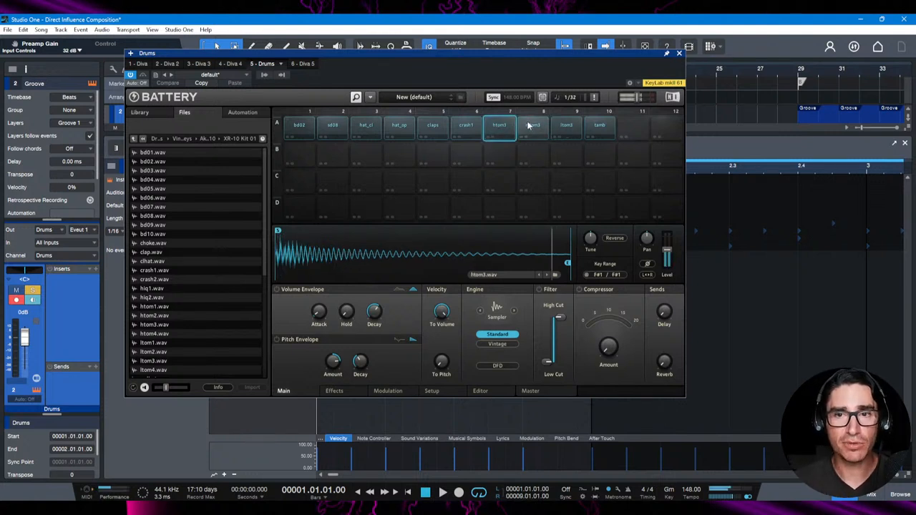
# - Audition the tamb, sd08 snare and bd02 kick pads, then close Battery
pyautogui.click(600, 125)
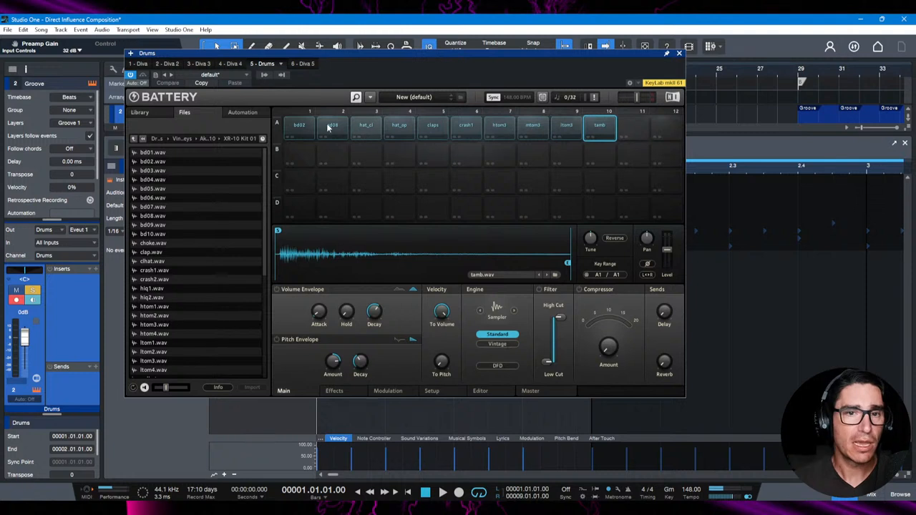
pyautogui.click(332, 127)
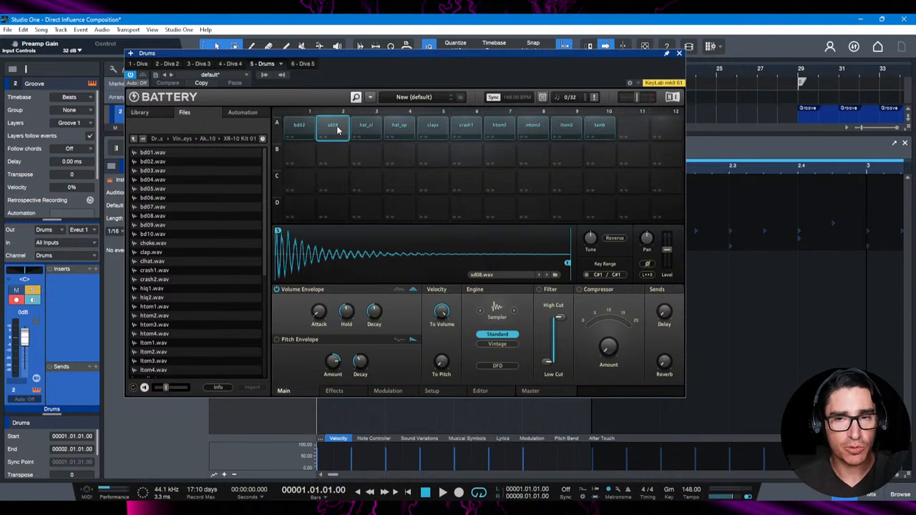
pyautogui.moveTo(304, 132)
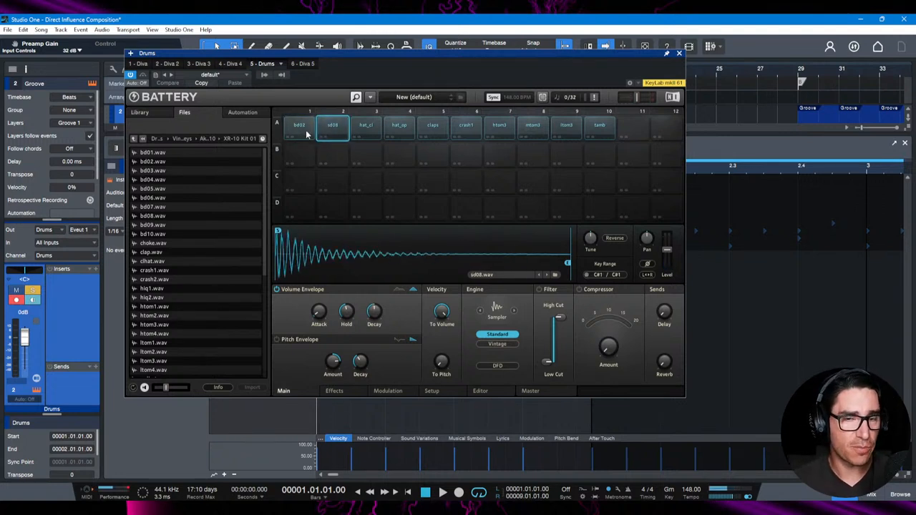
pyautogui.click(298, 126)
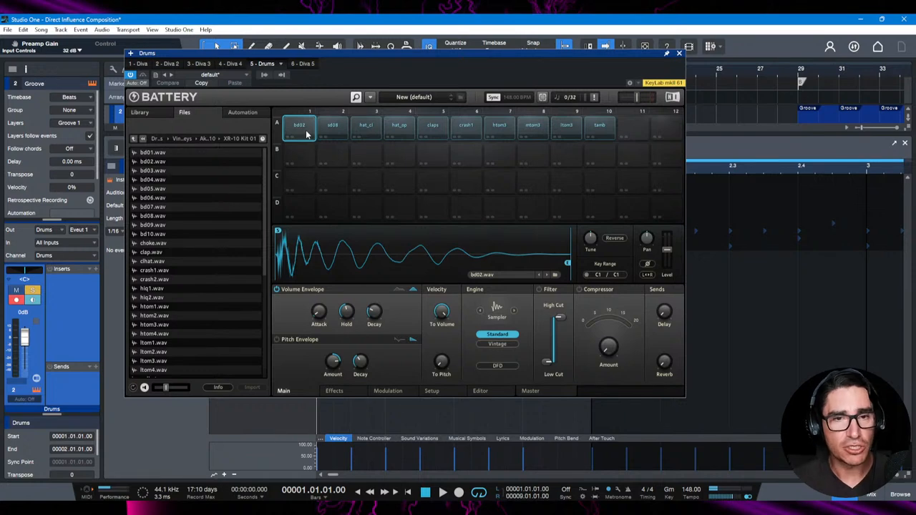
pyautogui.click(332, 125)
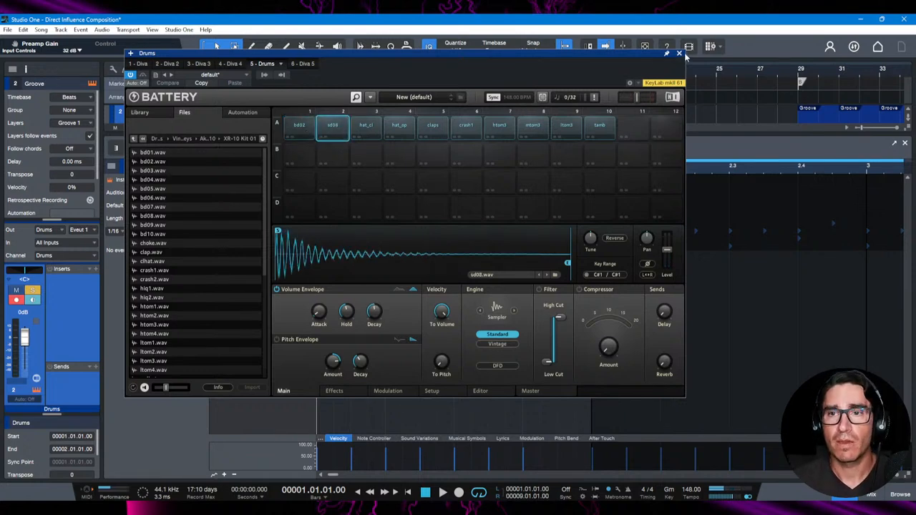
pyautogui.click(679, 53)
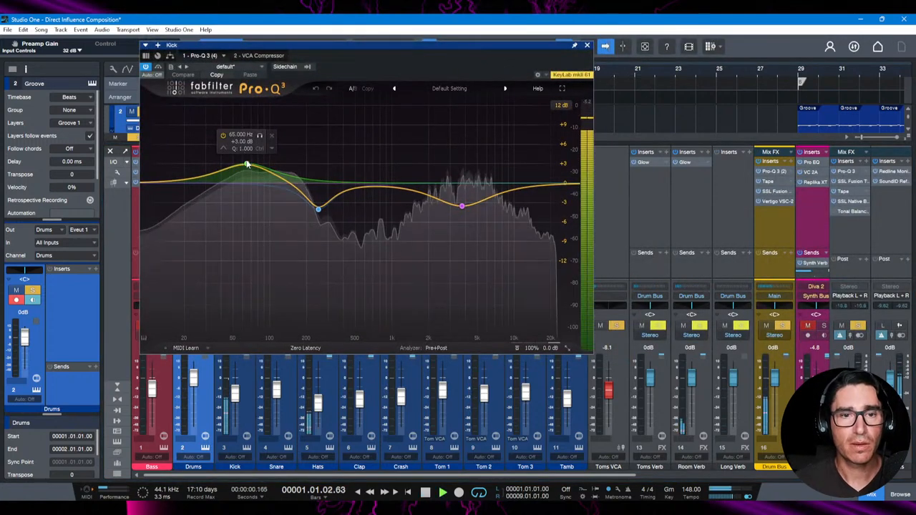
# - Grab the Kick Pro-Q 3's 65 Hz band to review its low boost
pyautogui.moveTo(317, 207); pyautogui.dragTo(318, 208)
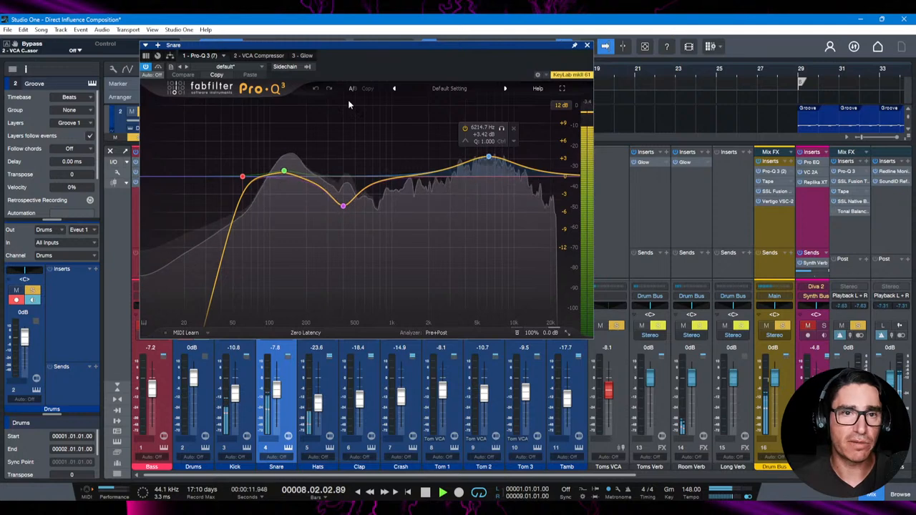
# - Switch to the Snare's VCA Compressor settings, then move to the next Snare plugin
pyautogui.click(255, 56)
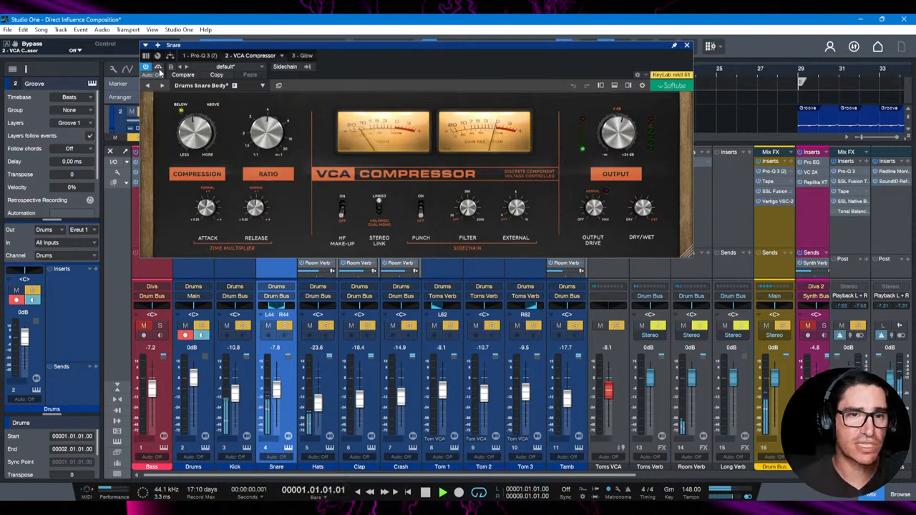
pyautogui.click(299, 55)
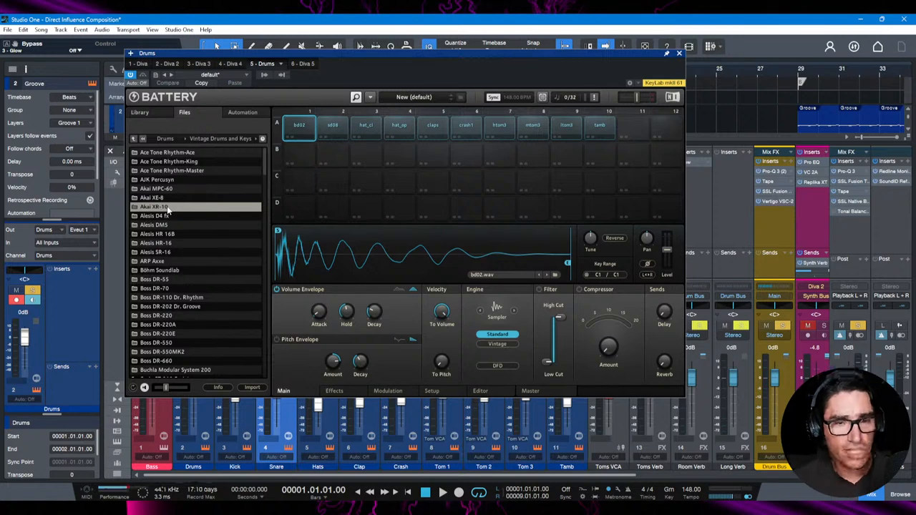
pyautogui.moveTo(424, 165)
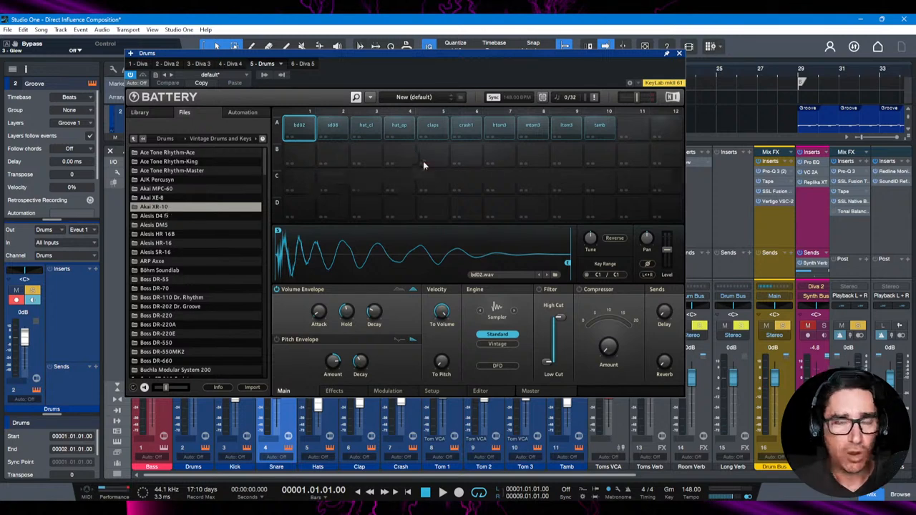
# - Audition the sd08 snare pad in Battery, then close the sampler window
pyautogui.click(332, 125)
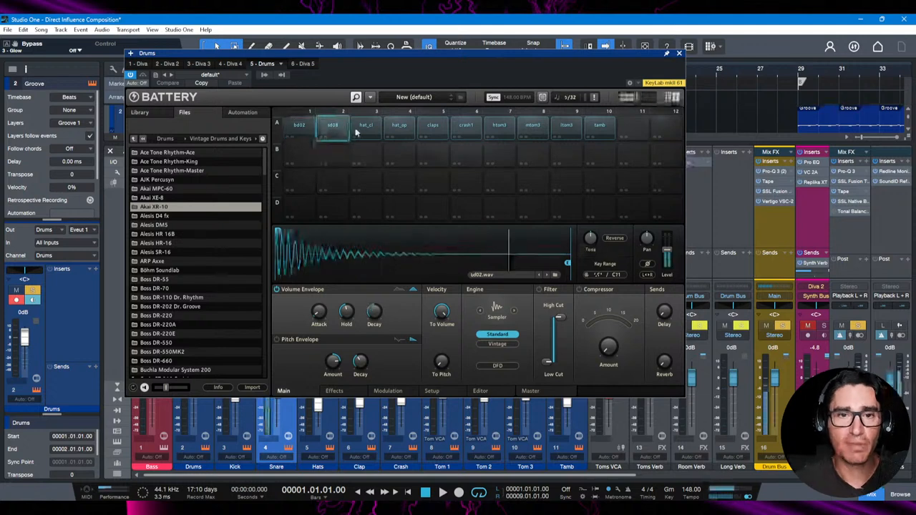
pyautogui.click(678, 53)
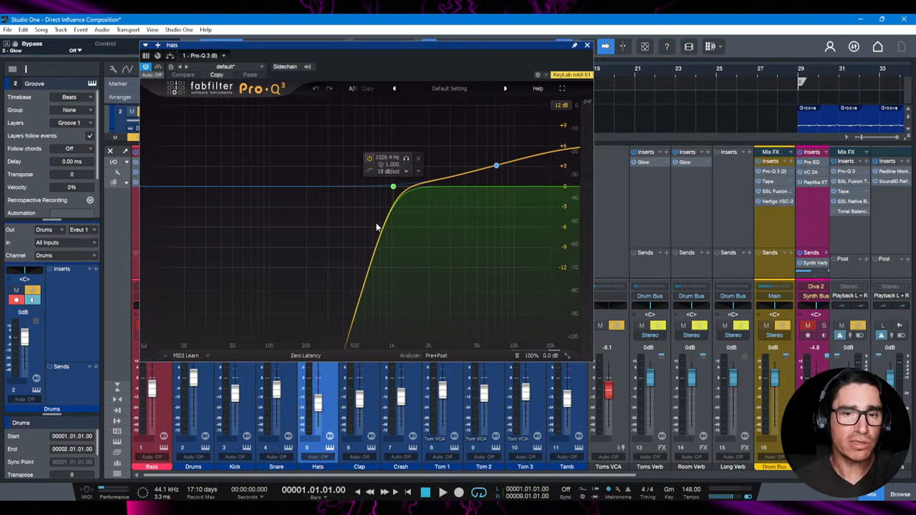
pyautogui.moveTo(393, 194)
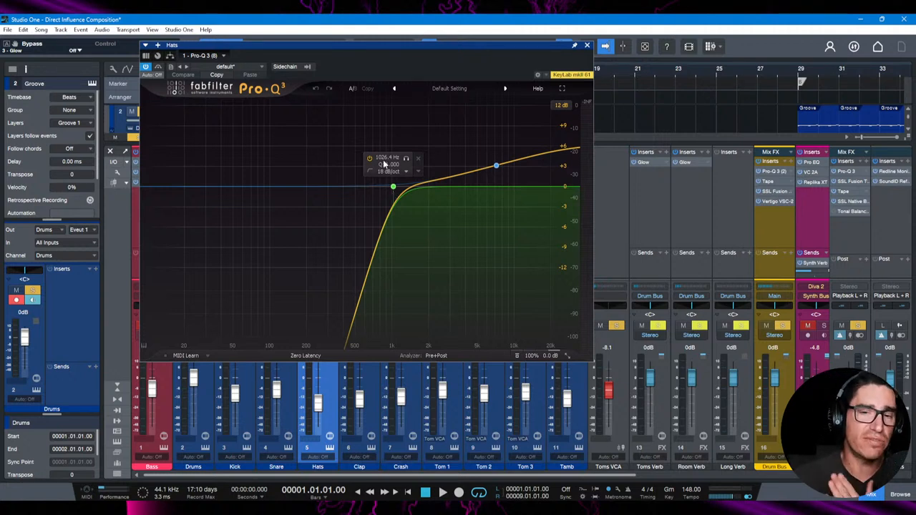
# - Open the Hats Pro-Q 3 and toggle the band 2 high shelf to compare
pyautogui.click(442, 492)
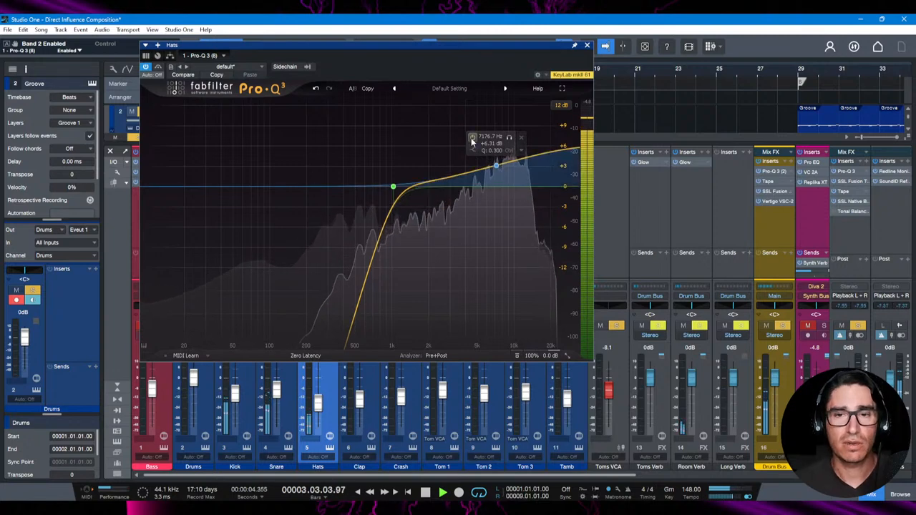
pyautogui.click(586, 46)
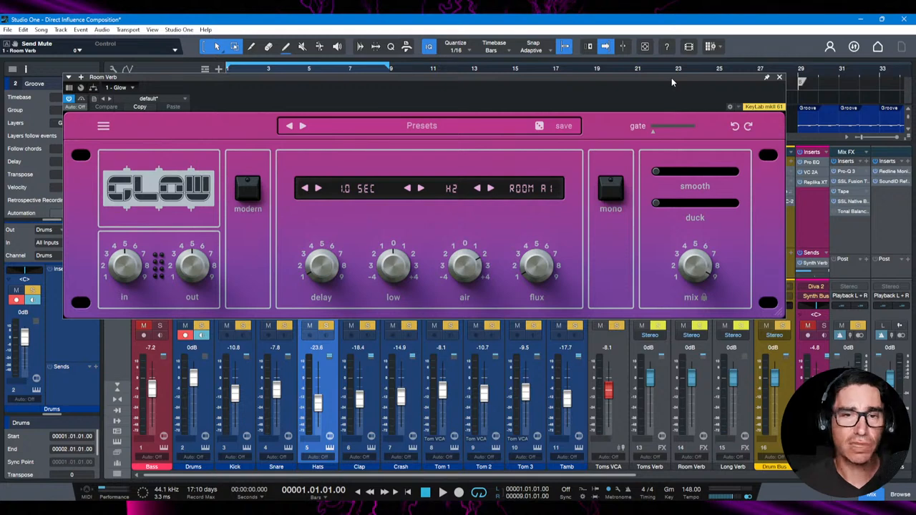
pyautogui.moveTo(743, 137)
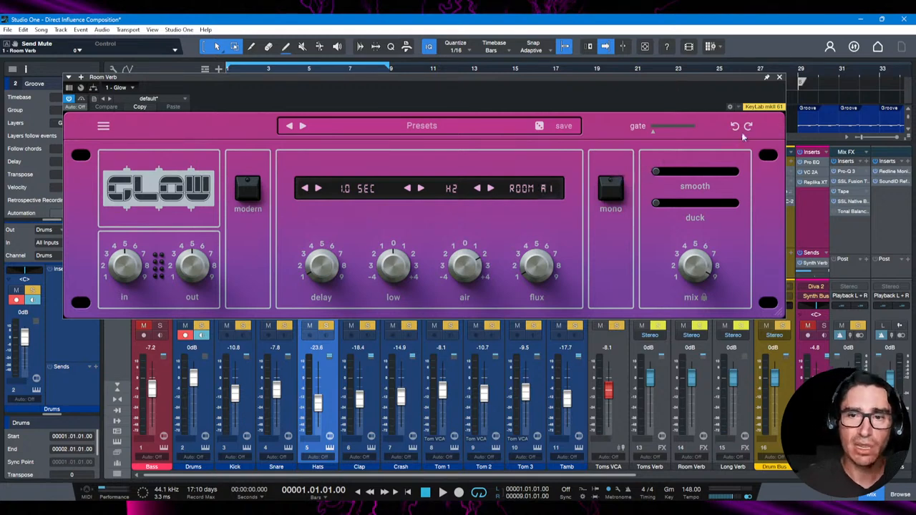
# - Open the Glow insert on the Room Verb FX channel, showing the 1.0 s Room A1
pyautogui.click(779, 76)
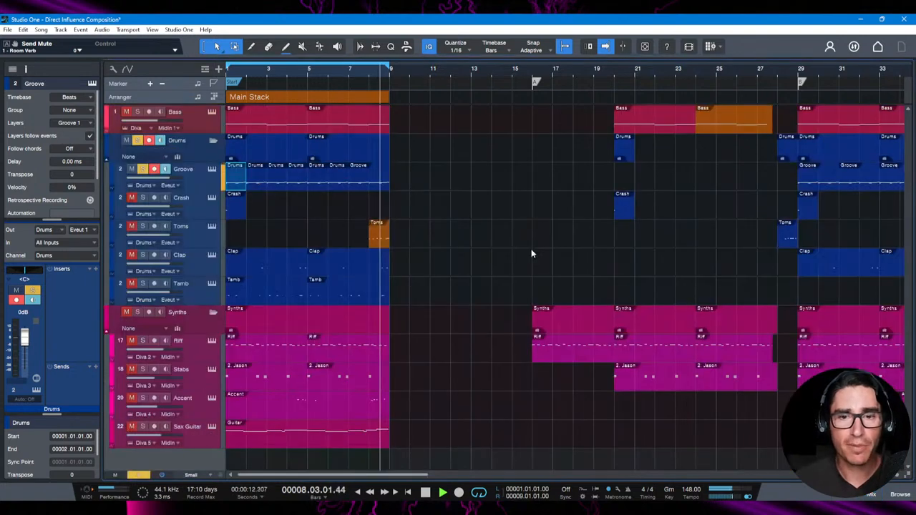
# - Stop playback at the song start and open the first Groove pattern in the Drum Editor
pyautogui.click(408, 492)
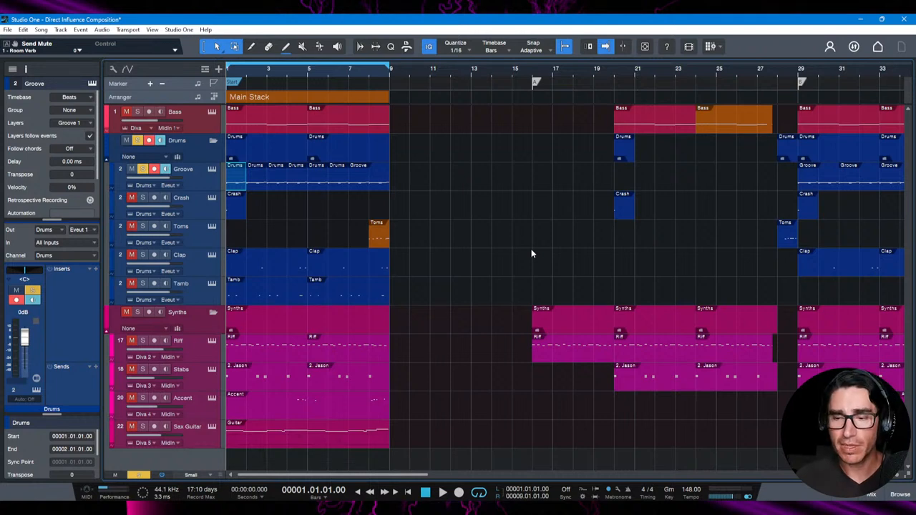
pyautogui.click(442, 492)
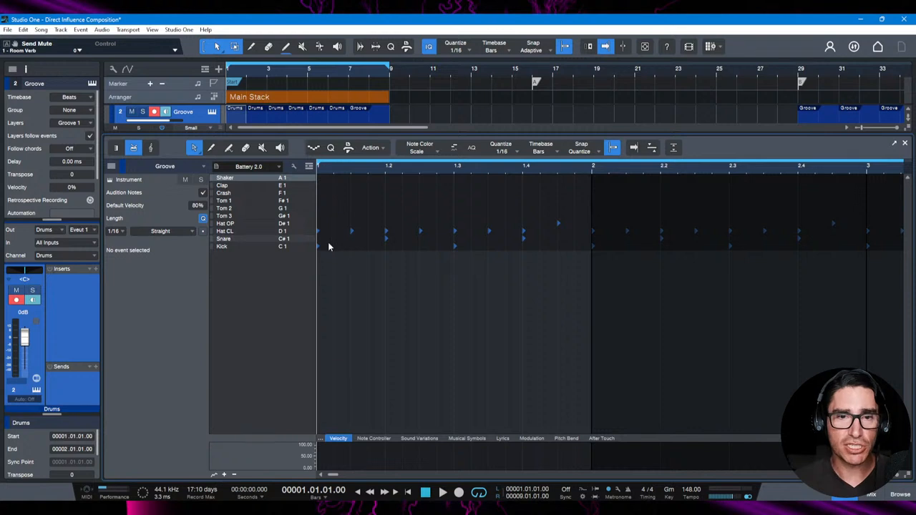
pyautogui.moveTo(385, 245)
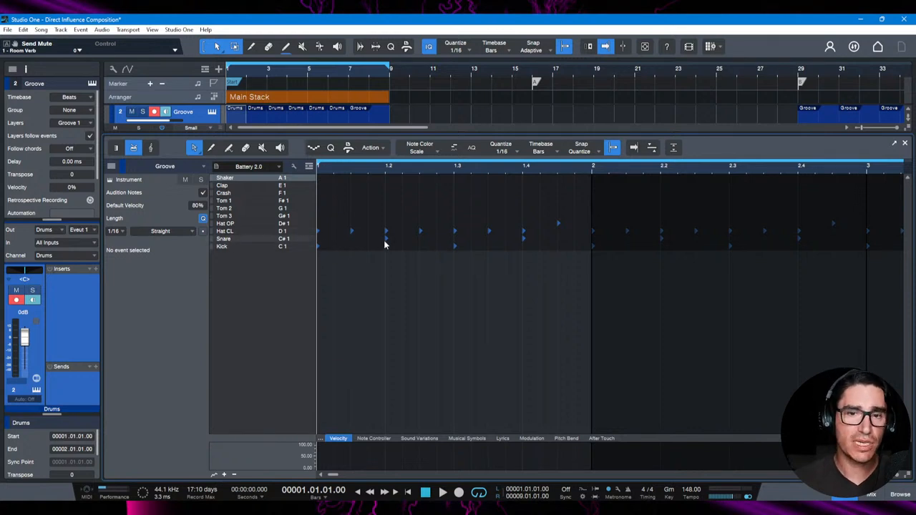
pyautogui.moveTo(362, 236)
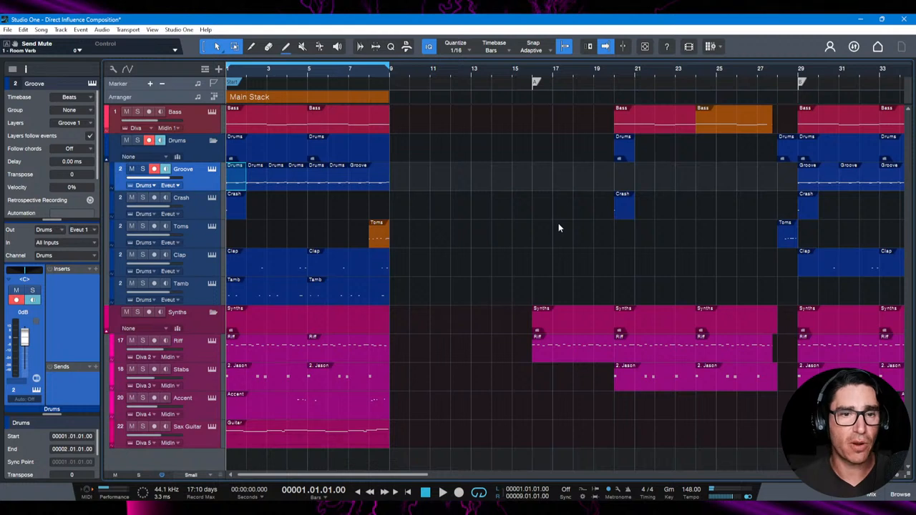
pyautogui.click(181, 197)
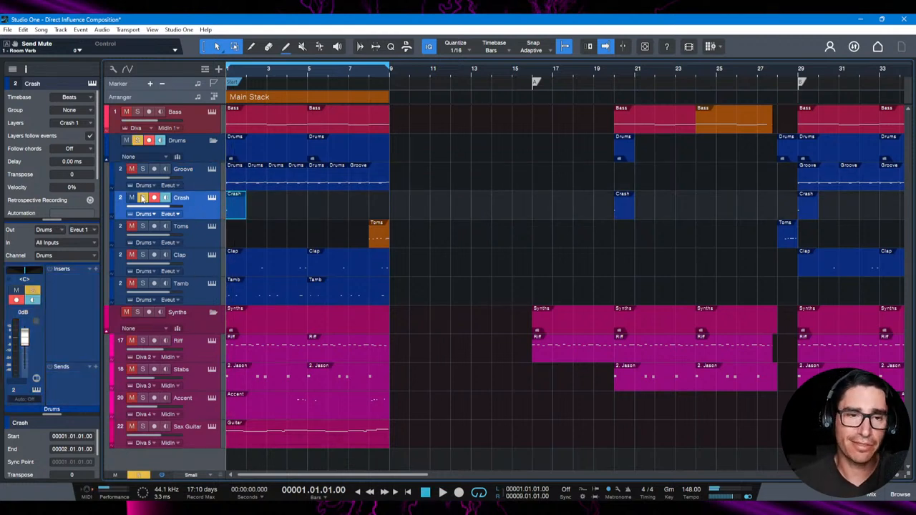
pyautogui.click(179, 255)
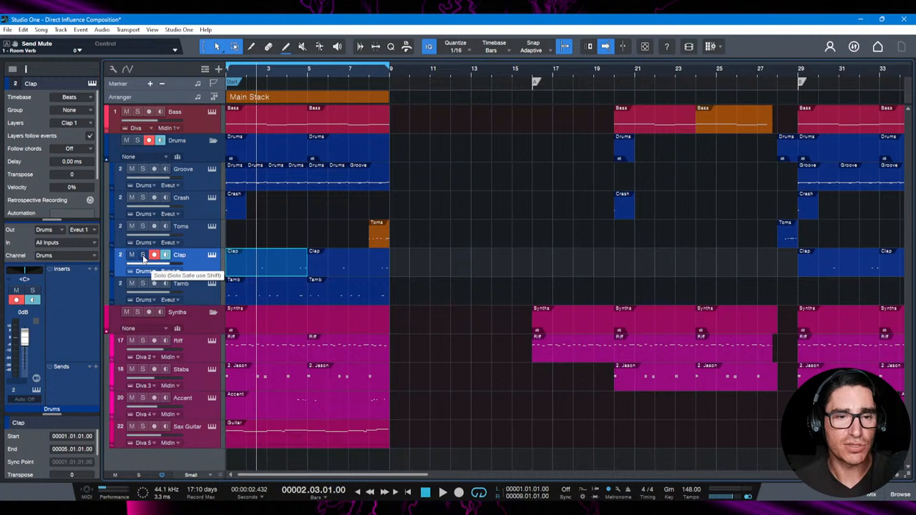
pyautogui.moveTo(143, 285)
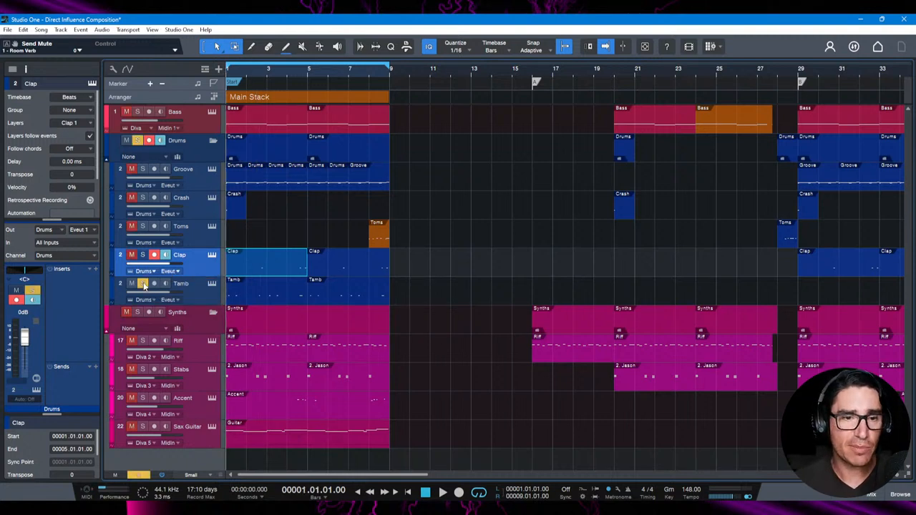
pyautogui.click(442, 493)
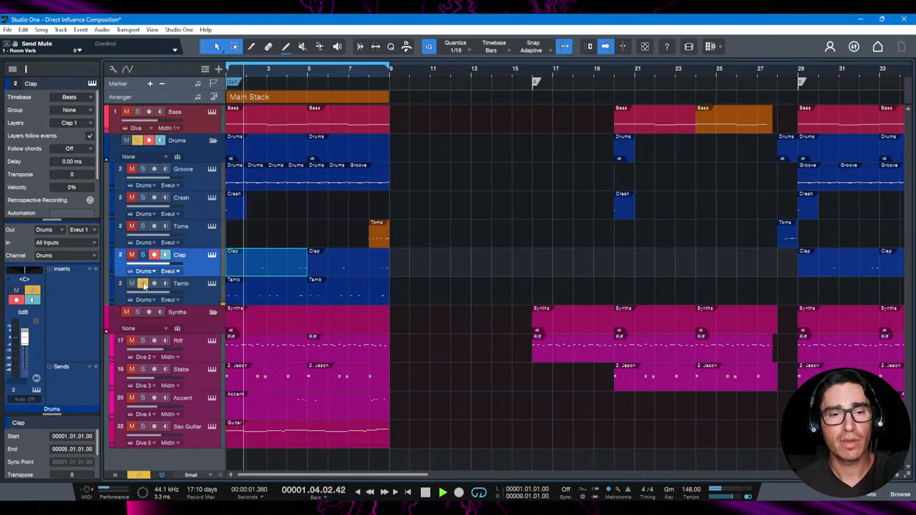
pyautogui.click(425, 493)
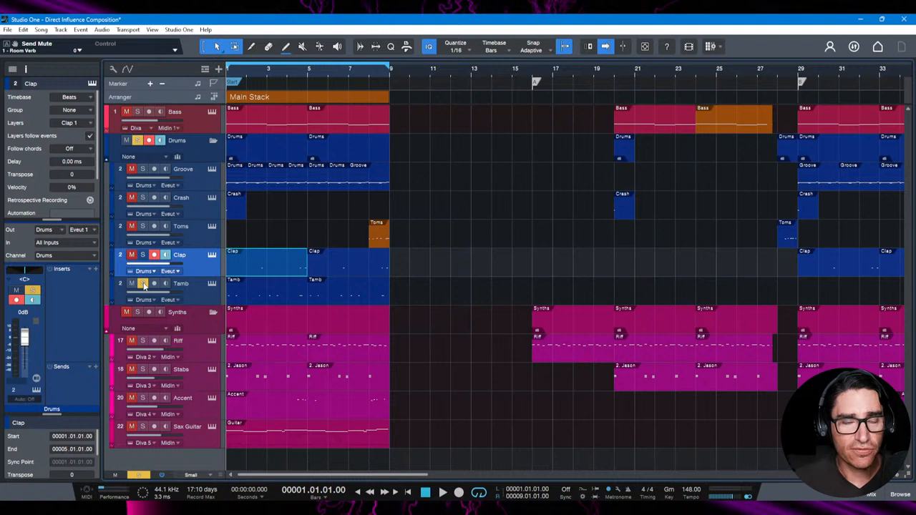
pyautogui.click(442, 493)
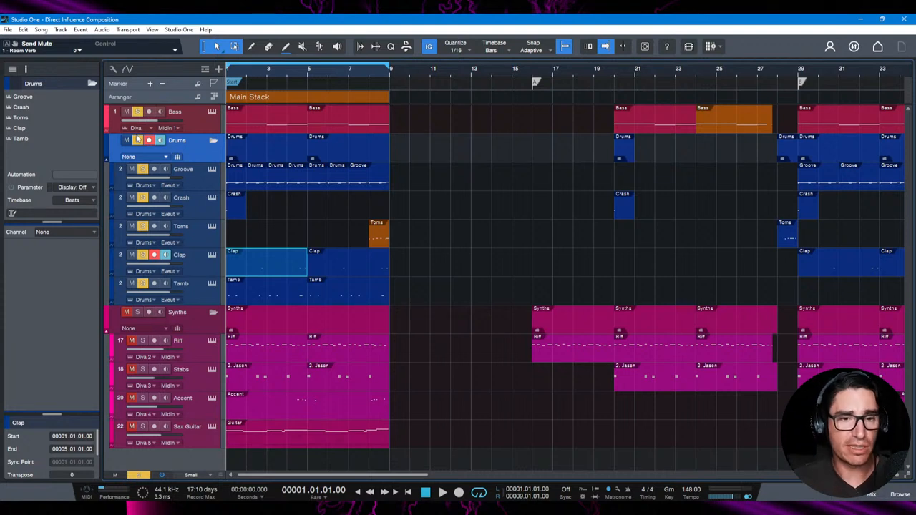
pyautogui.moveTo(139, 114)
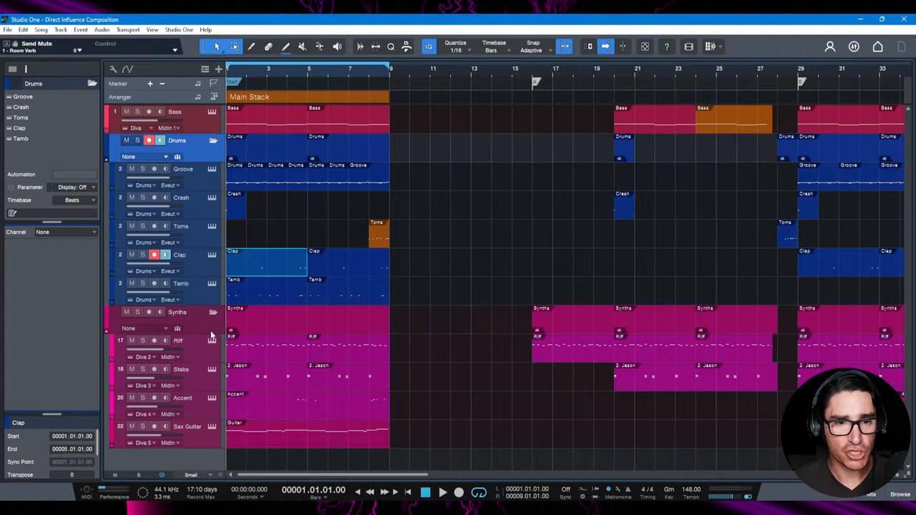
pyautogui.moveTo(723, 252)
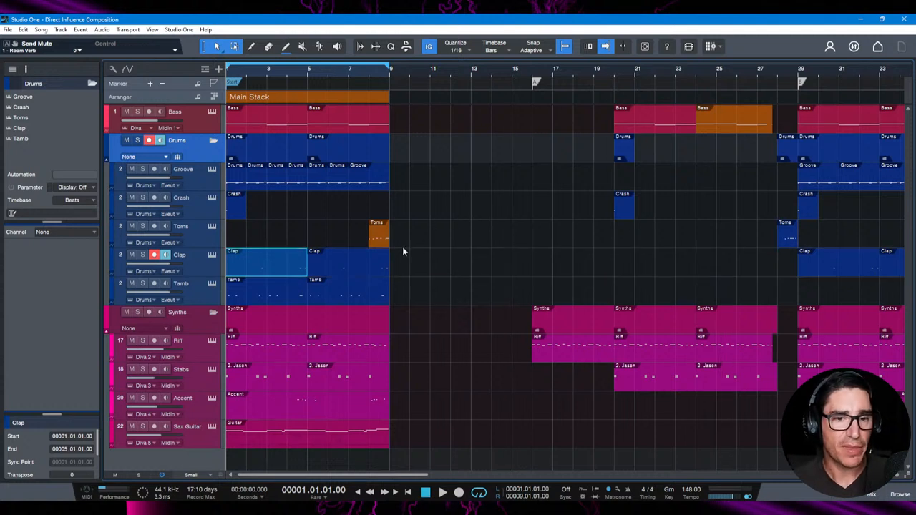
# - Select the Synths folder track holding Riff, Stabs, Accent and Sax Guitar
pyautogui.click(182, 284)
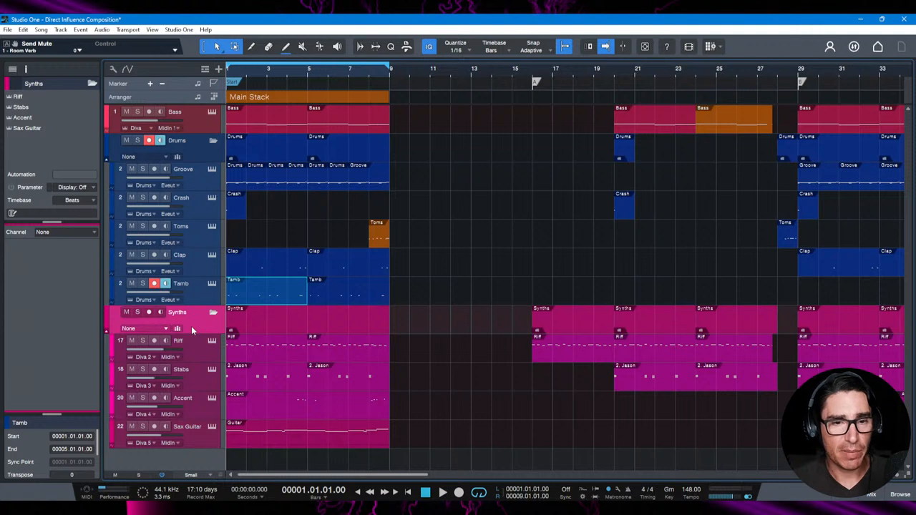
pyautogui.click(178, 341)
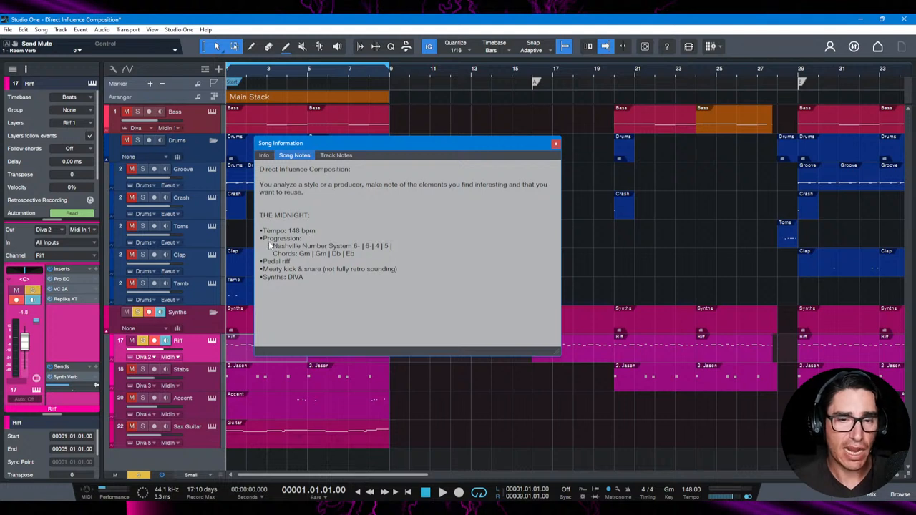
pyautogui.moveTo(299, 267)
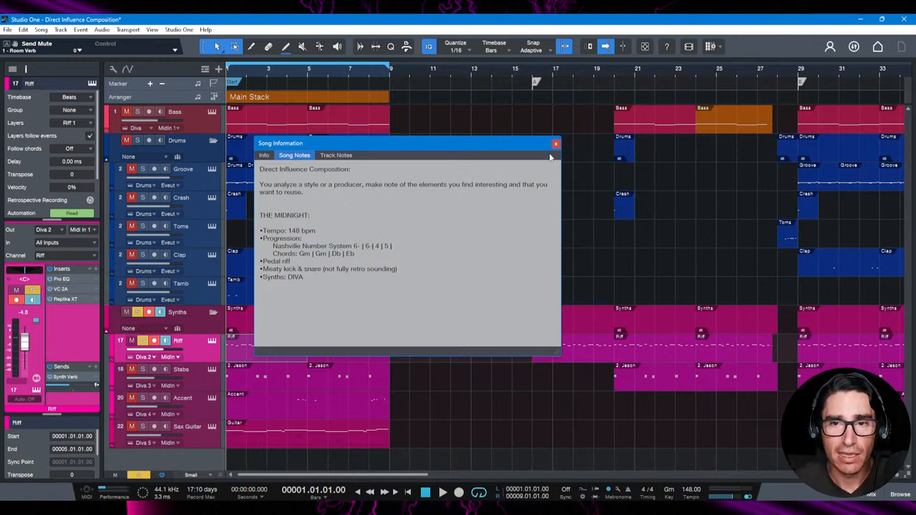
pyautogui.click(556, 143)
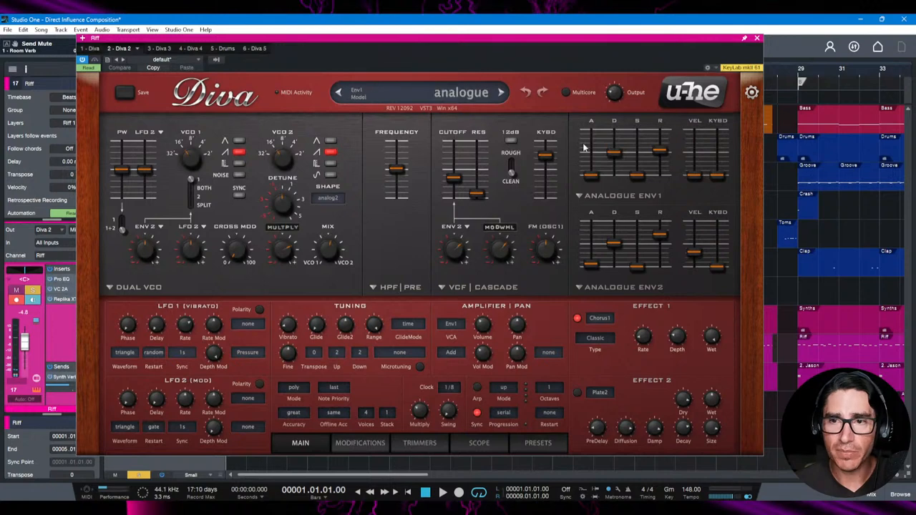
# - Close the Diva plugin window
pyautogui.click(756, 38)
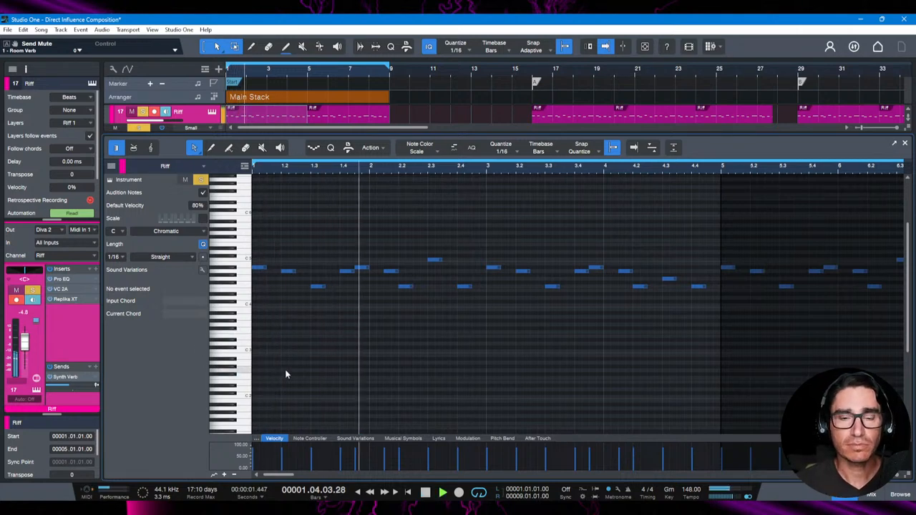
# - Stop the riff, inspect its F4 note in the piano roll, and audition it again
pyautogui.click(425, 493)
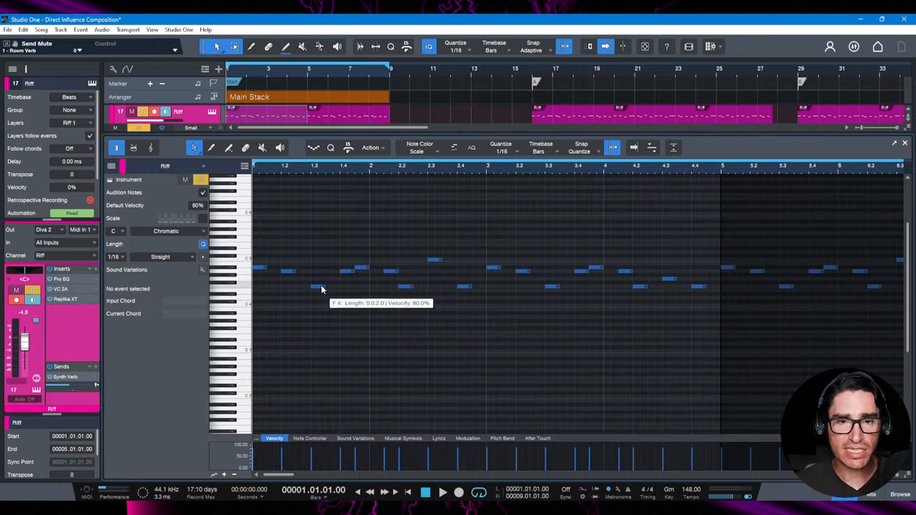
pyautogui.click(442, 492)
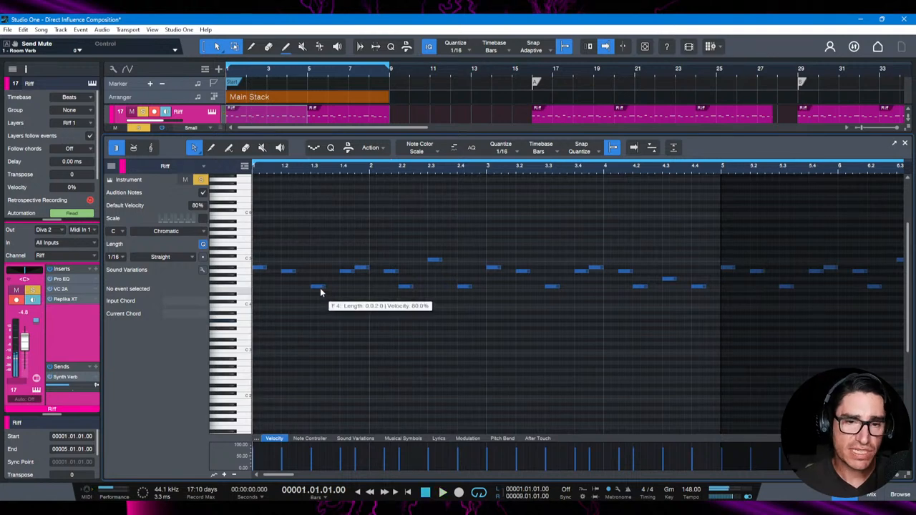
pyautogui.moveTo(293, 322)
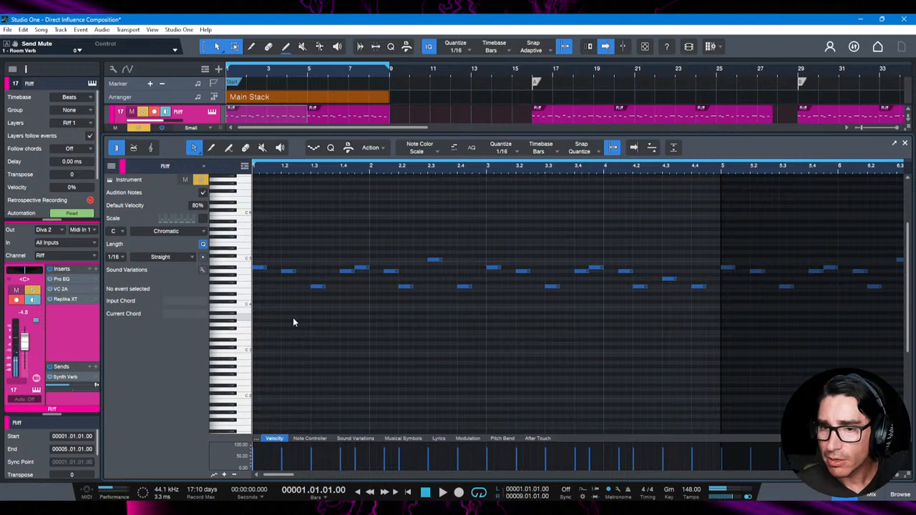
pyautogui.moveTo(490, 253)
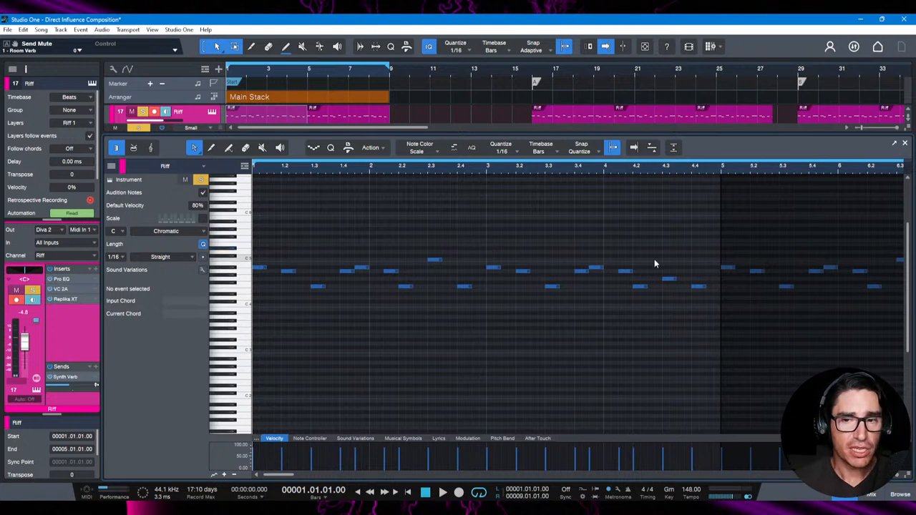
pyautogui.moveTo(392, 181)
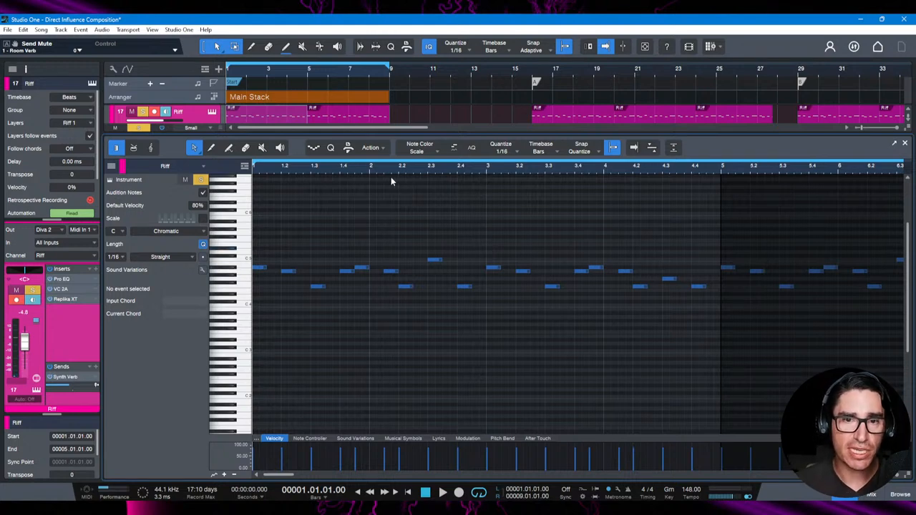
pyautogui.moveTo(430, 279)
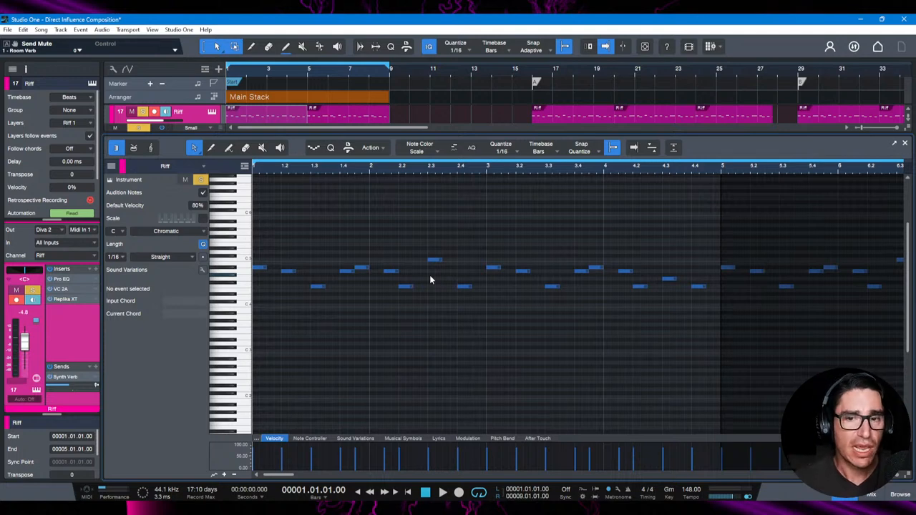
pyautogui.moveTo(440, 287)
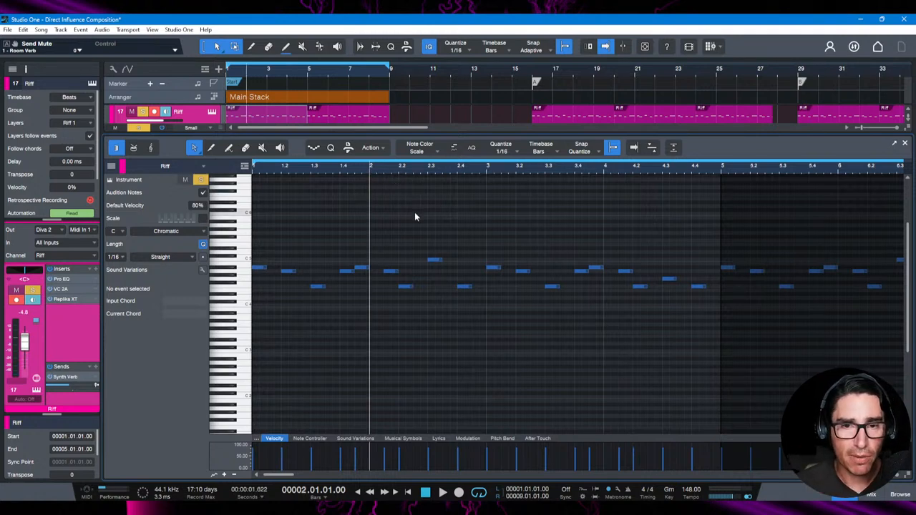
pyautogui.moveTo(436, 264)
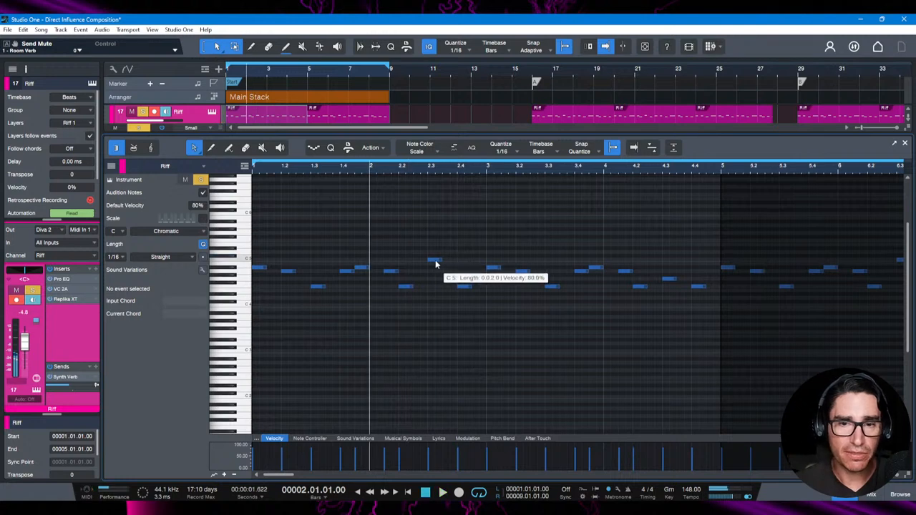
pyautogui.moveTo(662, 179)
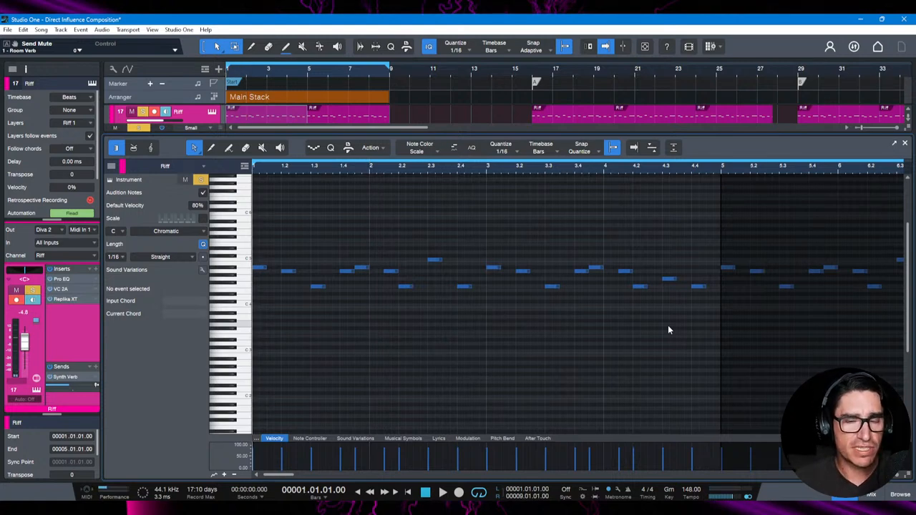
pyautogui.moveTo(352, 284)
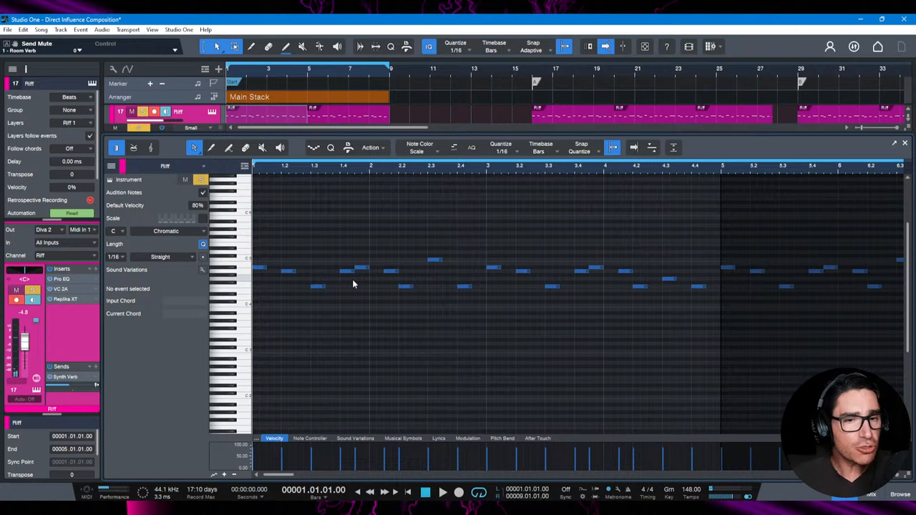
pyautogui.moveTo(308, 280)
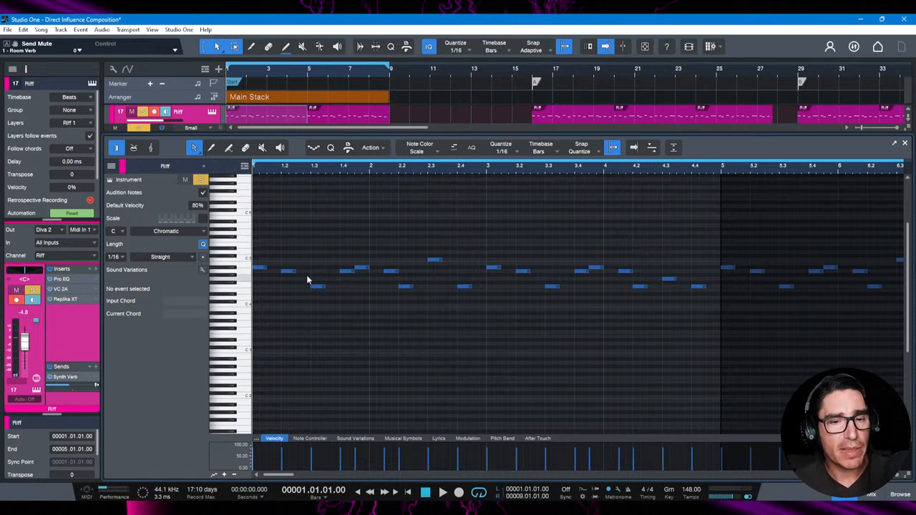
pyautogui.moveTo(260, 270)
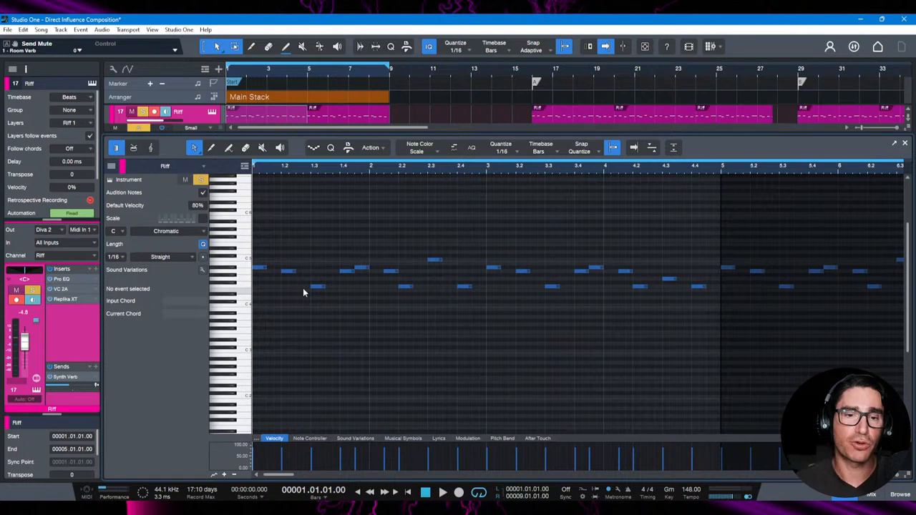
pyautogui.click(442, 493)
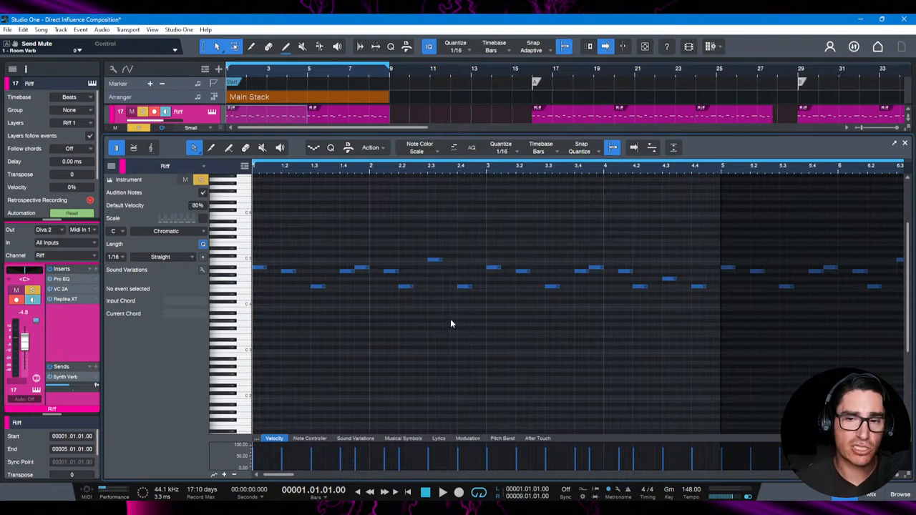
pyautogui.moveTo(399, 341)
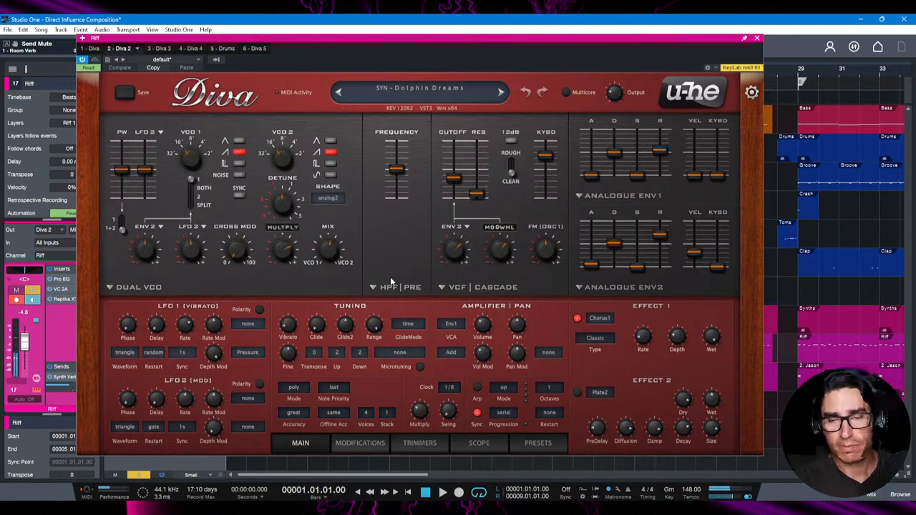
# - Show the Riff Pro EQ with its low cut near 454 Hz and high cut near 4.2 kHz
pyautogui.click(757, 38)
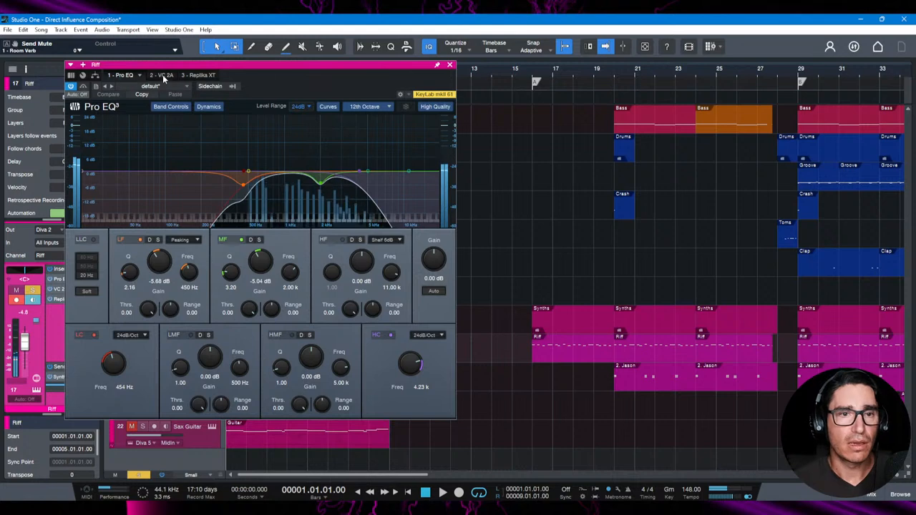
# - Set the Riff VC 2A peak reduction to about 57%, then view Replika XT
pyautogui.click(161, 75)
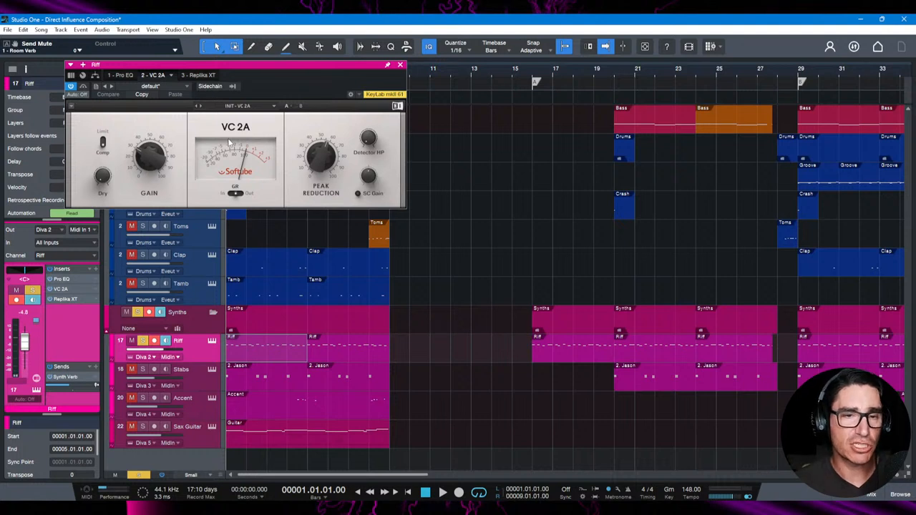
pyautogui.moveTo(219, 130)
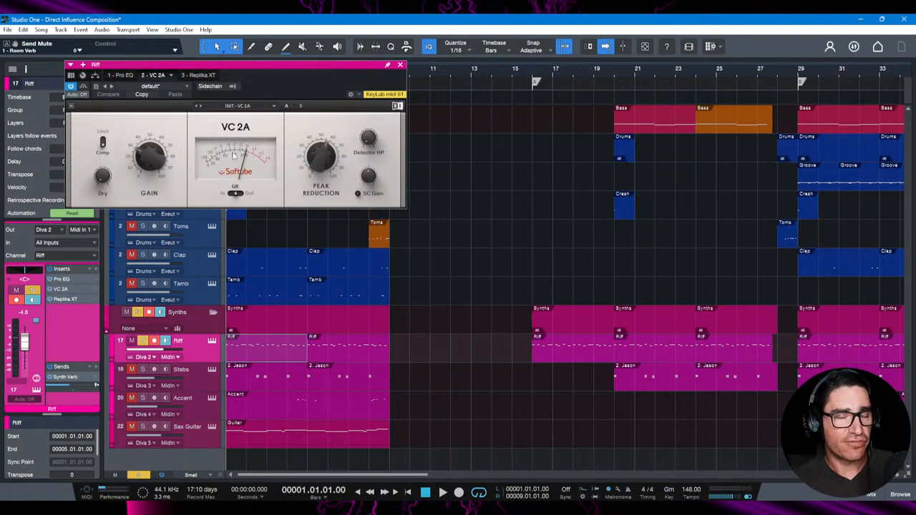
pyautogui.moveTo(320, 157); pyautogui.dragTo(329, 168)
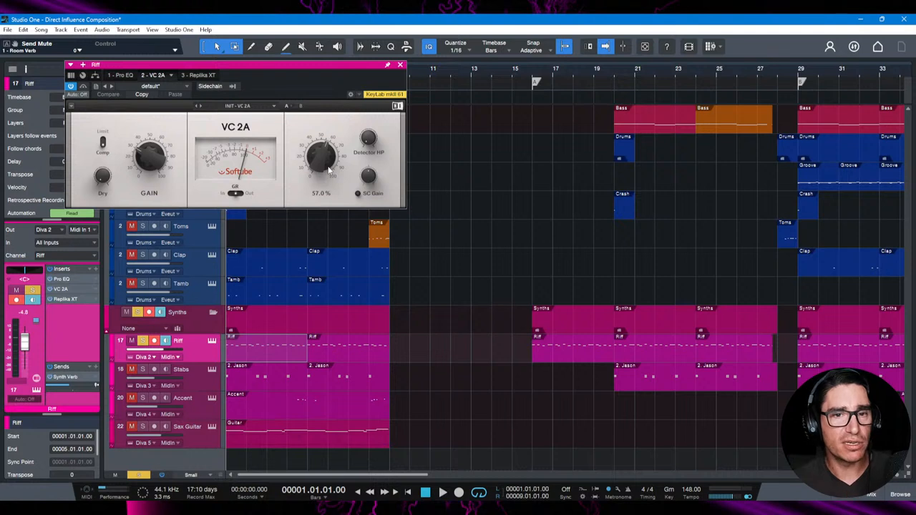
pyautogui.moveTo(217, 96)
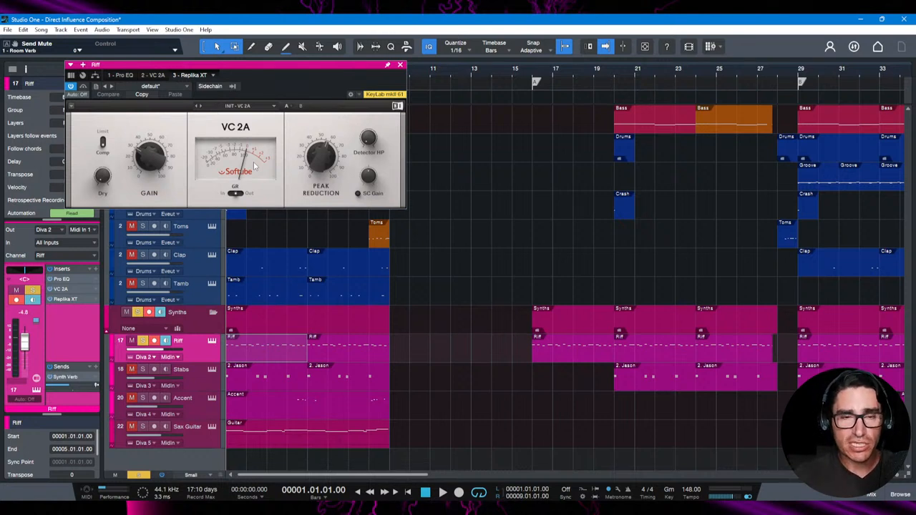
pyautogui.click(189, 74)
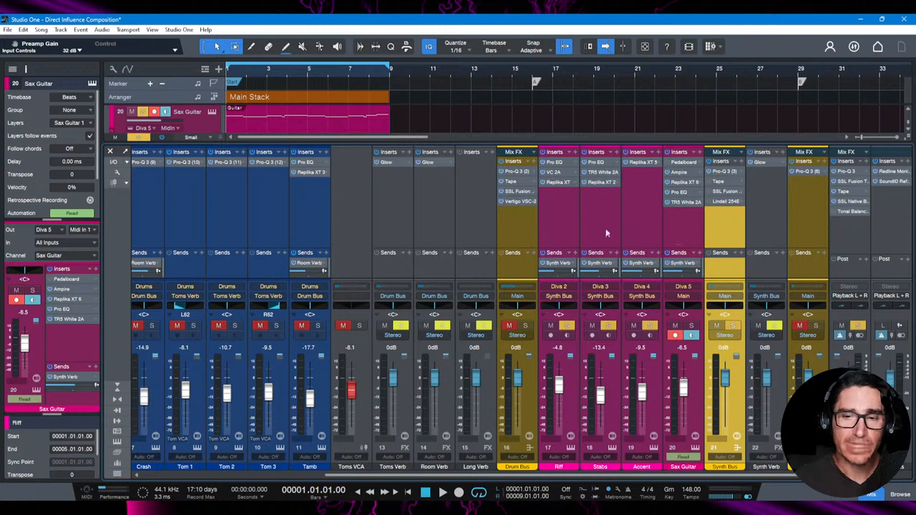
pyautogui.moveTo(550, 216)
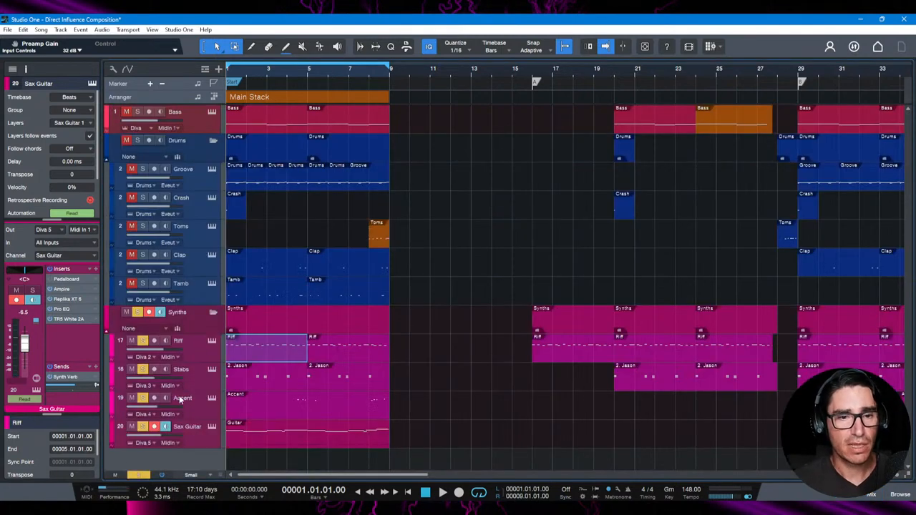
# - Close the mixer and select the Accent track in the arrangement
pyautogui.click(181, 369)
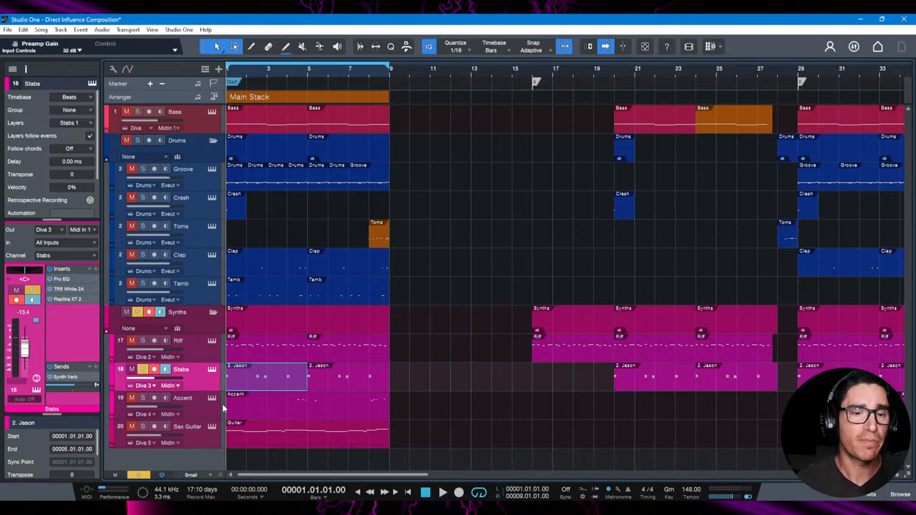
# - Open the Stabs event in the Piano View and audition its chord stabs
pyautogui.doubleClick(265, 375)
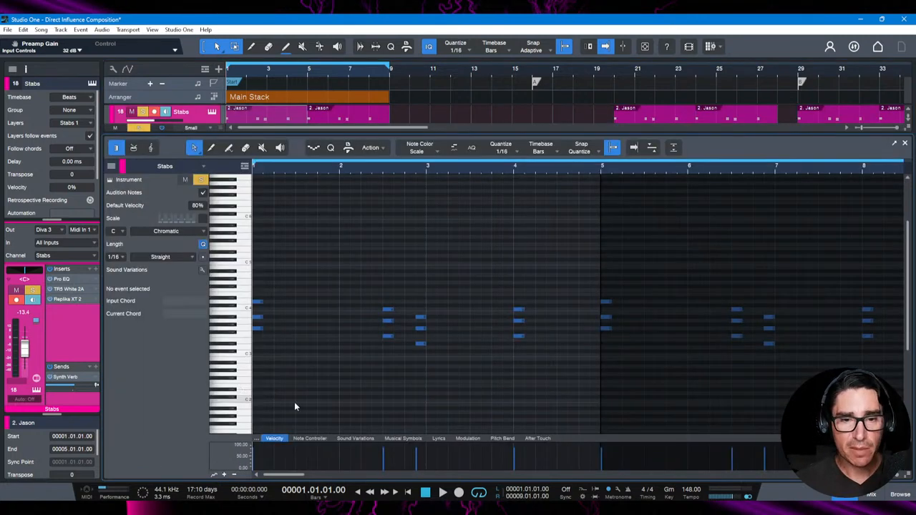
pyautogui.click(442, 492)
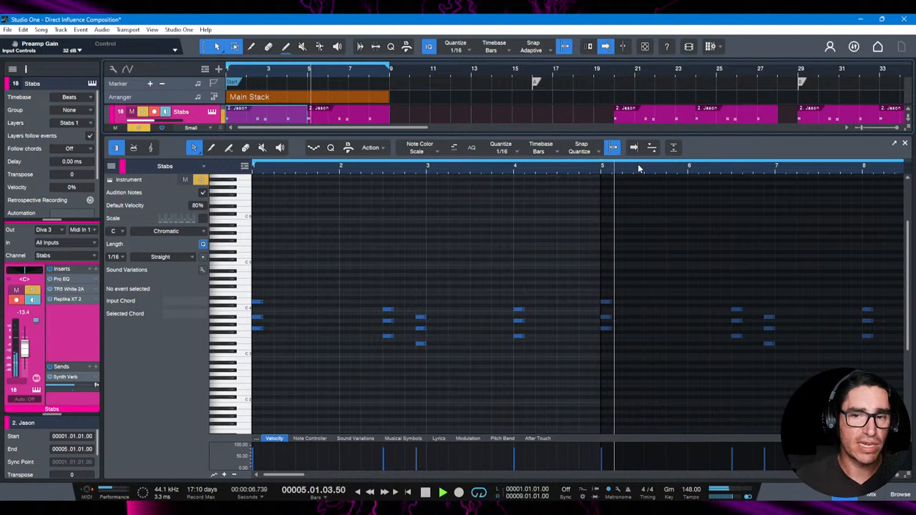
# - Stop playback and show the Stabs Pro EQ: low cut near 385 Hz, high cut 11.5 kHz
pyautogui.click(425, 492)
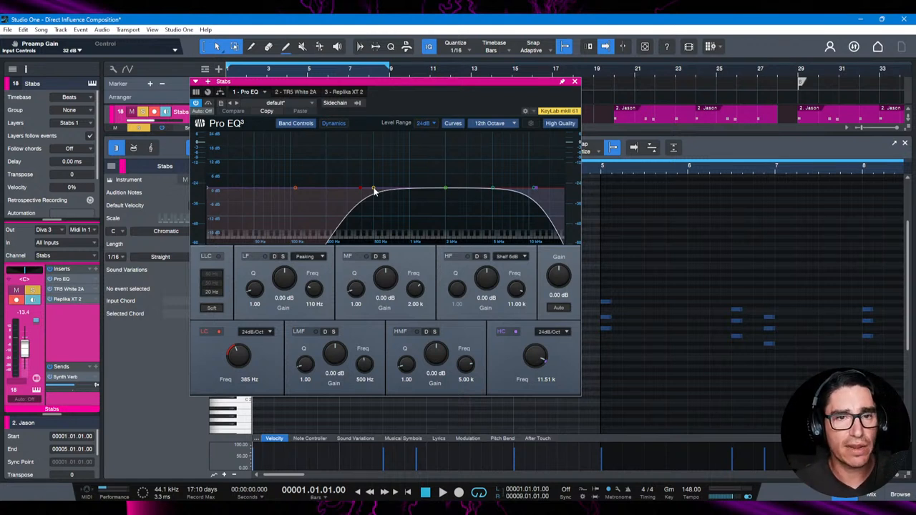
# - View the Stabs TR5 White 2A, then its Replika XT 2 delay at 20 ms Stereoize Haas
pyautogui.click(288, 91)
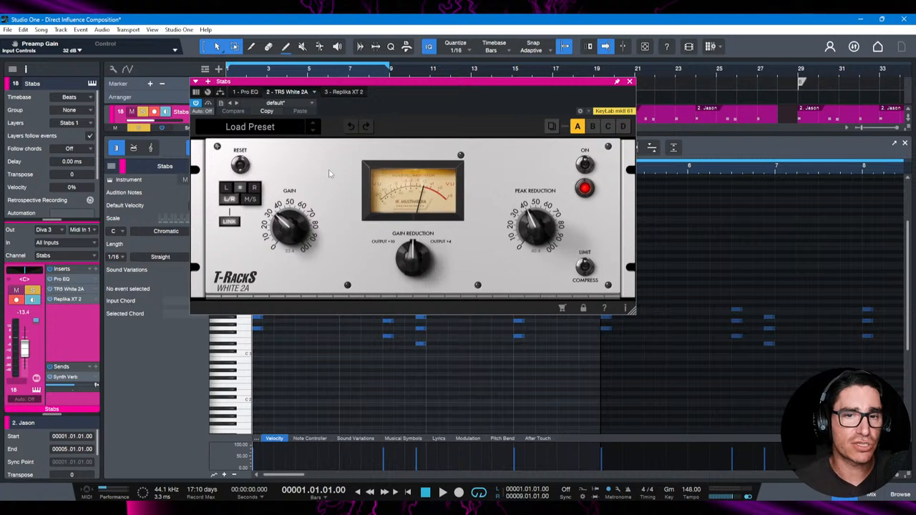
pyautogui.click(442, 492)
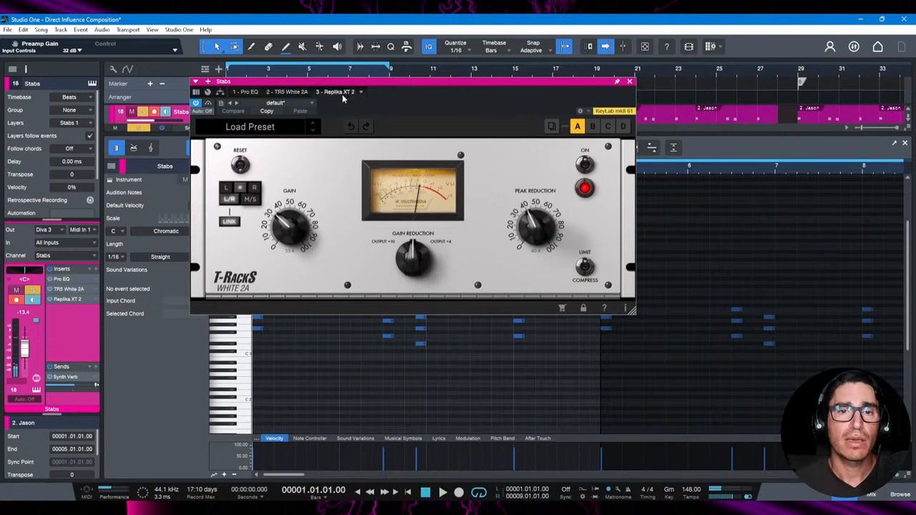
pyautogui.click(337, 91)
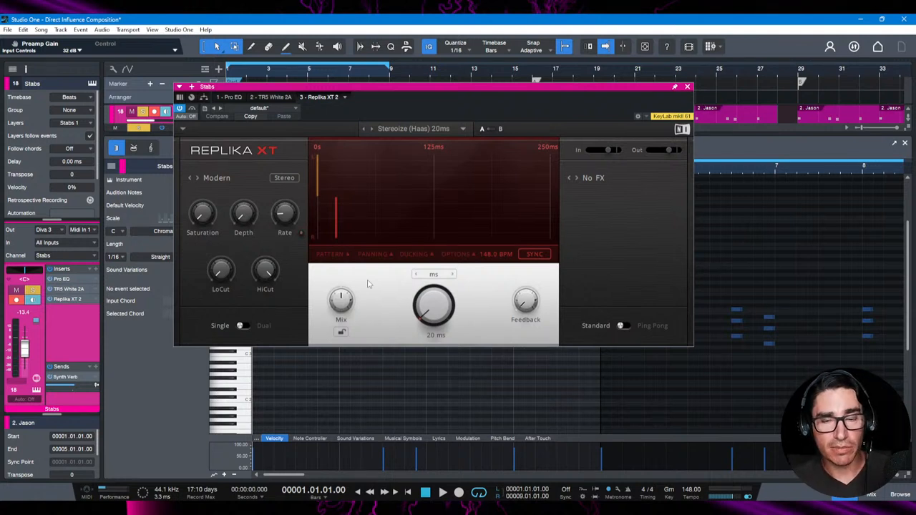
pyautogui.moveTo(443, 141)
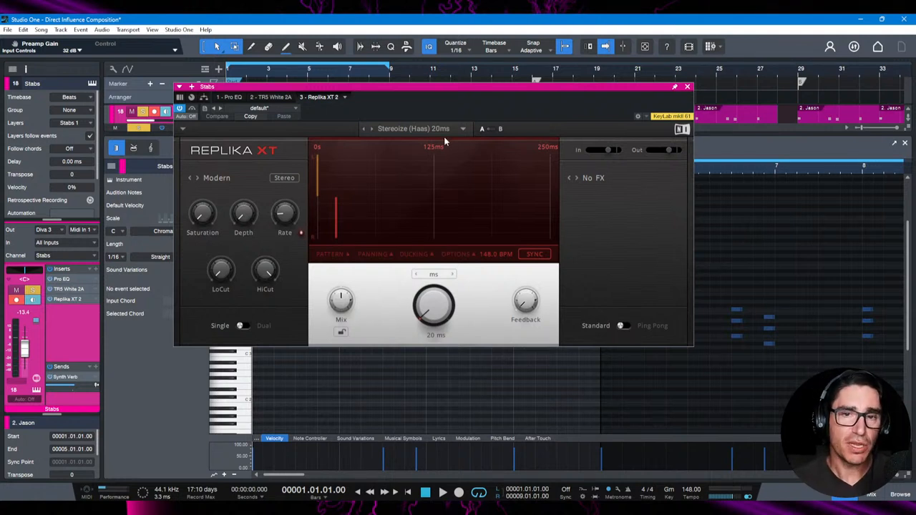
pyautogui.moveTo(422, 135)
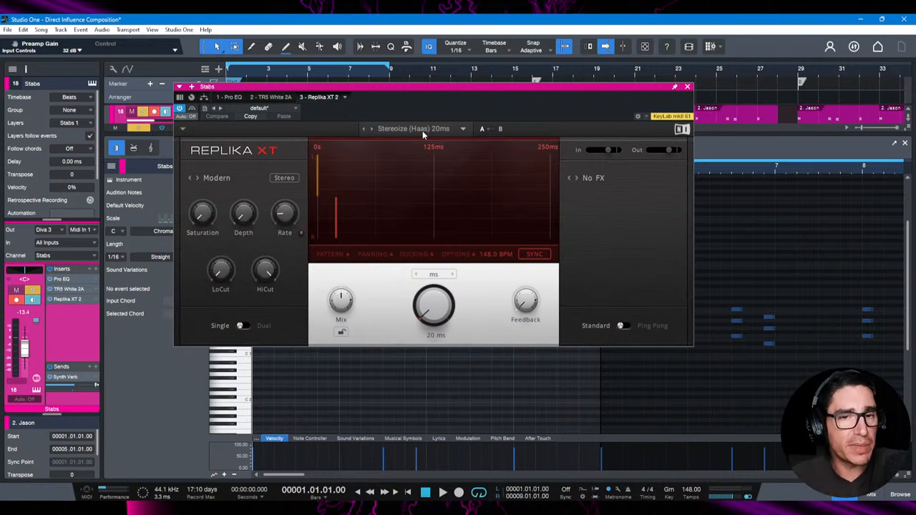
pyautogui.moveTo(447, 133)
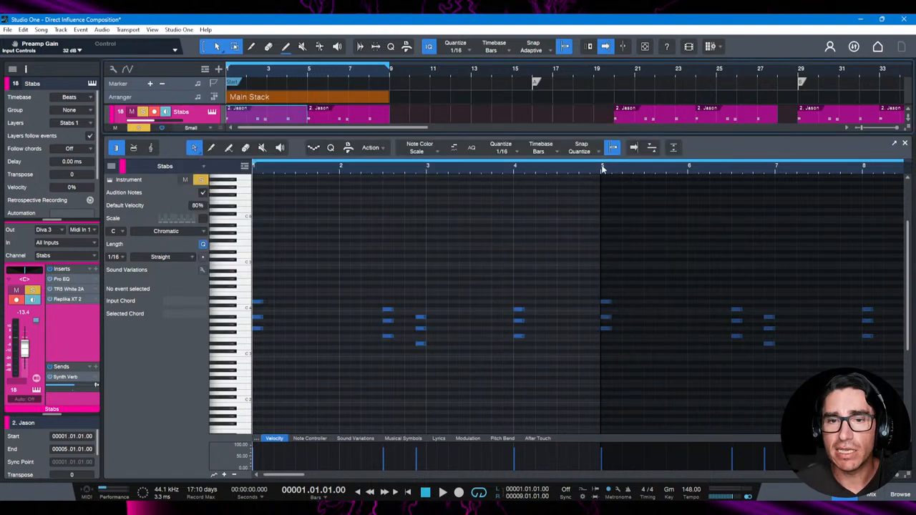
pyautogui.moveTo(484, 296)
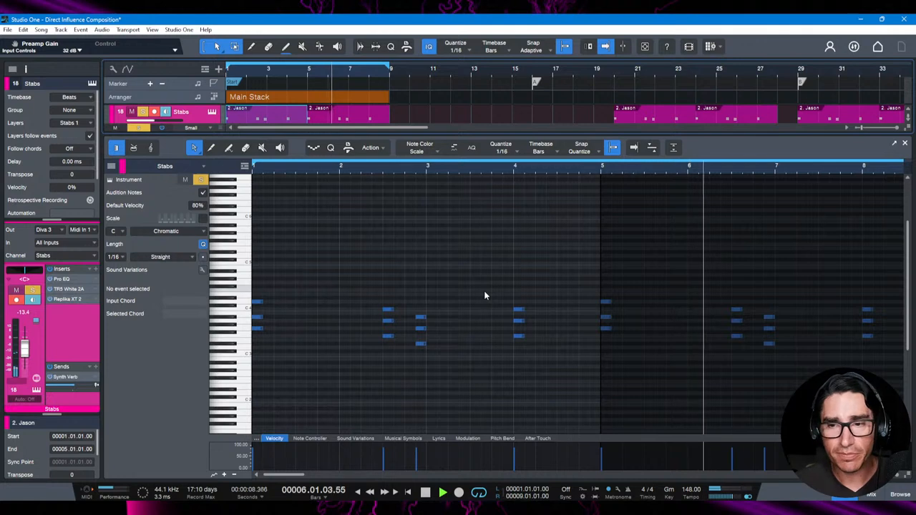
# - Close the Stabs piano roll and delay window, returning to the Arrange view
pyautogui.click(425, 491)
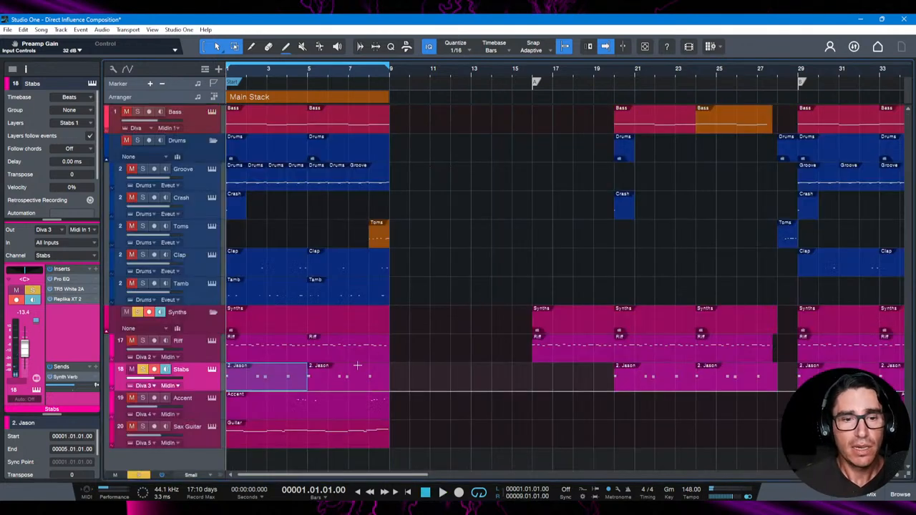
# - Open the Accent part's notes and show its Replika XT delay at dotted 1/8, 148 BPM
pyautogui.click(183, 397)
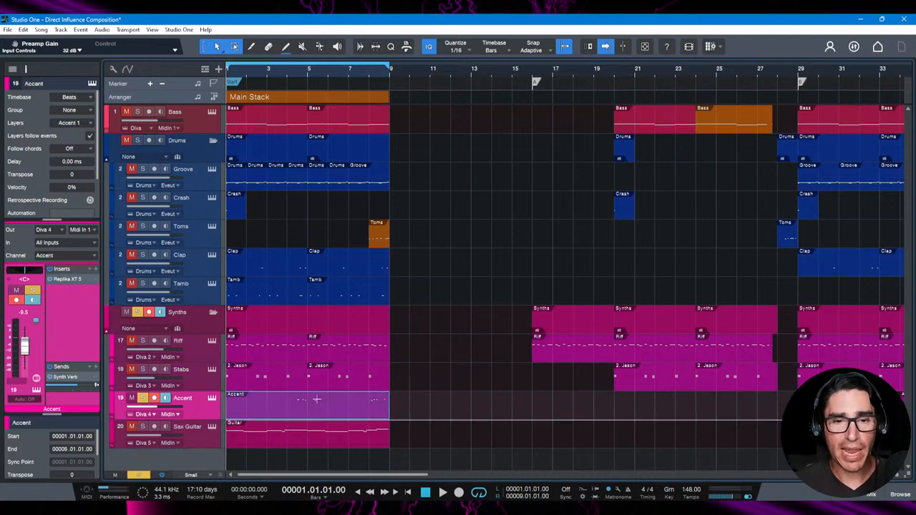
pyautogui.click(182, 369)
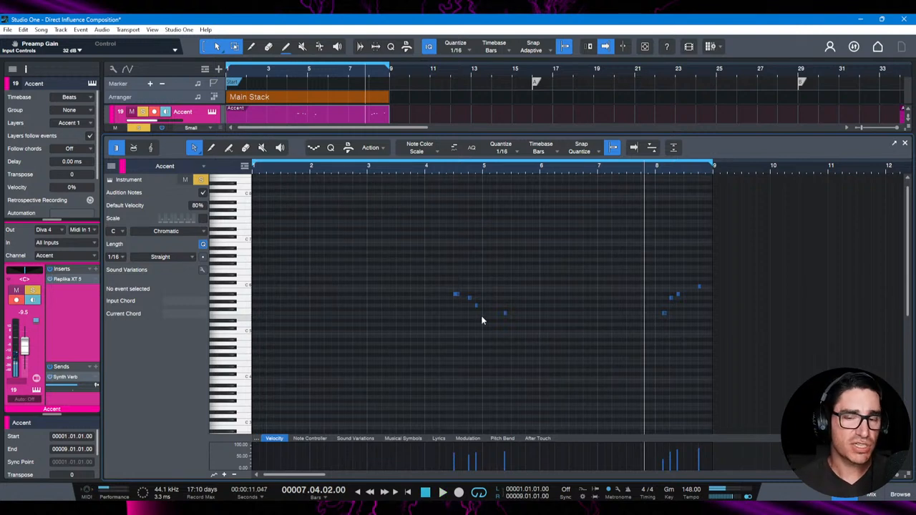
pyautogui.moveTo(498, 319)
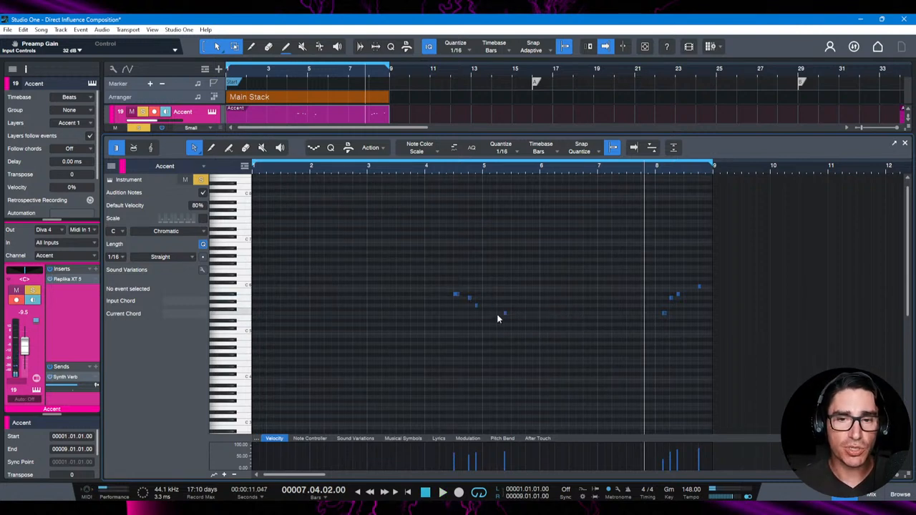
pyautogui.moveTo(464, 307)
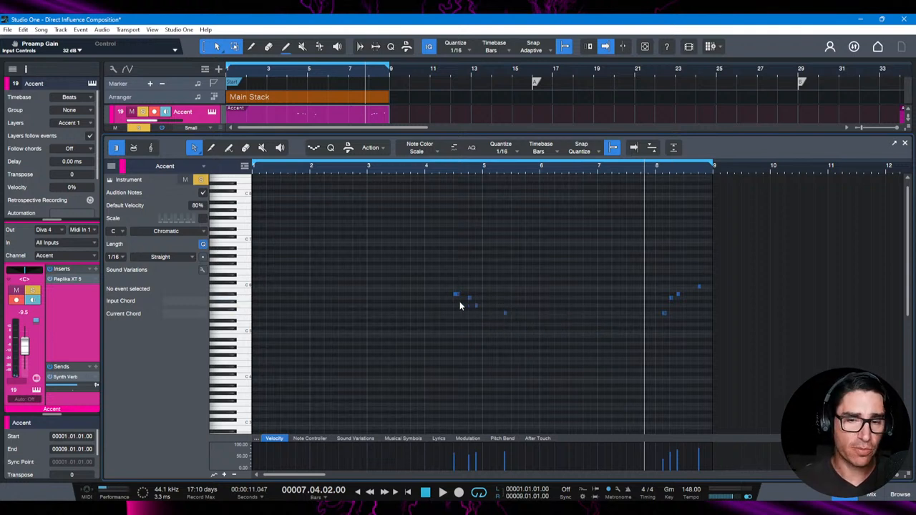
pyautogui.moveTo(456, 295)
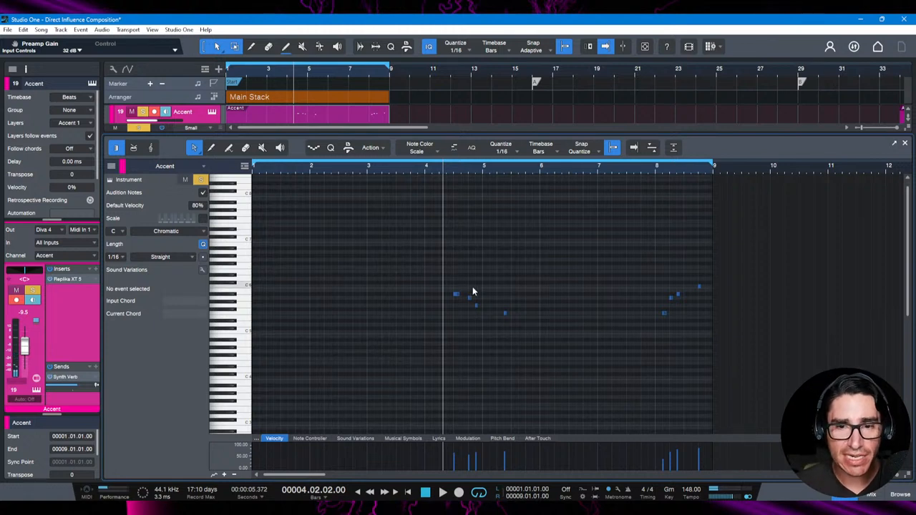
pyautogui.moveTo(516, 327)
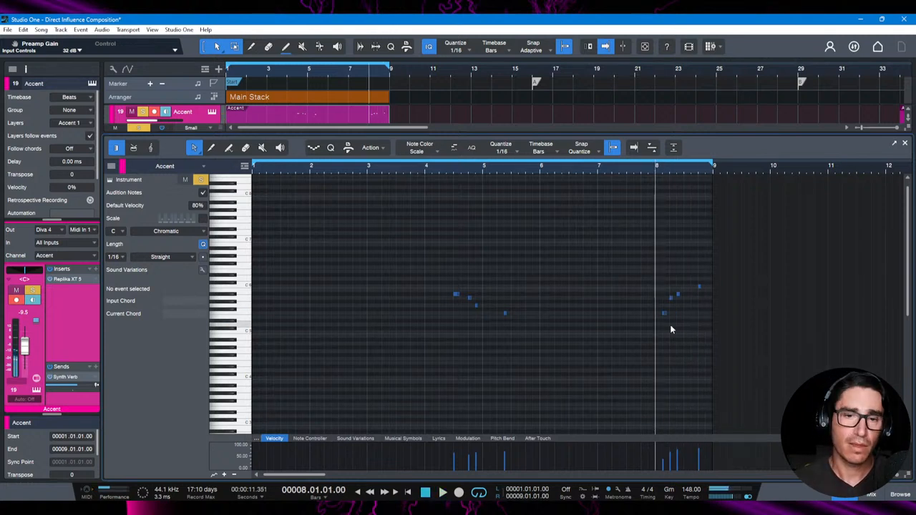
pyautogui.click(435, 165)
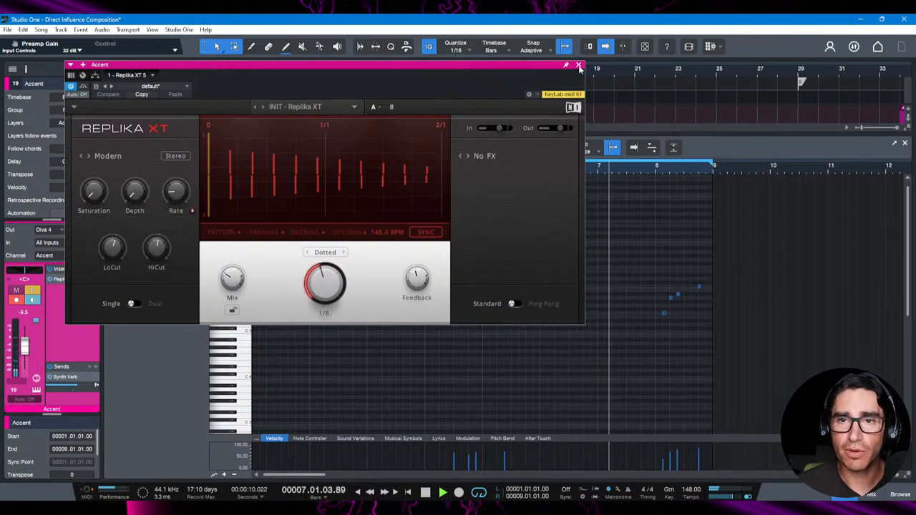
# - Close the Accent Replika XT window and note editor, back to the Arrange view
pyautogui.click(579, 66)
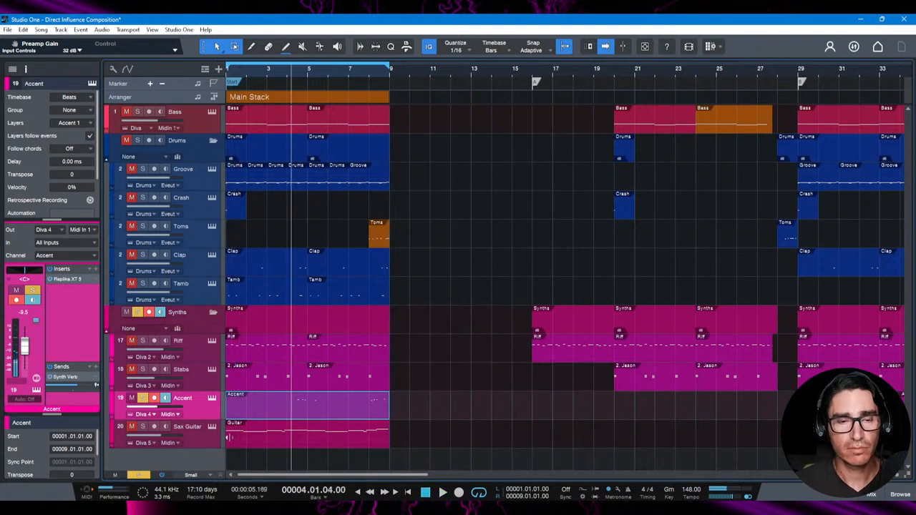
# - Open the Sax Guitar's opening Guitar part in the piano roll, showing its bars 1–8 melody
pyautogui.click(187, 426)
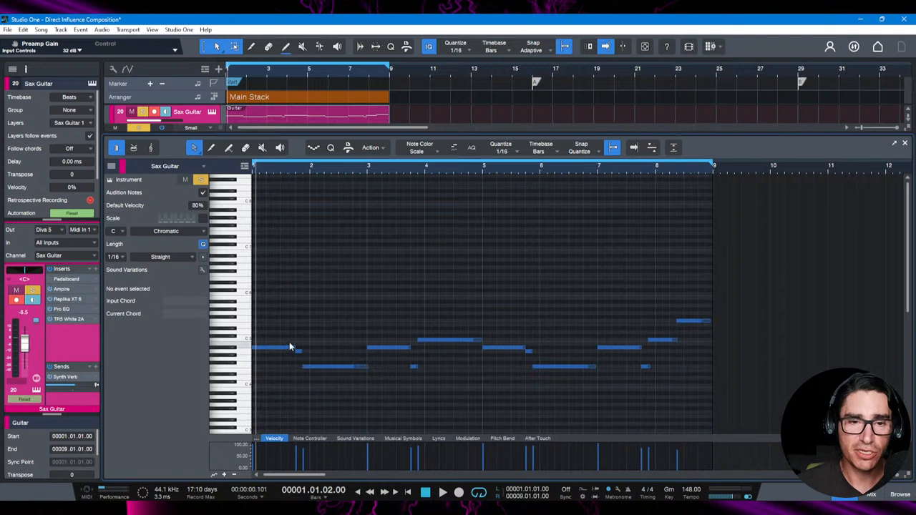
pyautogui.moveTo(313, 372)
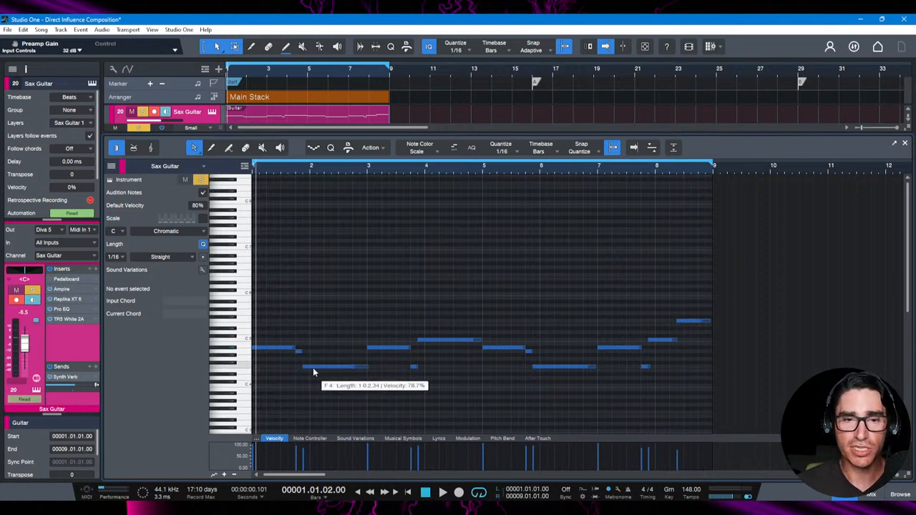
pyautogui.moveTo(313, 386)
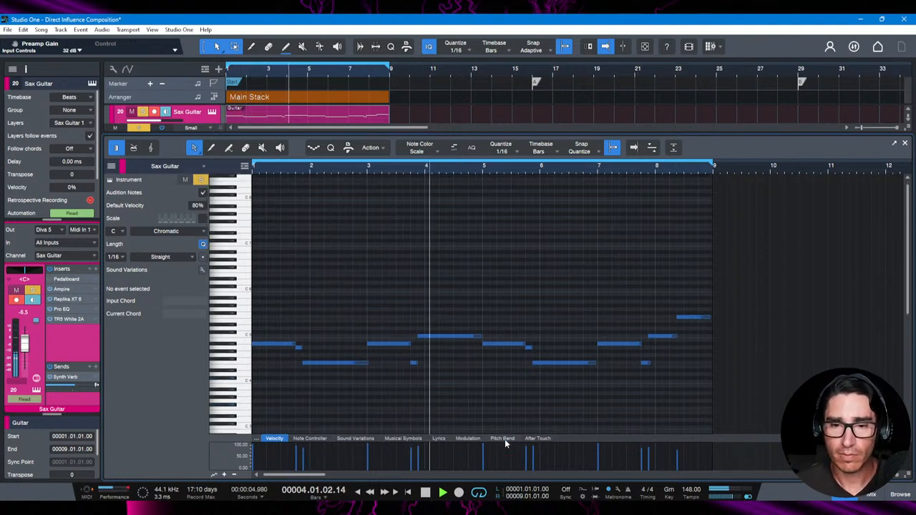
# - Show the Pitch Bend controller lane beneath the Sax Guitar melody notes
pyautogui.click(501, 438)
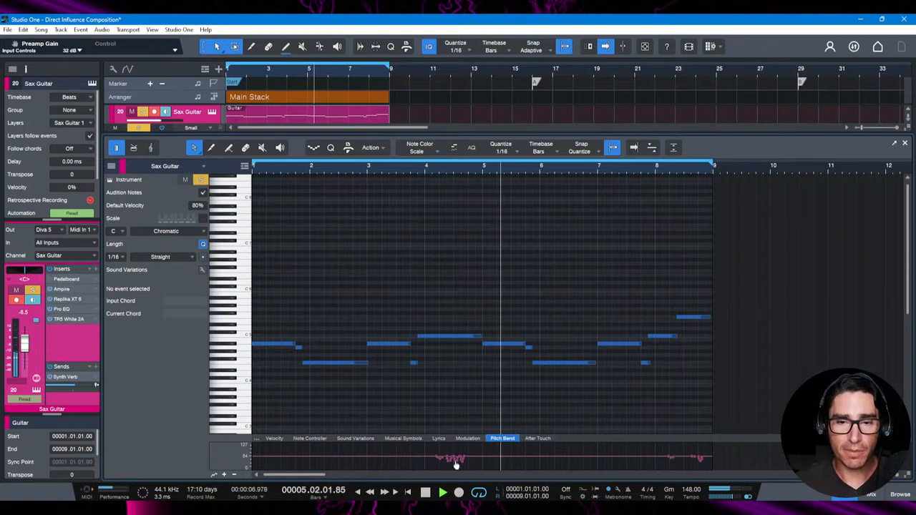
pyautogui.click(467, 438)
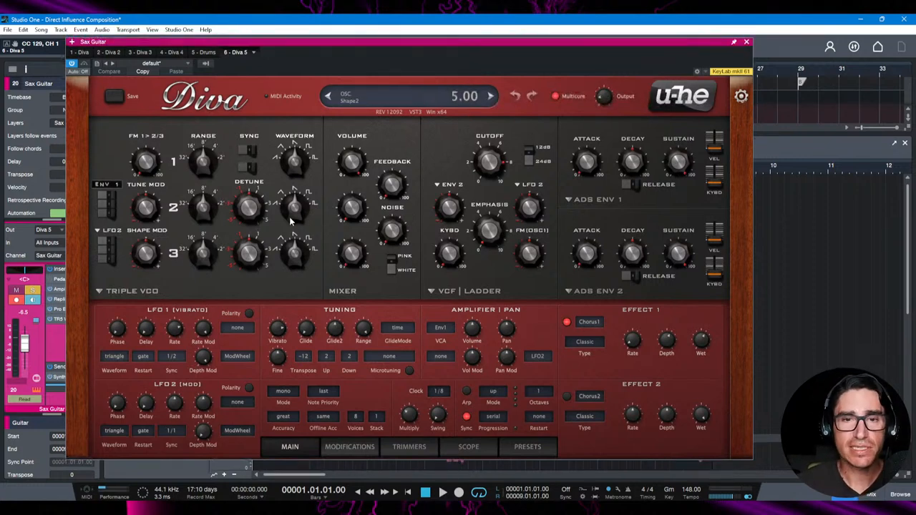
pyautogui.moveTo(317, 196)
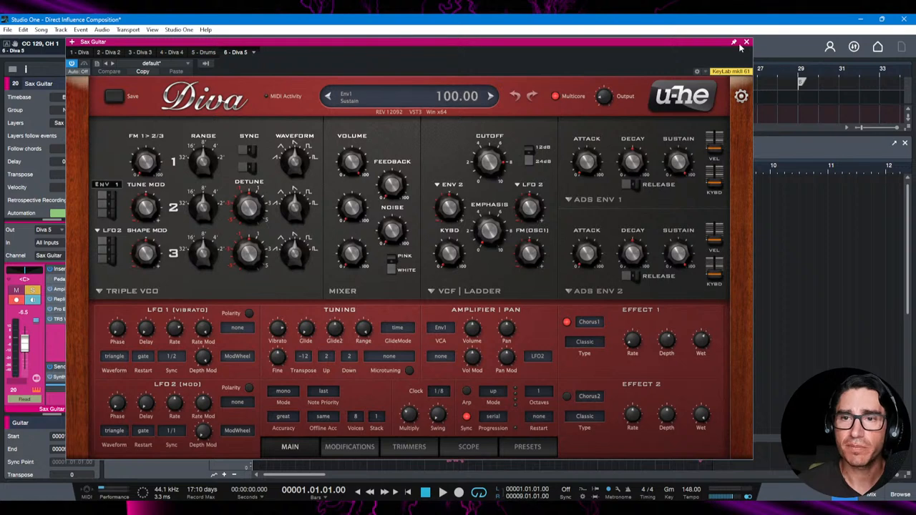
# - Close the Diva synth, review the Sax Guitar's Pro EQ and Replika XT, then close the editors
pyautogui.click(747, 41)
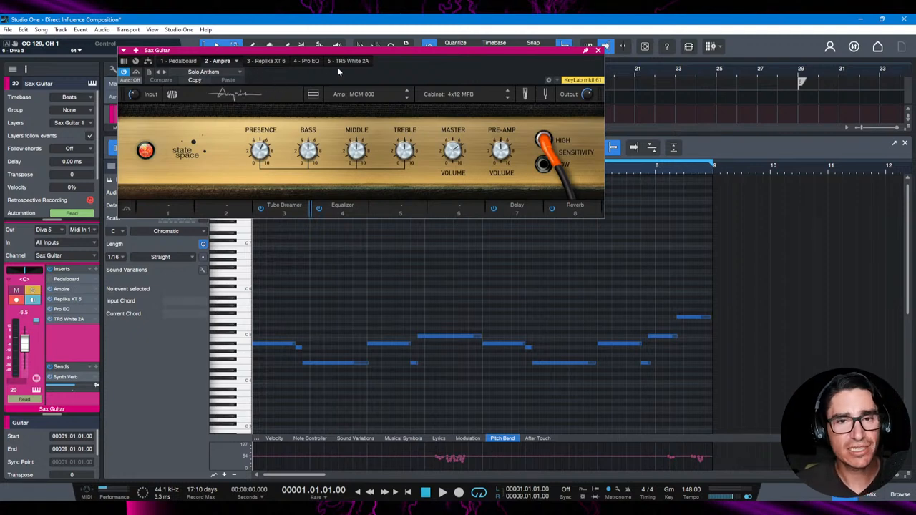
pyautogui.click(598, 50)
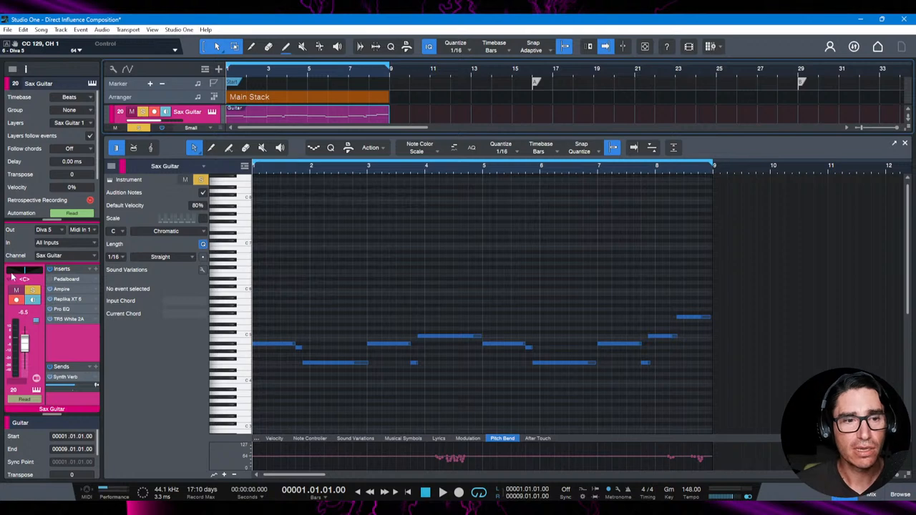
pyautogui.click(61, 309)
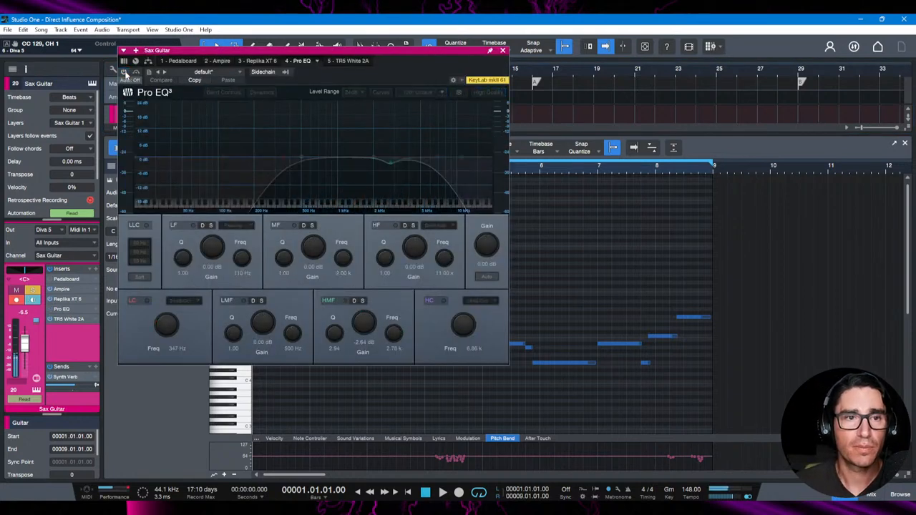
pyautogui.click(124, 74)
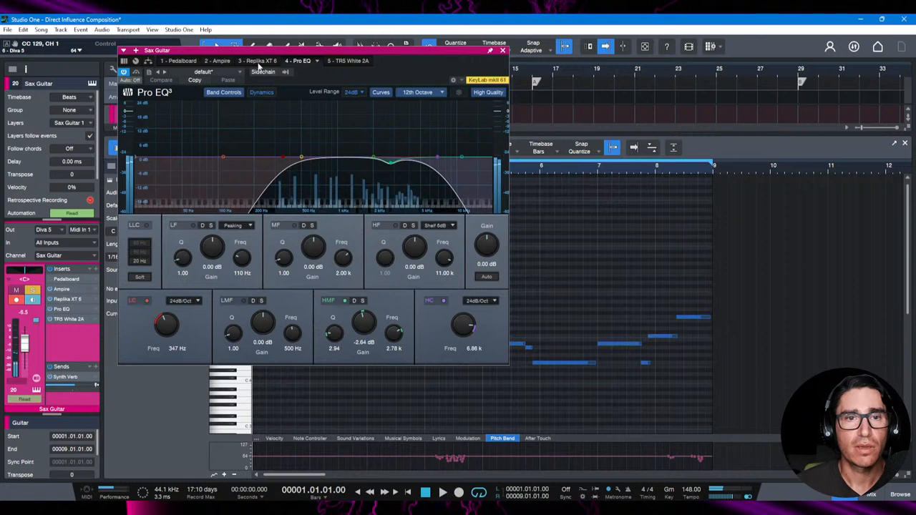
pyautogui.click(258, 60)
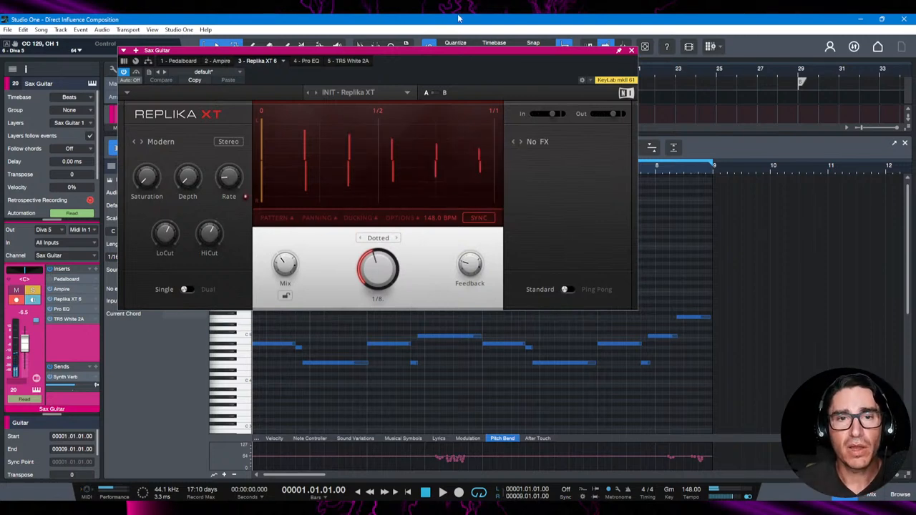
pyautogui.click(300, 61)
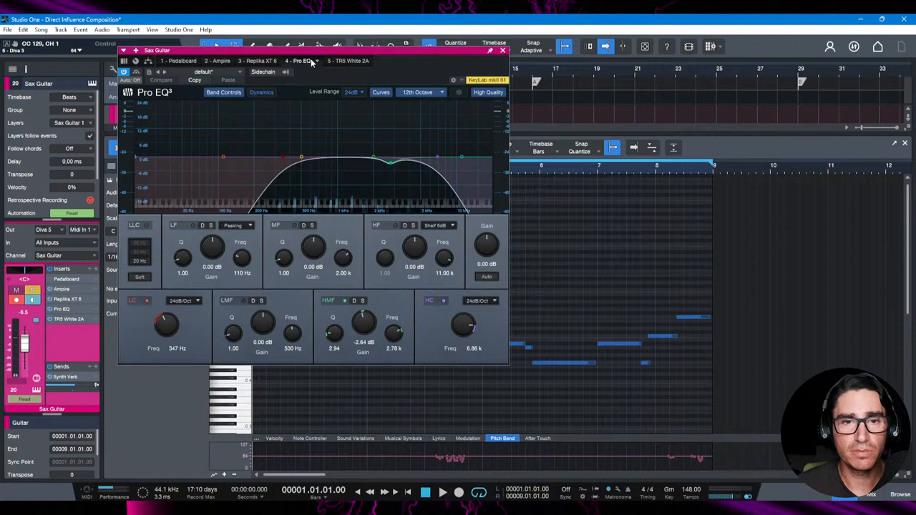
pyautogui.moveTo(292, 177)
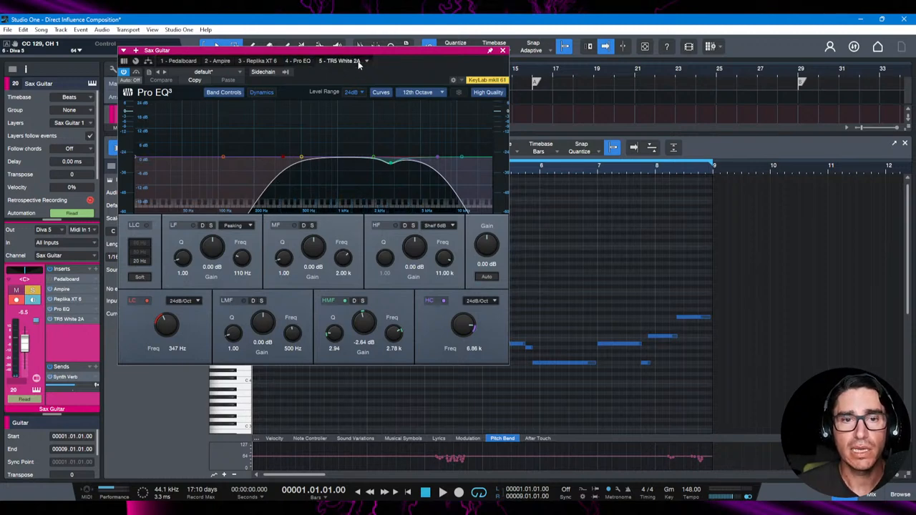
pyautogui.click(503, 50)
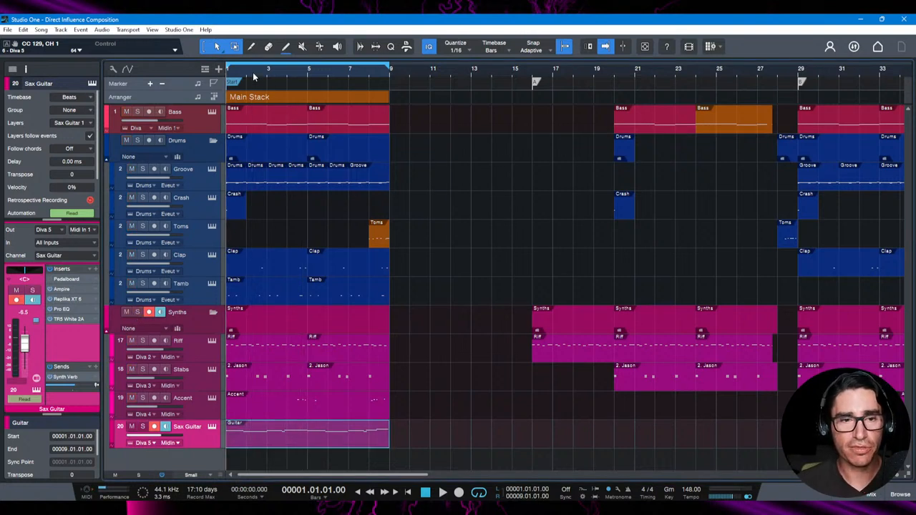
# - Zoom out to see the entire song through the End marker, including Guitar Low and High
pyautogui.click(442, 492)
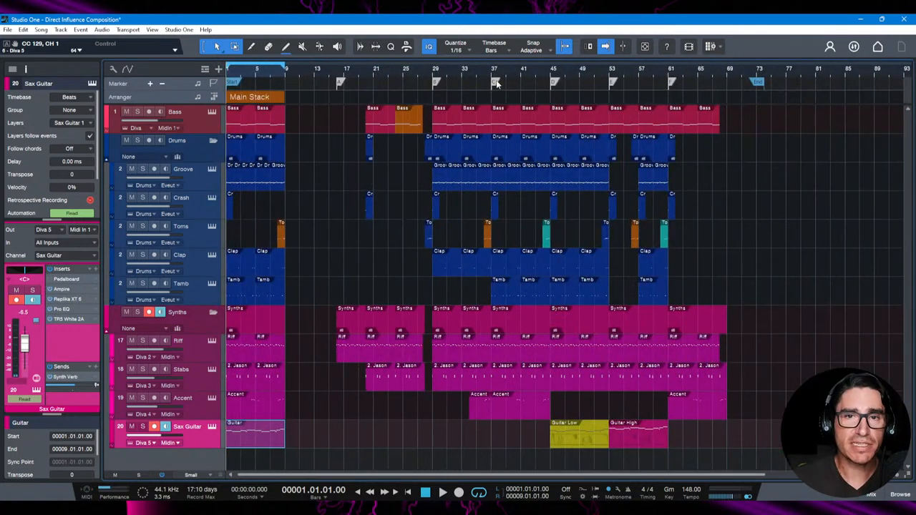
# - Scroll the arrangement right to the later sections, bar 17 through the End marker
pyautogui.hscroll(3)
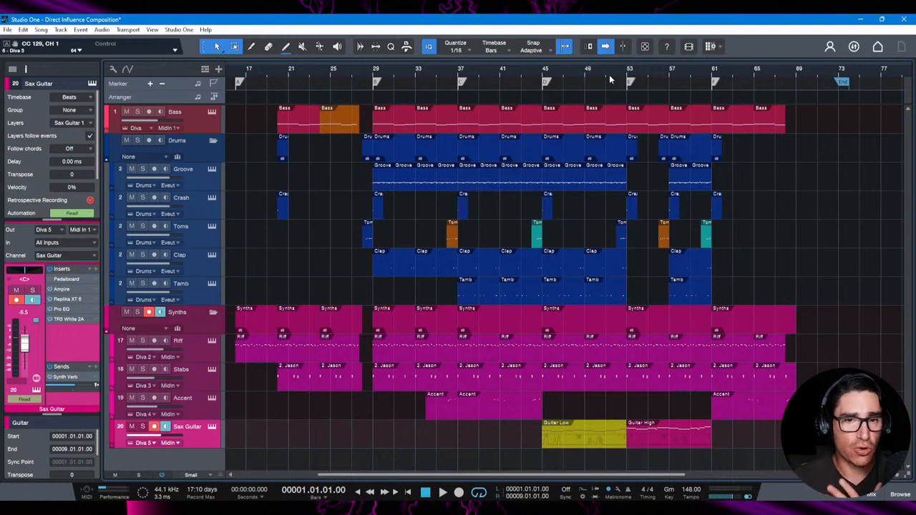
pyautogui.moveTo(351, 72)
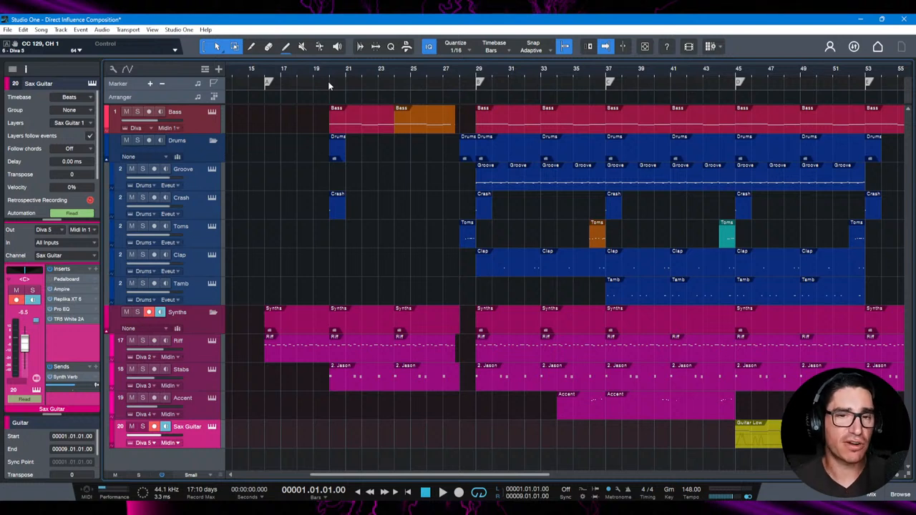
pyautogui.moveTo(354, 384)
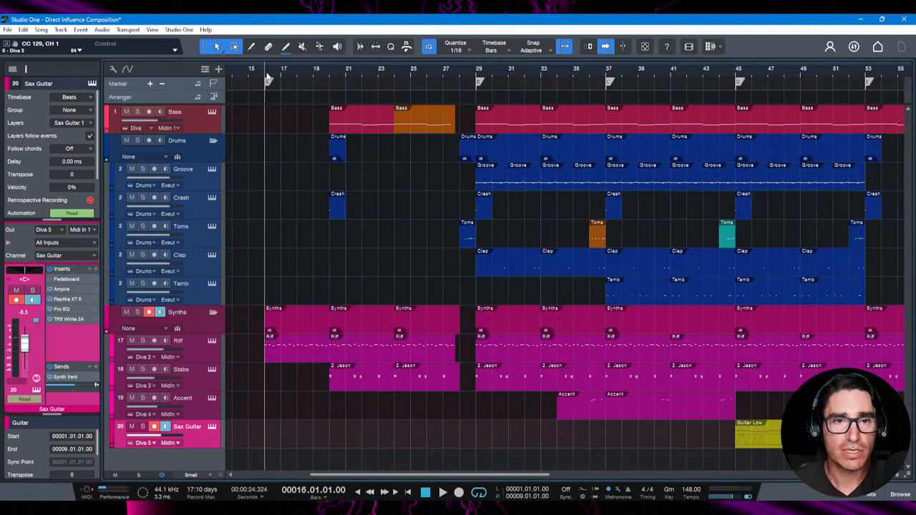
# - Set the loop to bars 16–29 and open the Riff track's Diva synth
pyautogui.moveTo(264, 68); pyautogui.dragTo(480, 68)
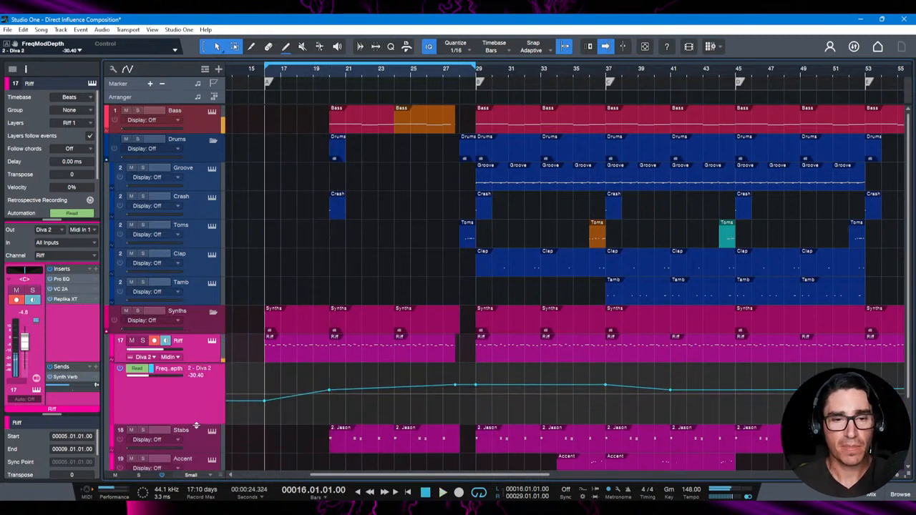
pyautogui.click(443, 493)
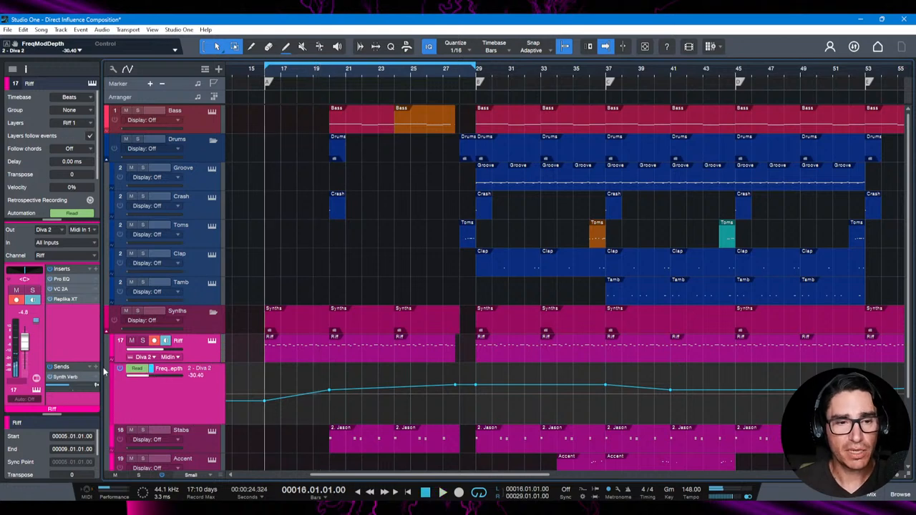
pyautogui.moveTo(43, 400)
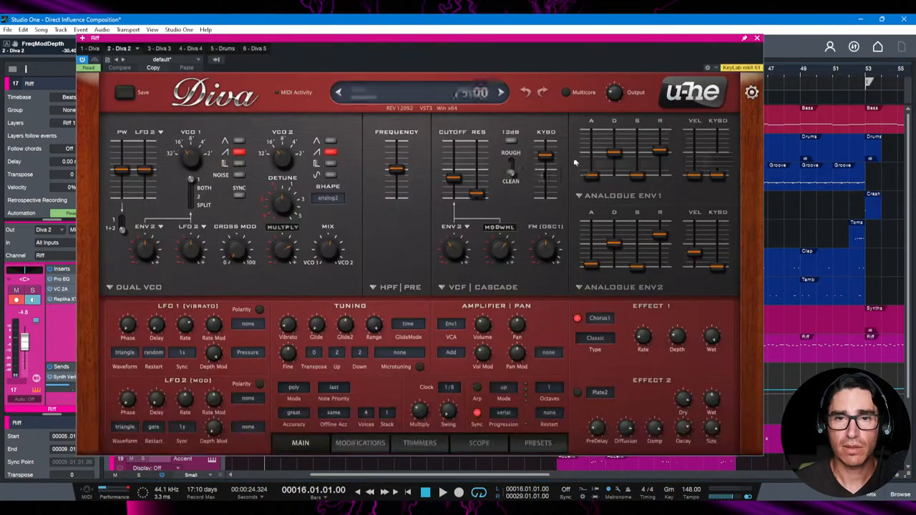
# - Stop playback of the looped bars 16–29 and close the Riff's Diva window
pyautogui.moveTo(455, 250); pyautogui.dragTo(454, 258)
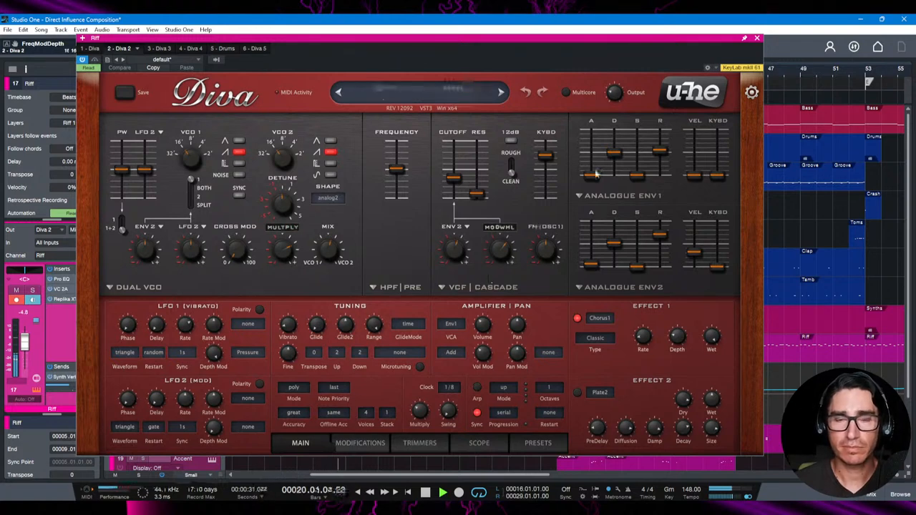
pyautogui.click(756, 38)
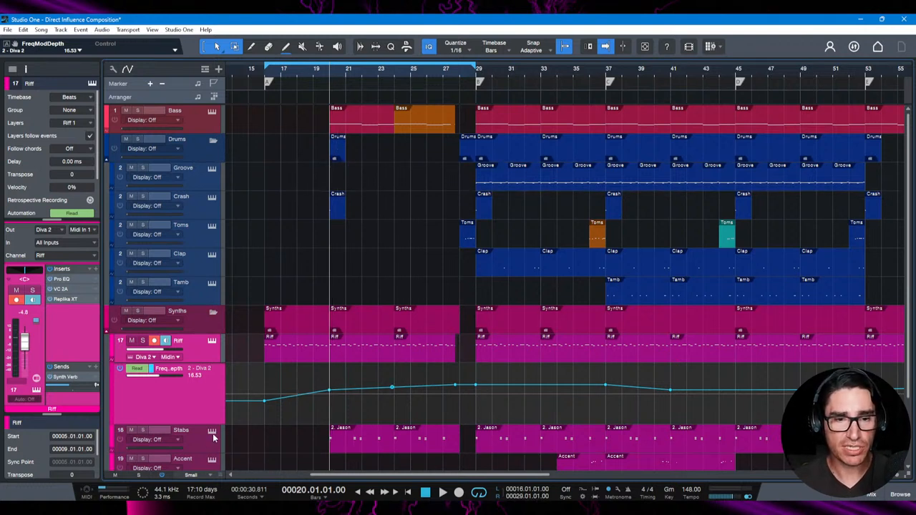
# - Select the Stabs track to show its Diva 3, Pro EQ, TR5 White 2A and Replika XT 2 inserts
pyautogui.click(181, 430)
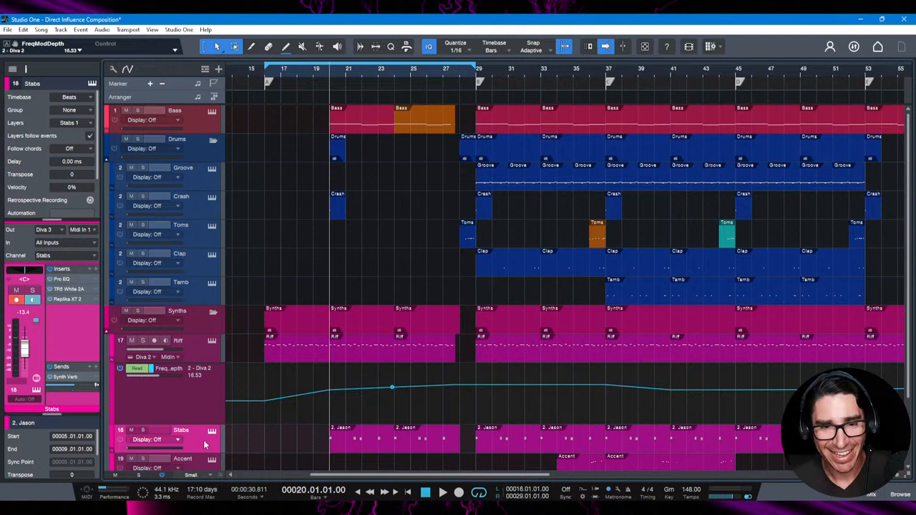
pyautogui.moveTo(157, 332)
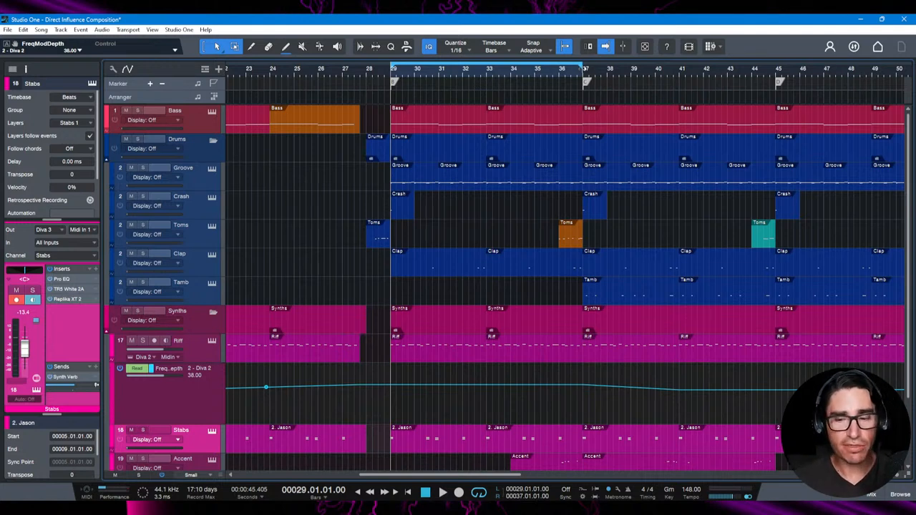
pyautogui.moveTo(222, 364)
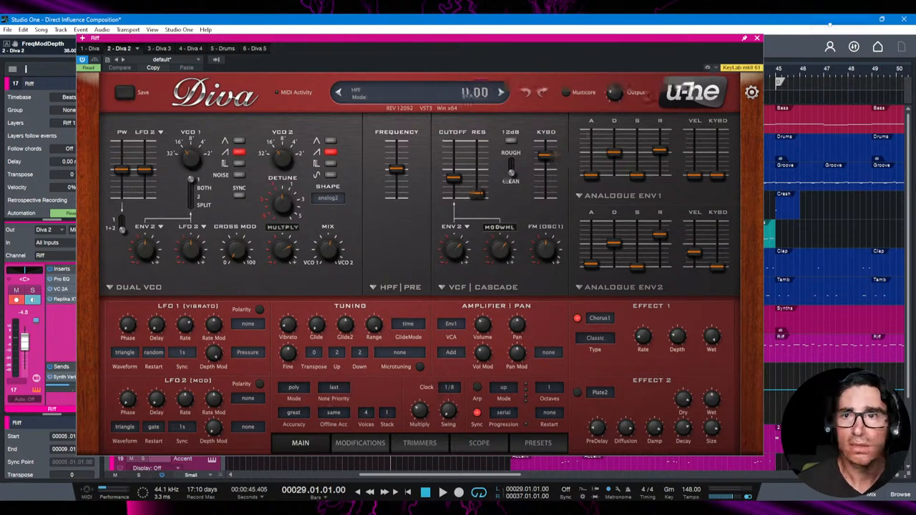
# - Switch the plugin window to the Sax Guitar's Diva 5 instance with its triple VCO settings
pyautogui.click(756, 37)
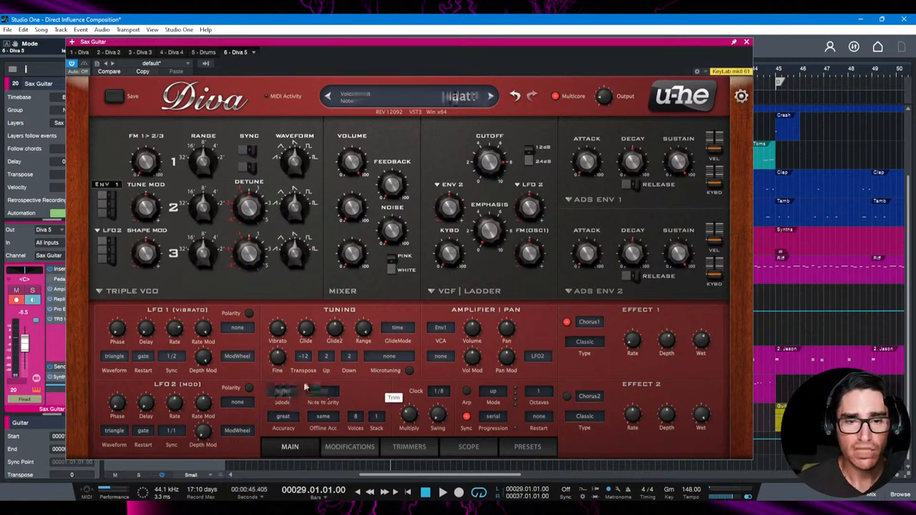
# - Look over the Sax Guitar Diva patch, then close the synth window
pyautogui.click(283, 390)
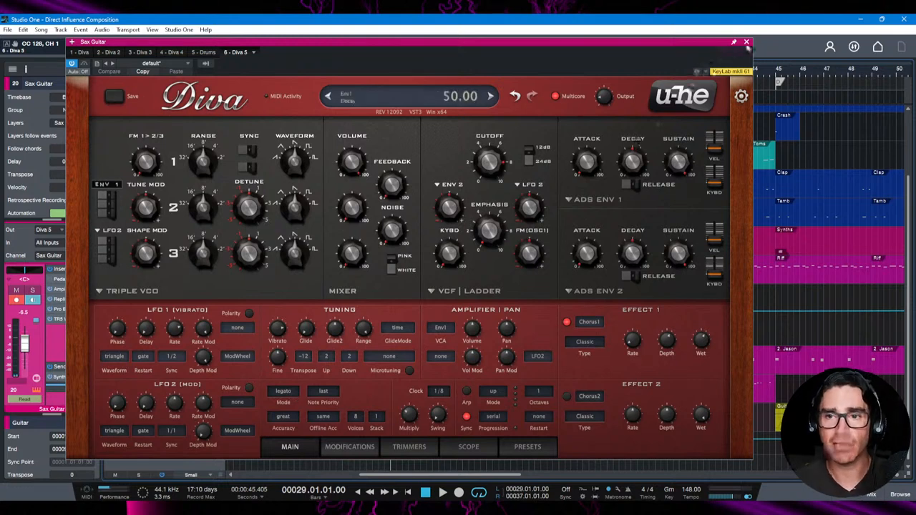
pyautogui.click(747, 41)
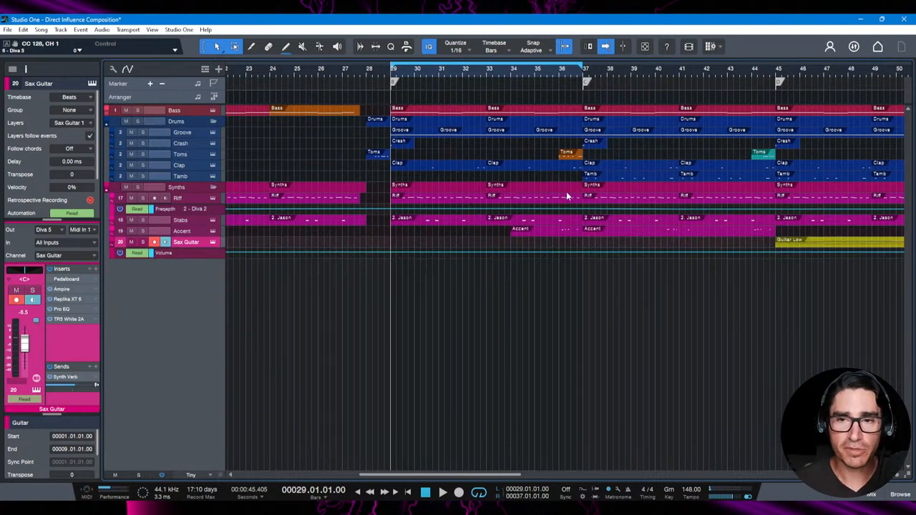
pyautogui.moveTo(612, 238)
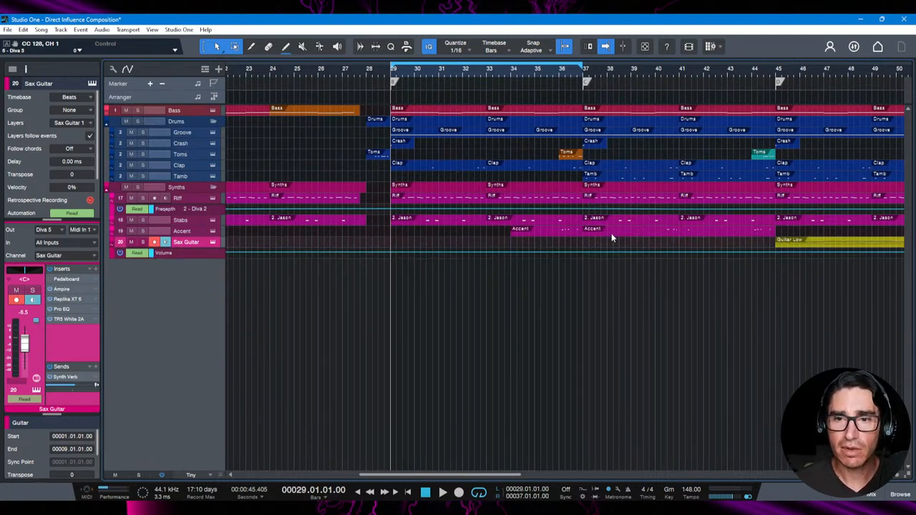
# - Play the section starting at bar 29 briefly, then stop playback
pyautogui.click(442, 491)
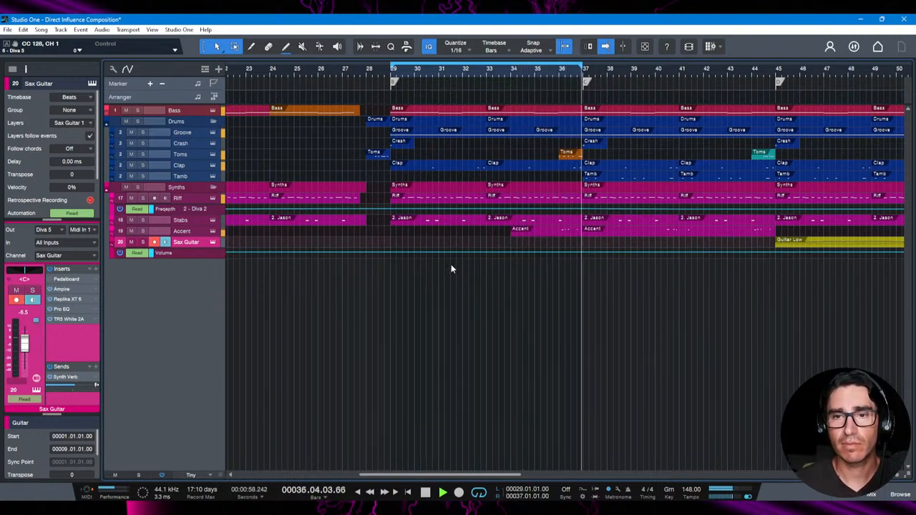
pyautogui.click(425, 491)
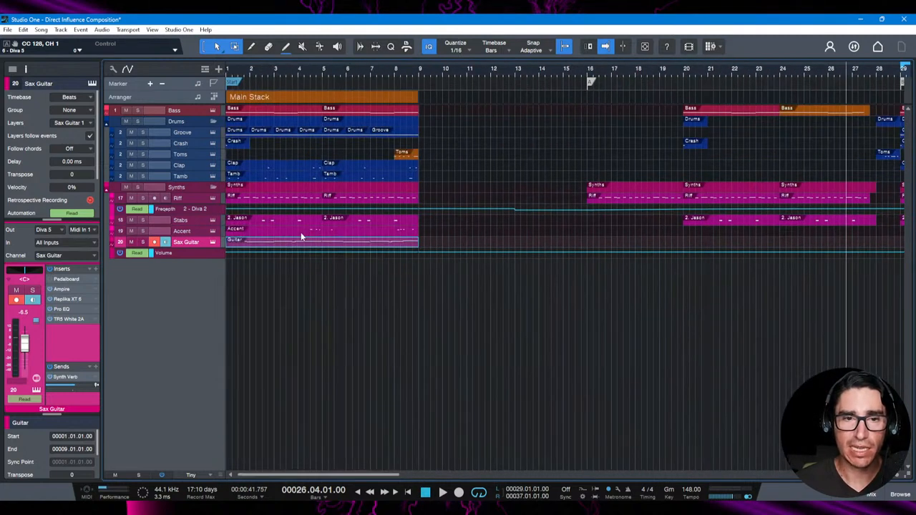
# - Scroll the arrangement right to show bars 29–63
pyautogui.hscroll(3)
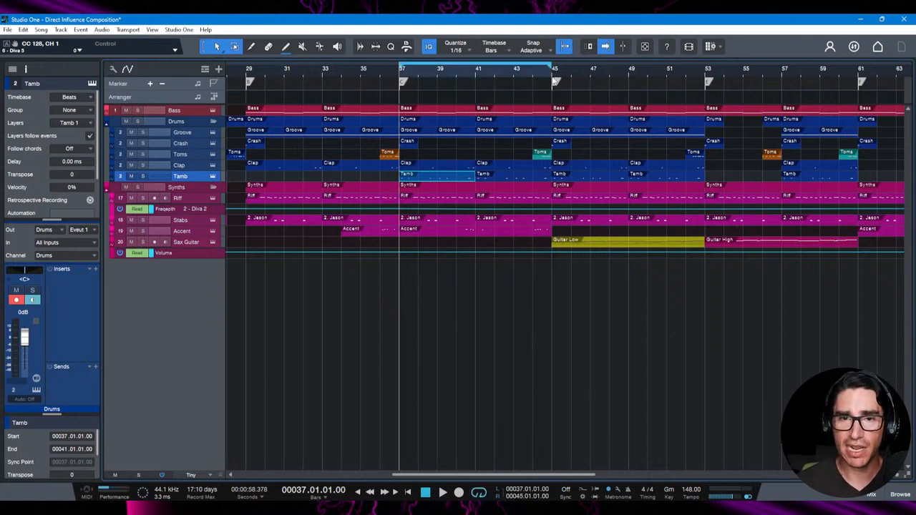
pyautogui.moveTo(427, 238)
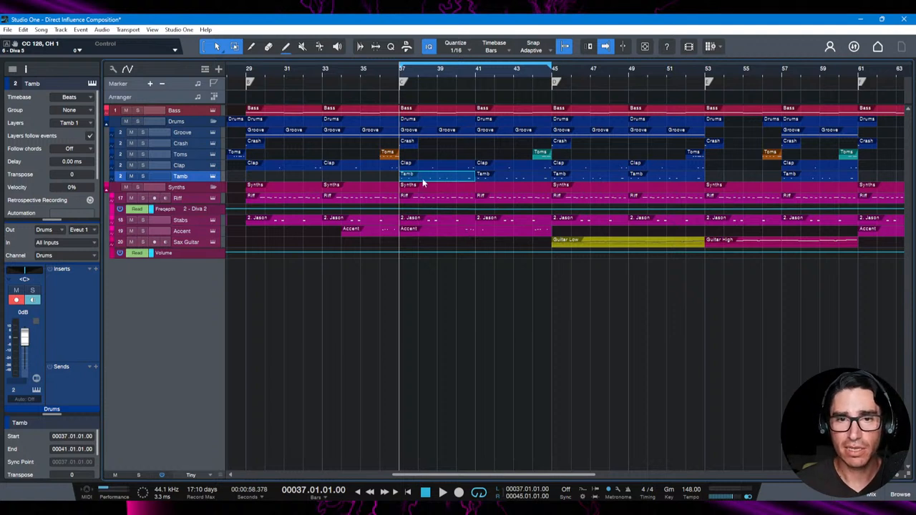
pyautogui.moveTo(476, 259)
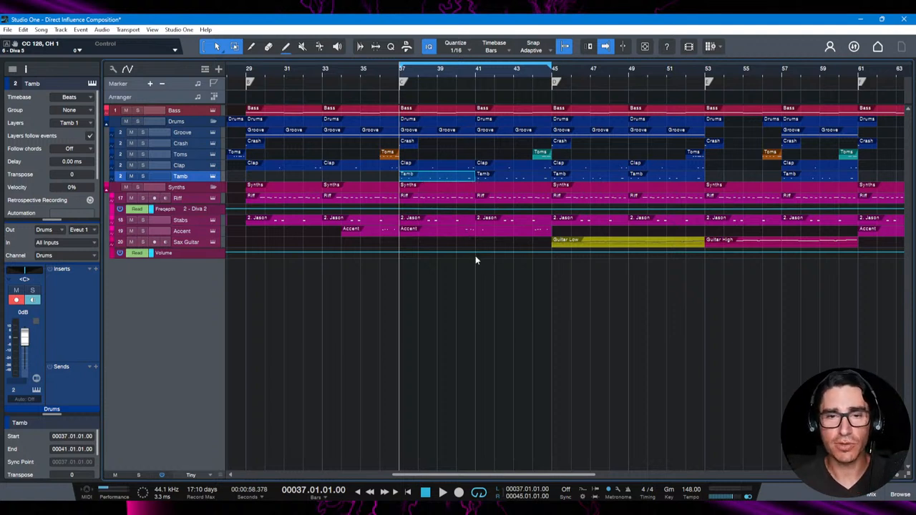
pyautogui.moveTo(471, 274)
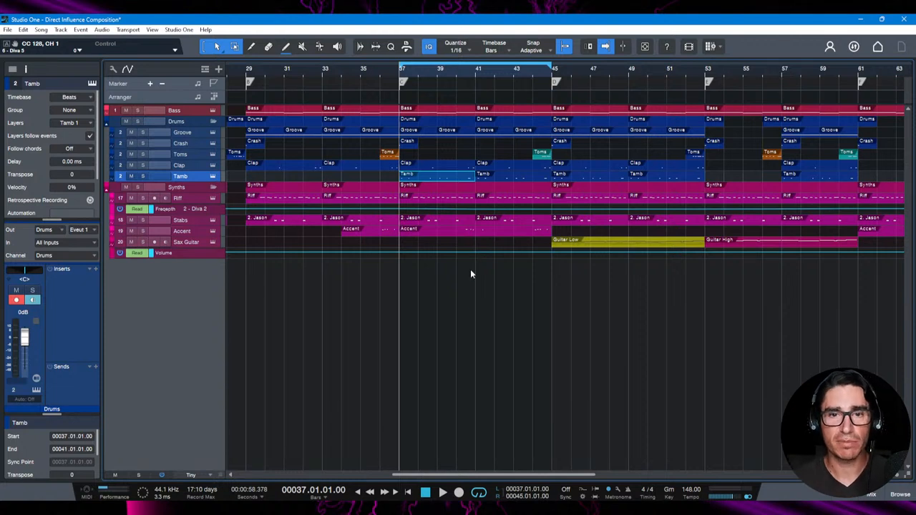
pyautogui.click(443, 492)
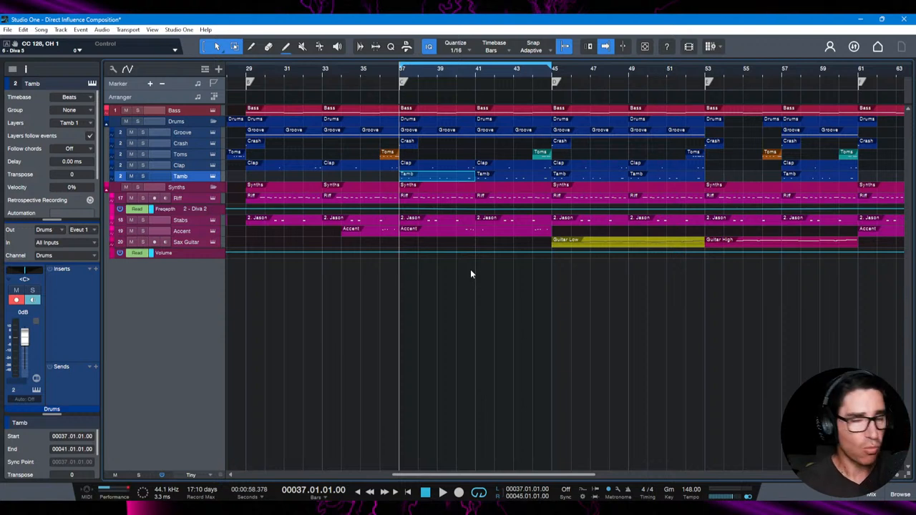
pyautogui.moveTo(478, 472)
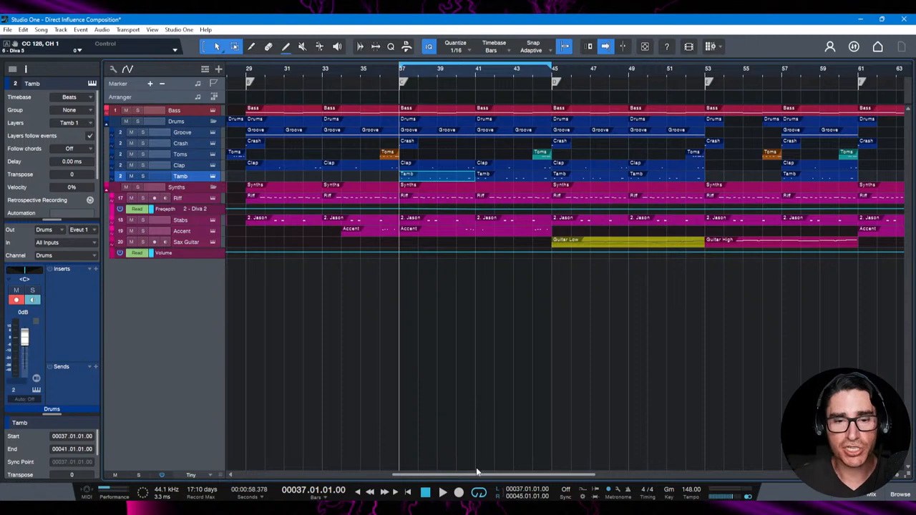
# - Scroll the arrangement back left to the song start, showing bars 1–35
pyautogui.hscroll(-3)
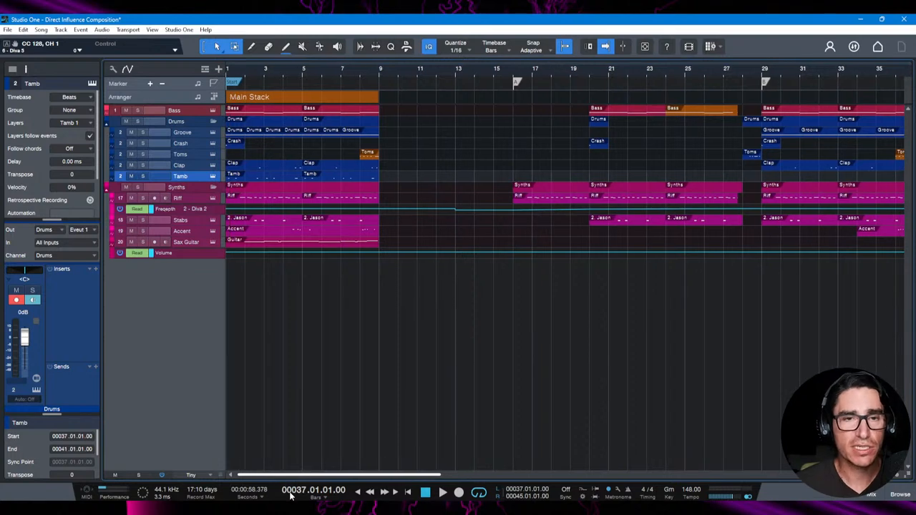
pyautogui.moveTo(398, 73)
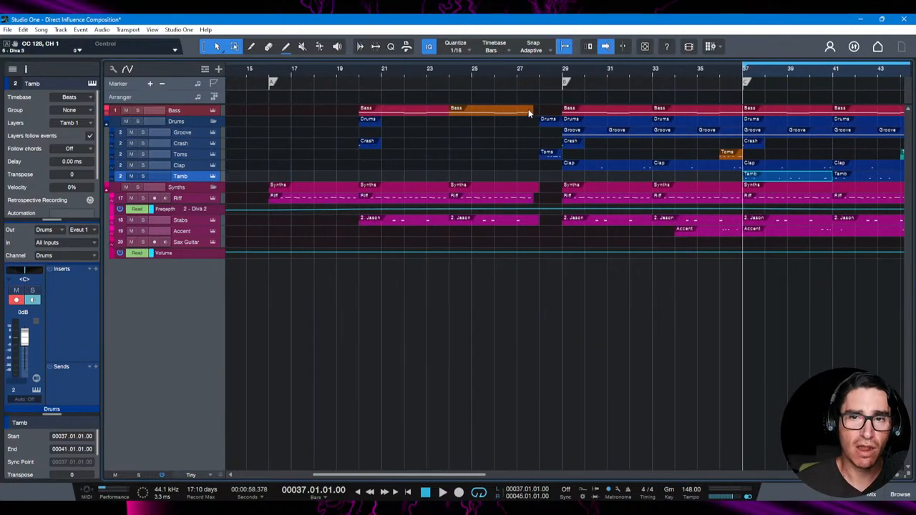
pyautogui.moveTo(530, 130)
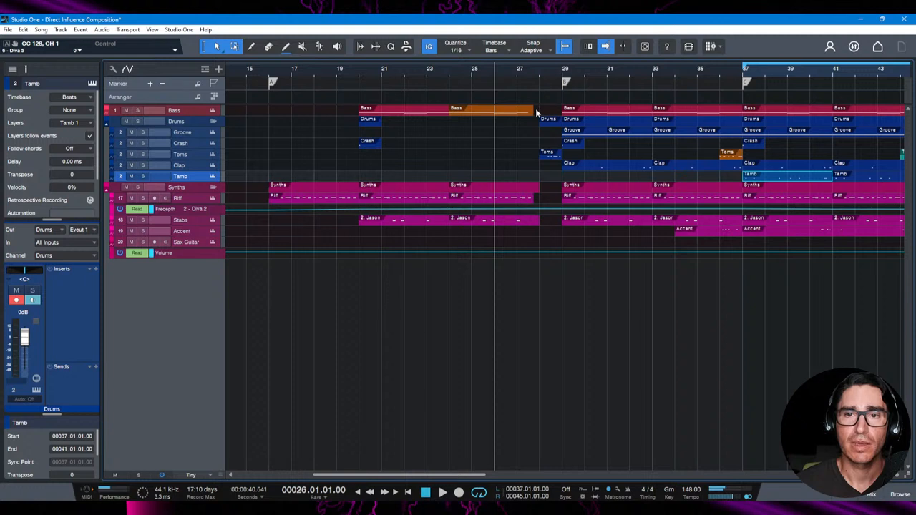
pyautogui.moveTo(526, 118)
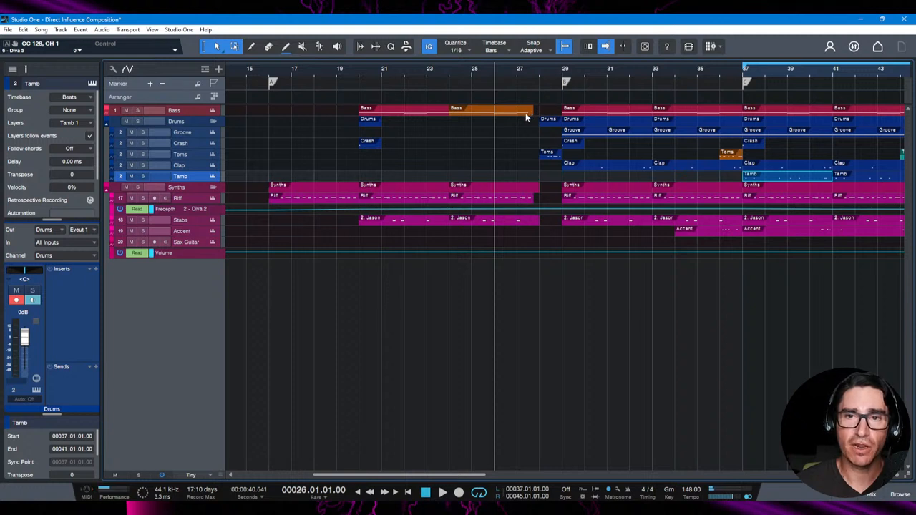
pyautogui.moveTo(529, 182)
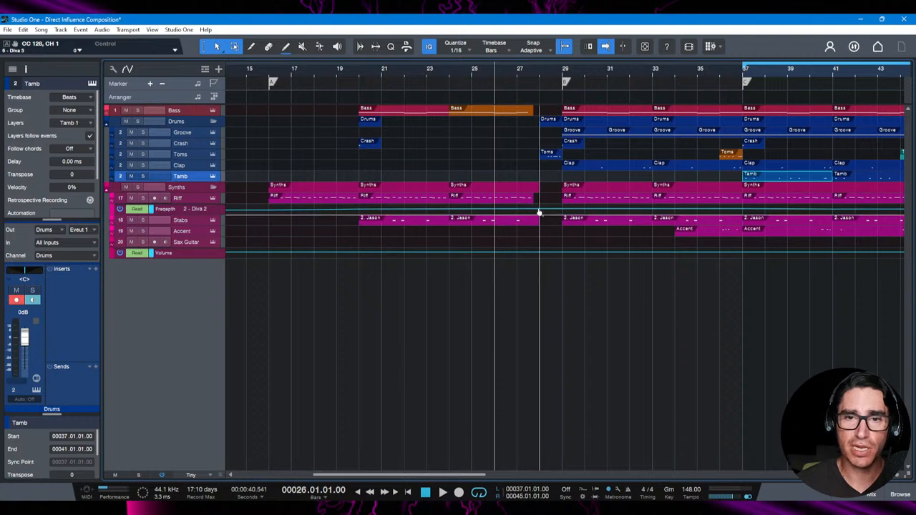
pyautogui.moveTo(537, 119)
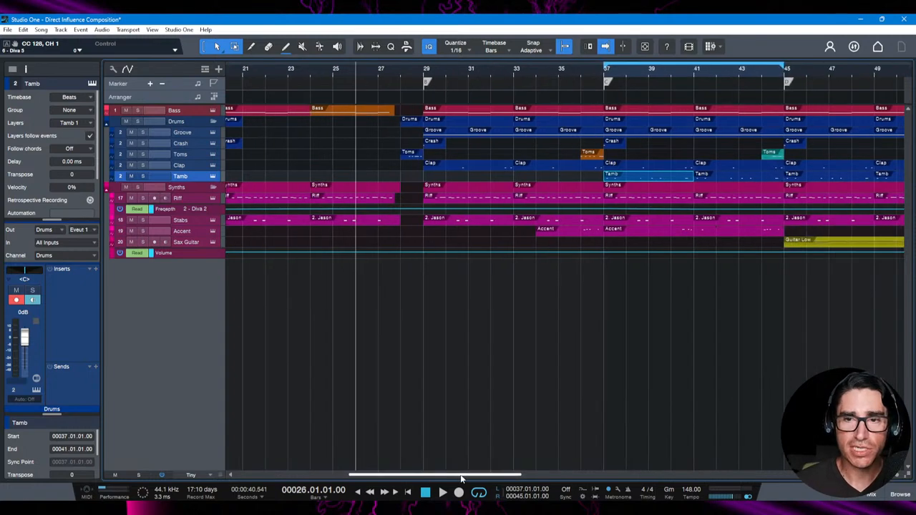
# - Scroll the arrangement right through the later bars of the song
pyautogui.hscroll(3)
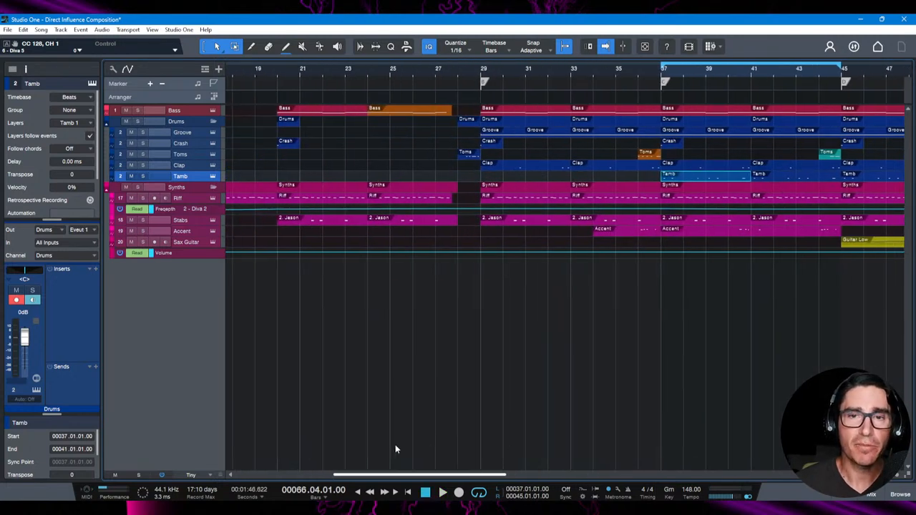
pyautogui.moveTo(572, 101)
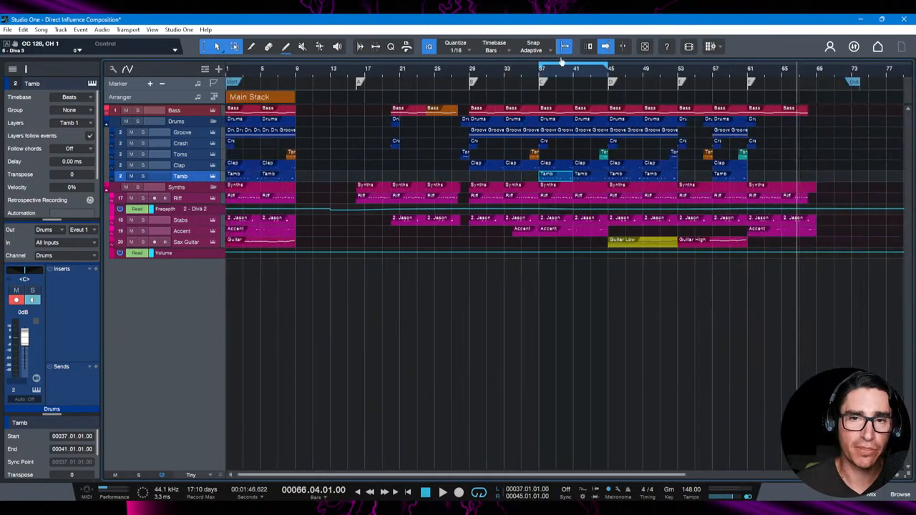
pyautogui.moveTo(565, 47)
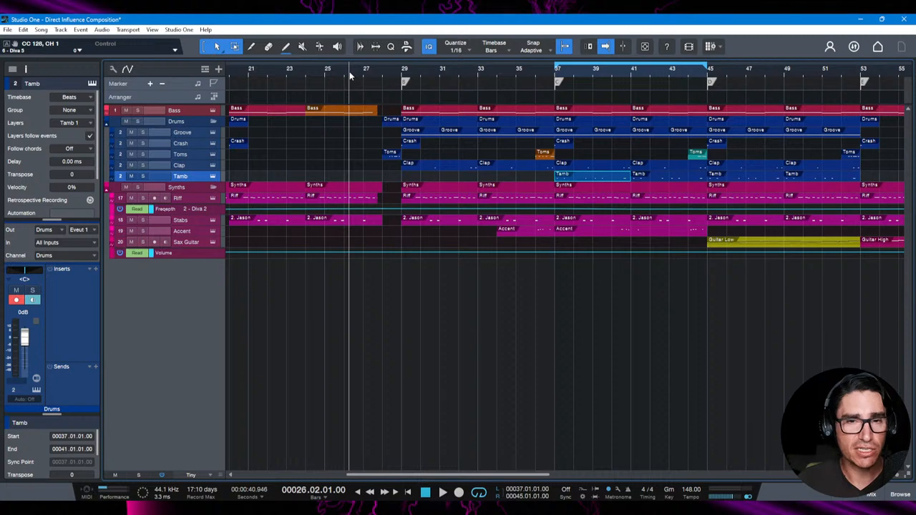
pyautogui.moveTo(428, 98)
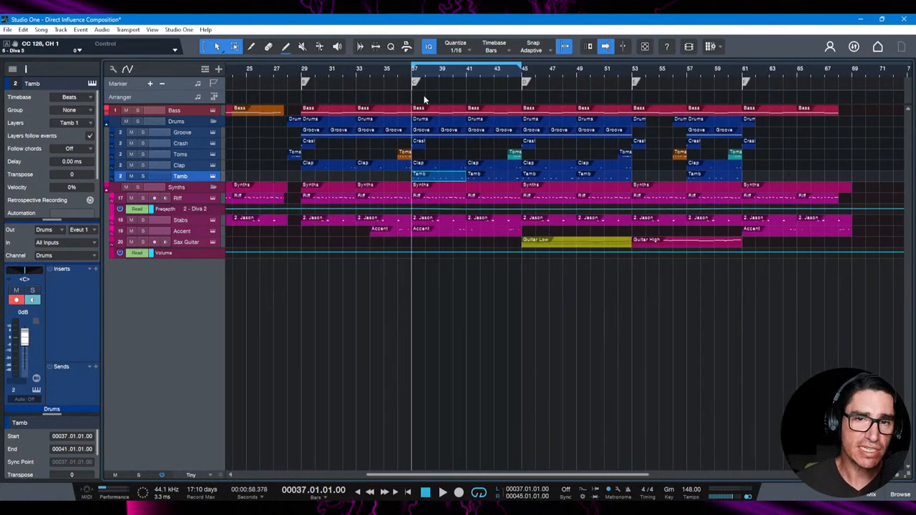
pyautogui.moveTo(442, 203)
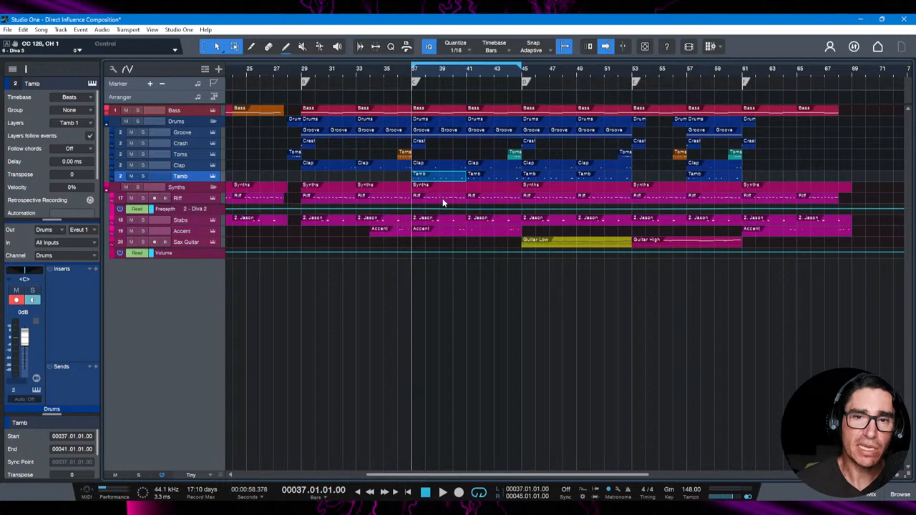
pyautogui.moveTo(516, 212)
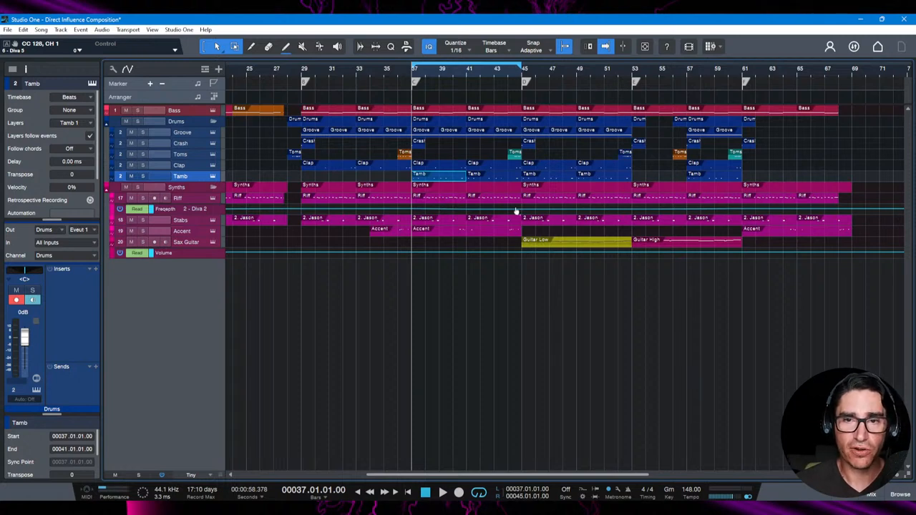
# - Scroll the arrangement right toward the bars 45–53 loop range
pyautogui.hscroll(3)
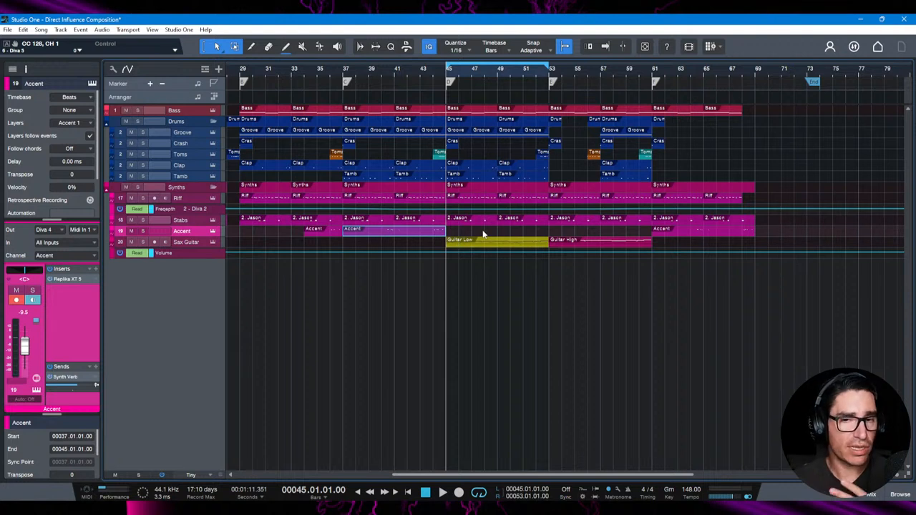
pyautogui.moveTo(480, 247)
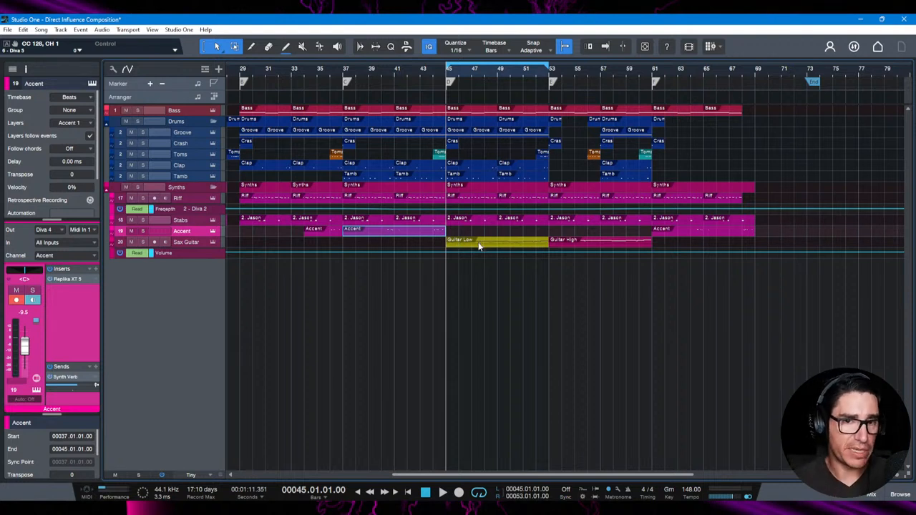
pyautogui.moveTo(485, 234)
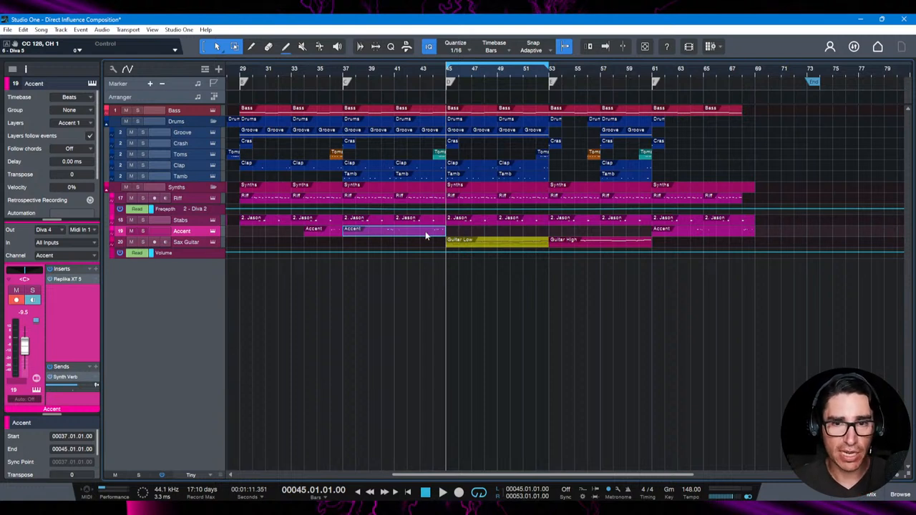
pyautogui.moveTo(199, 214)
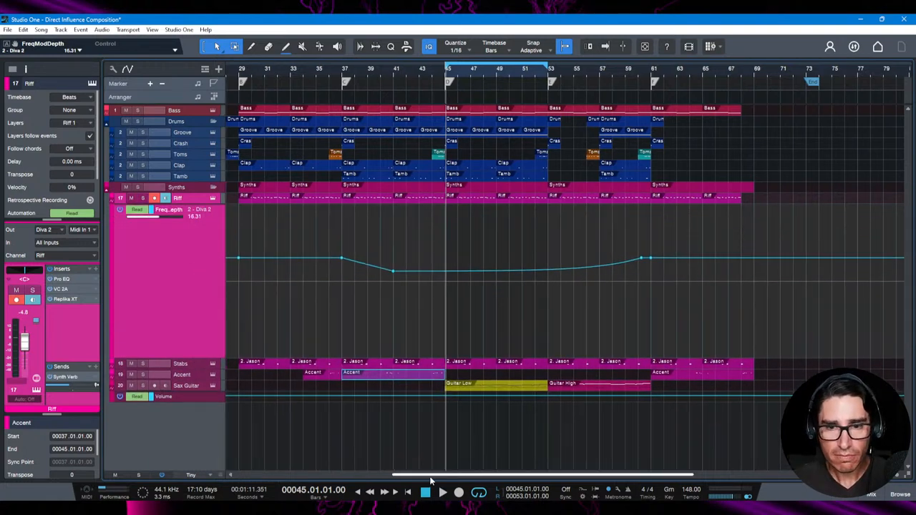
# - Scroll the timeline left toward bar 17 and make all tracks taller
pyautogui.hscroll(-3)
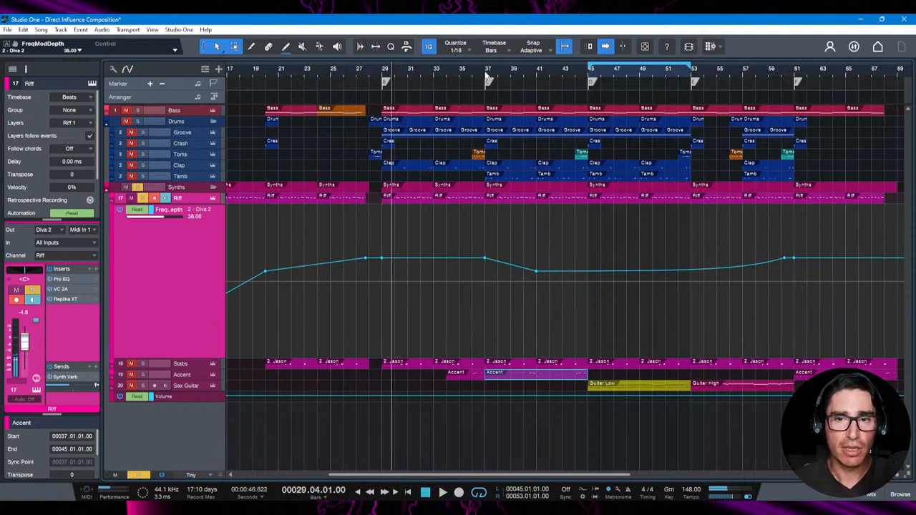
pyautogui.click(443, 492)
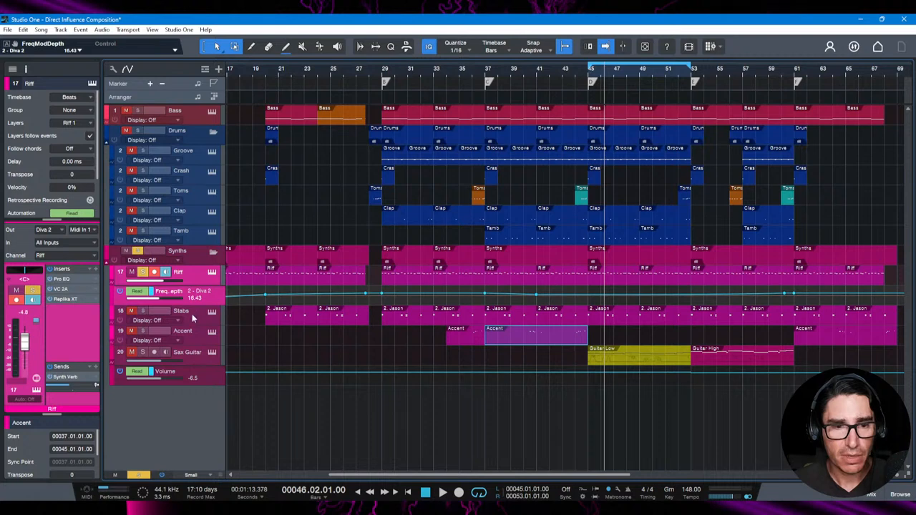
# - Select the Accent track and move the song position to around bar 52
pyautogui.click(182, 331)
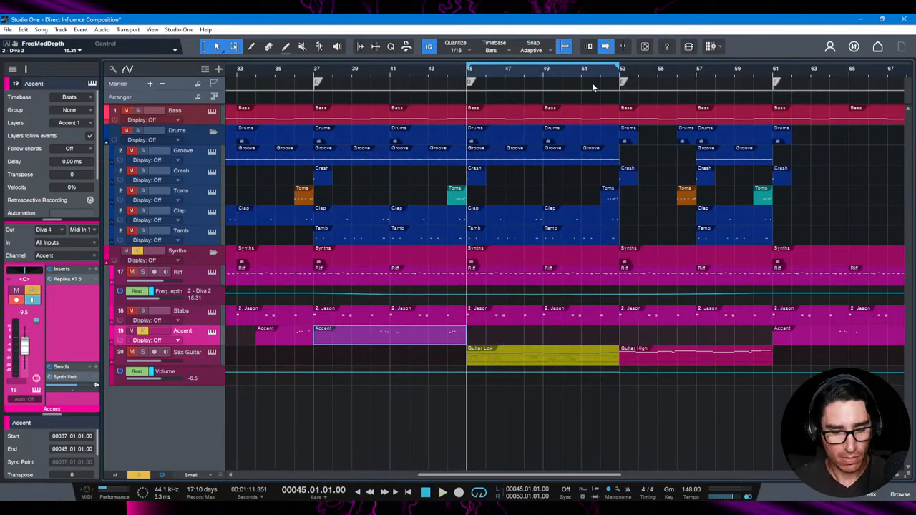
pyautogui.click(441, 493)
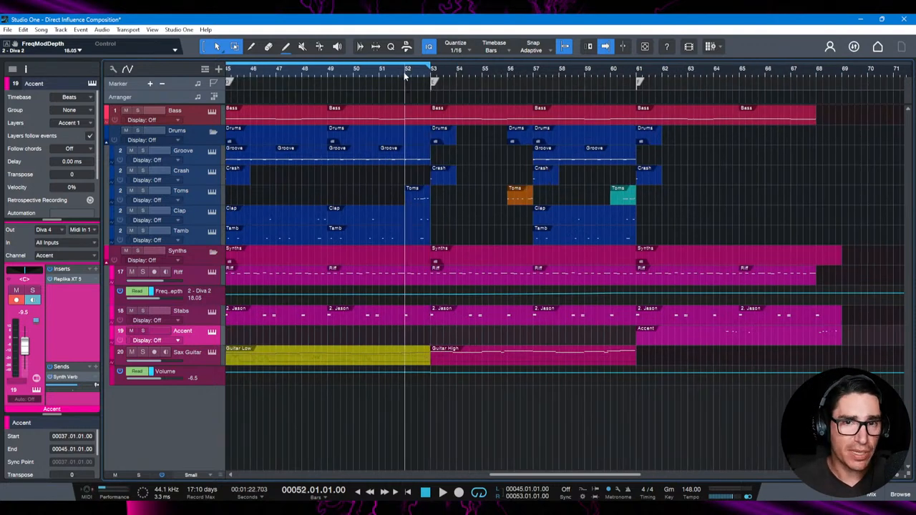
# - Move the loop range to bars 53–61 and stop playback
pyautogui.click(443, 492)
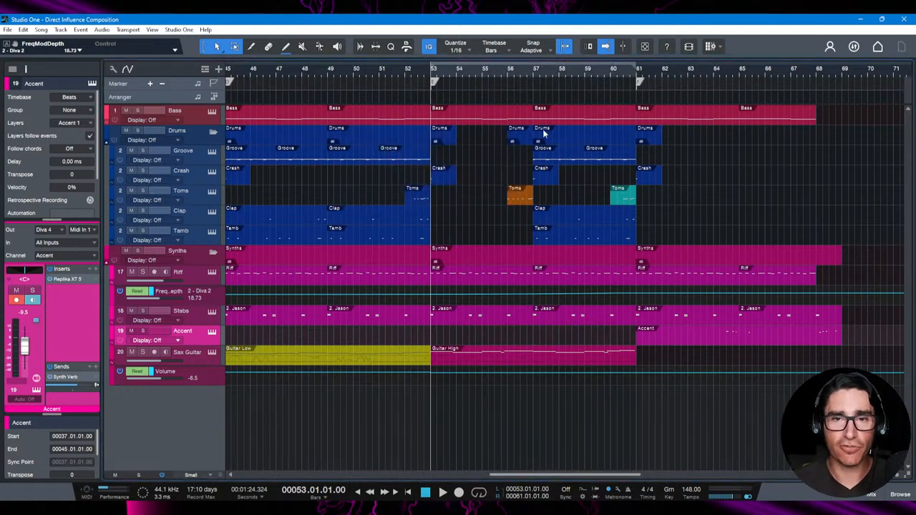
pyautogui.moveTo(444, 361)
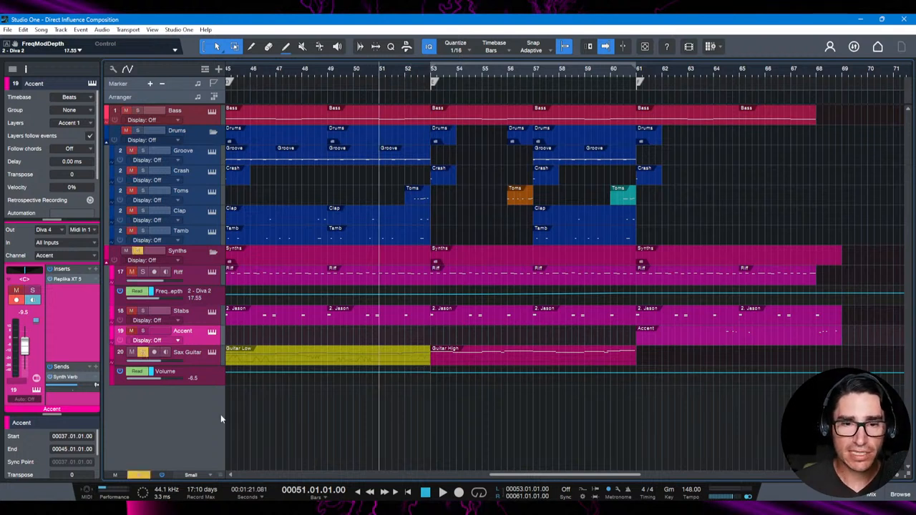
pyautogui.click(425, 492)
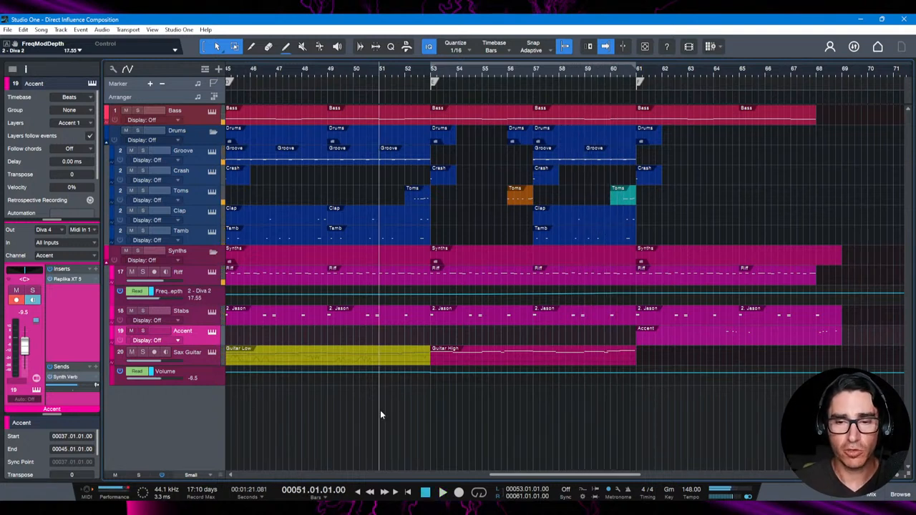
pyautogui.moveTo(209, 380)
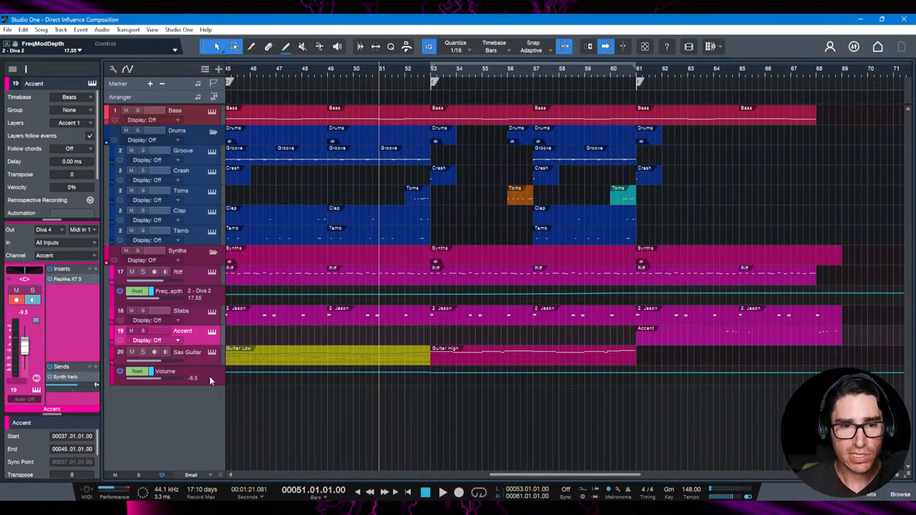
pyautogui.click(187, 352)
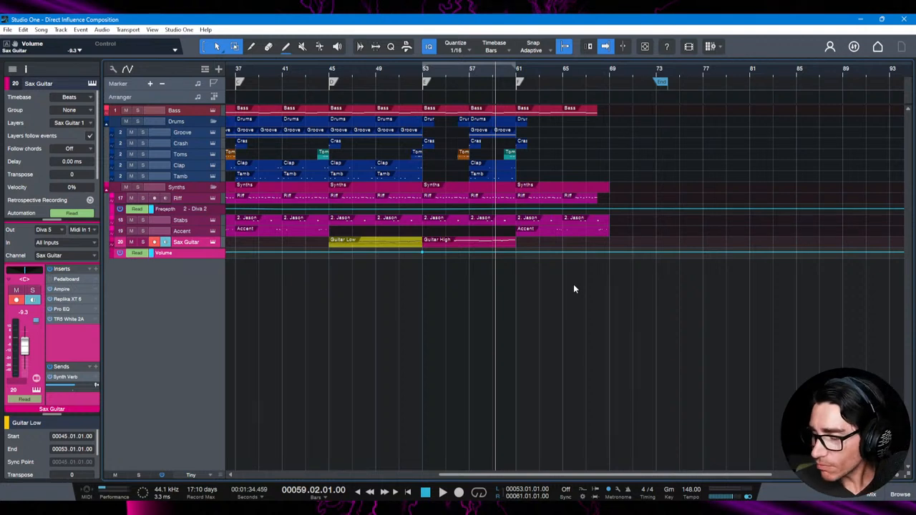
pyautogui.moveTo(548, 130)
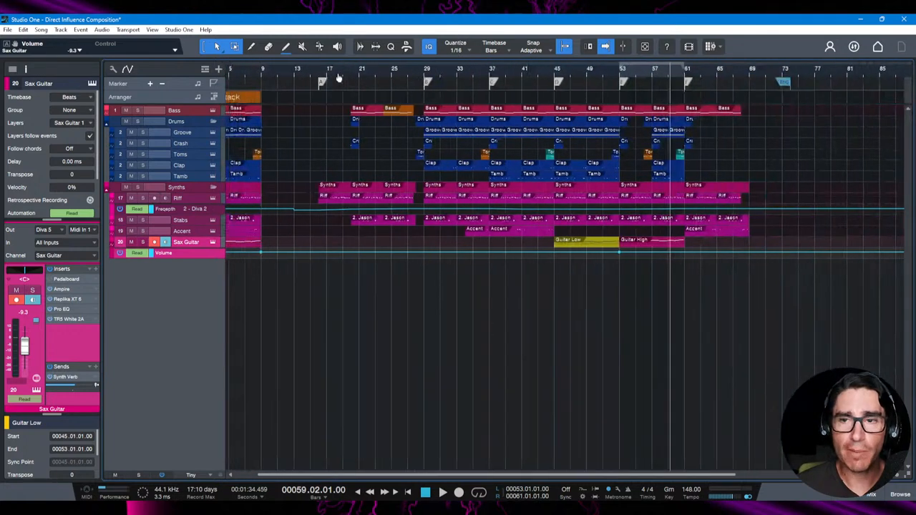
pyautogui.moveTo(342, 110)
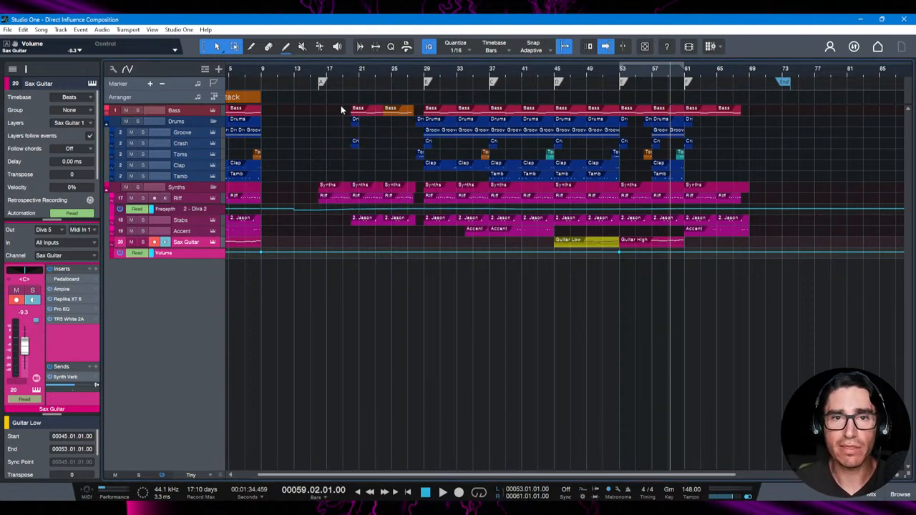
pyautogui.moveTo(298, 77)
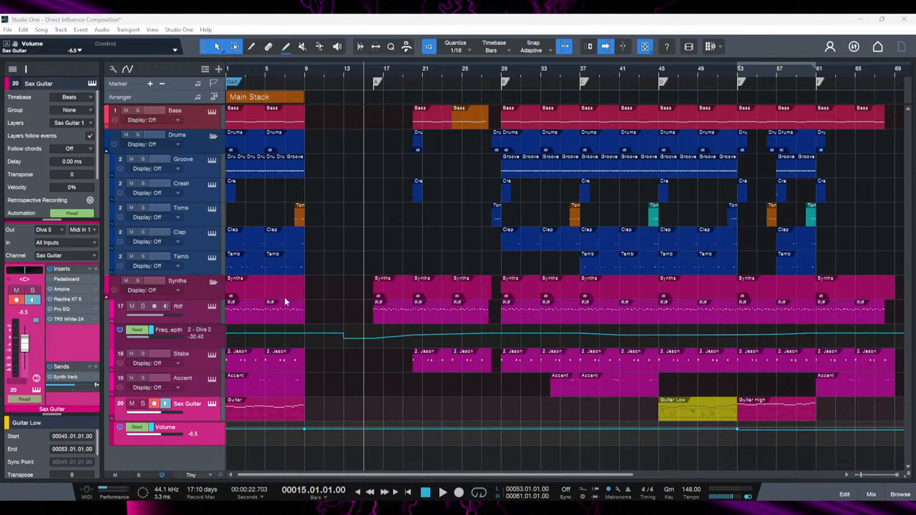
pyautogui.moveTo(290, 241)
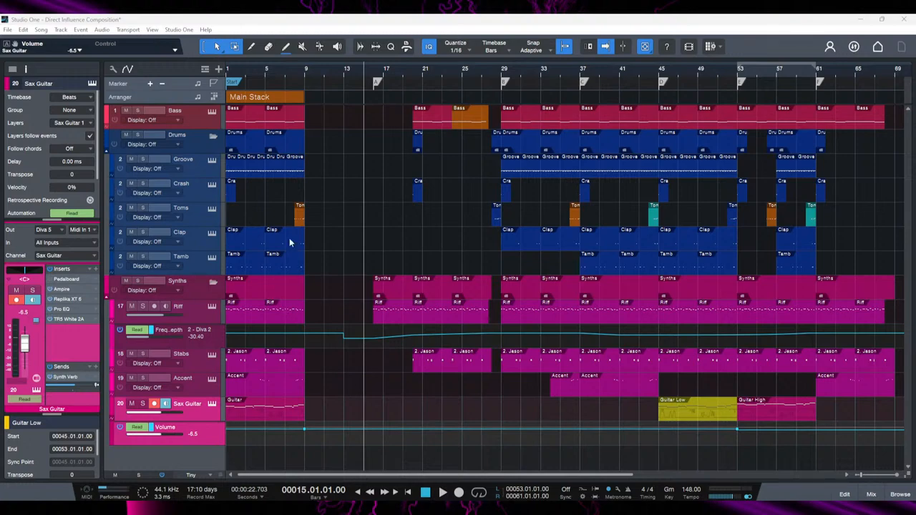